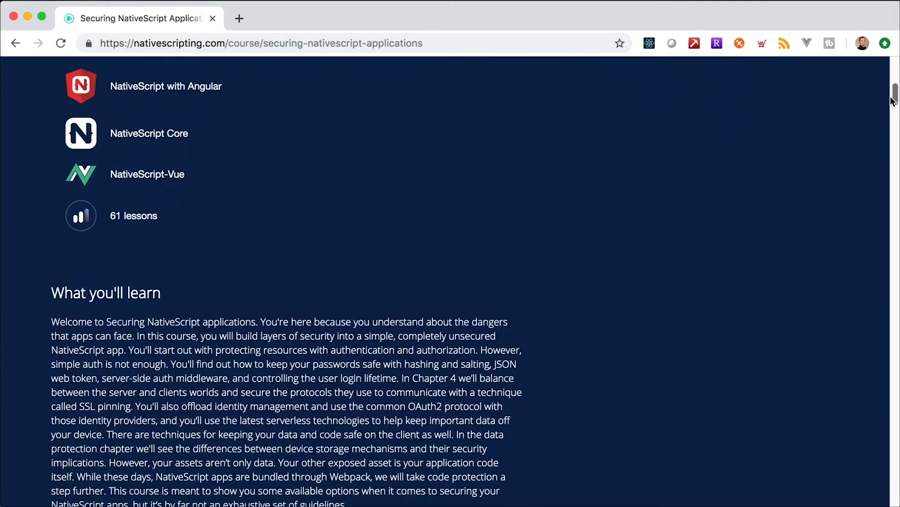
Step: Delete the plaintext-password users.json from the Explorer and confirm Move to Trash
scroll("down", 3)
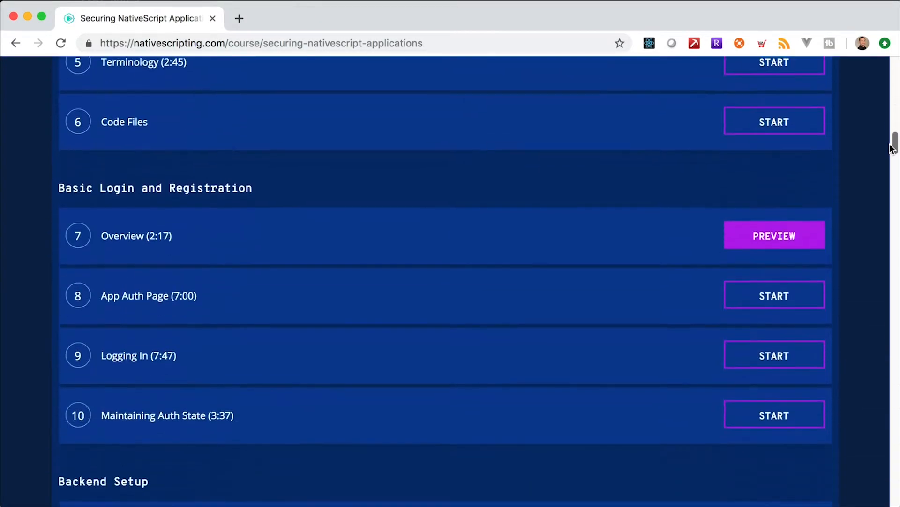
scroll("down", 3)
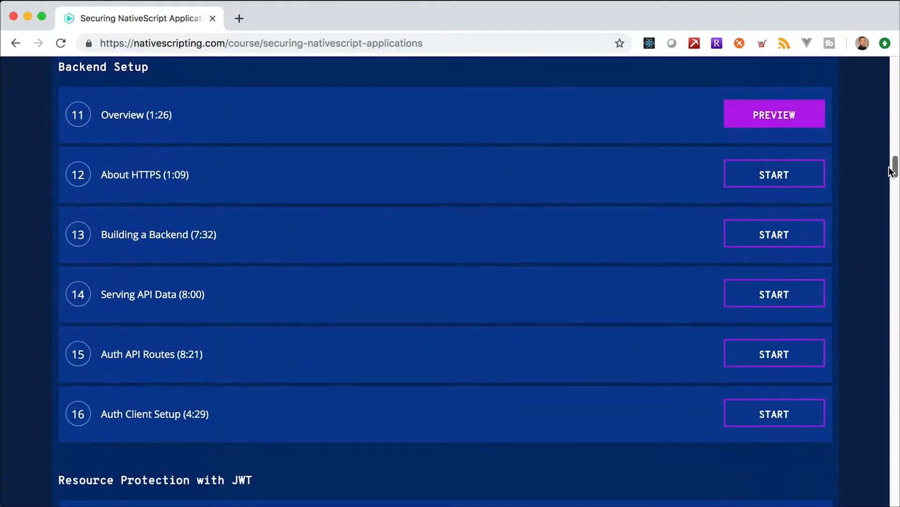
scroll("down", 3)
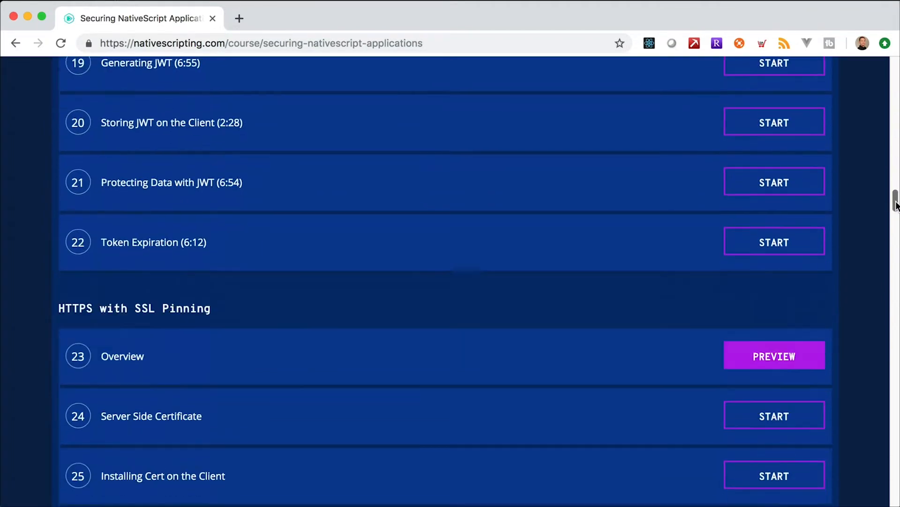
scroll("down", 3)
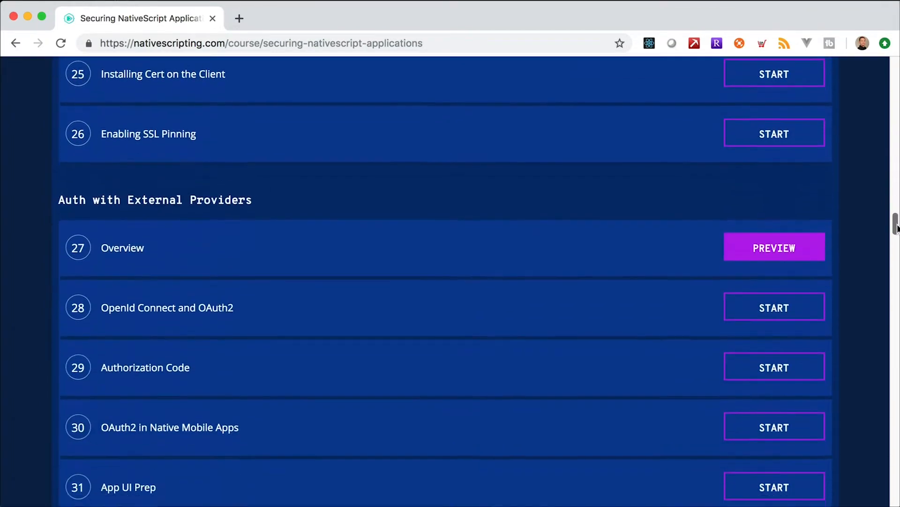
scroll("down", 3)
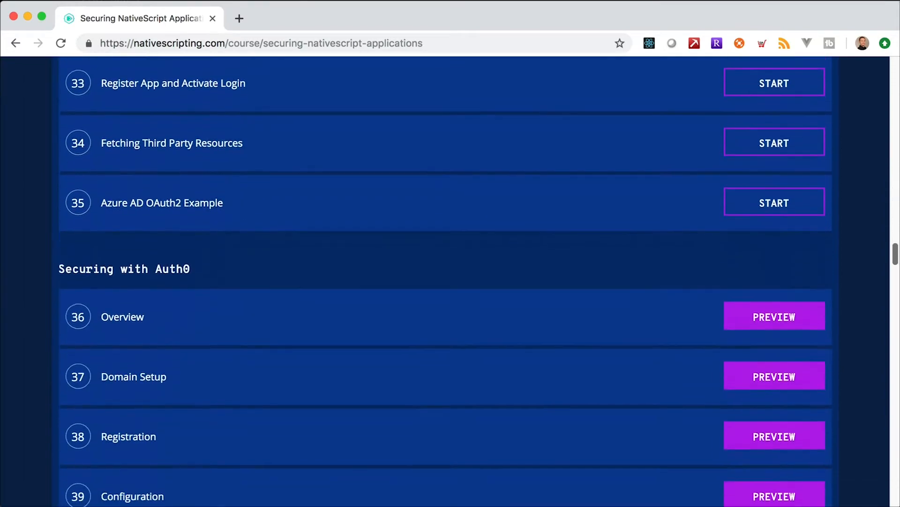
scroll("down", 3)
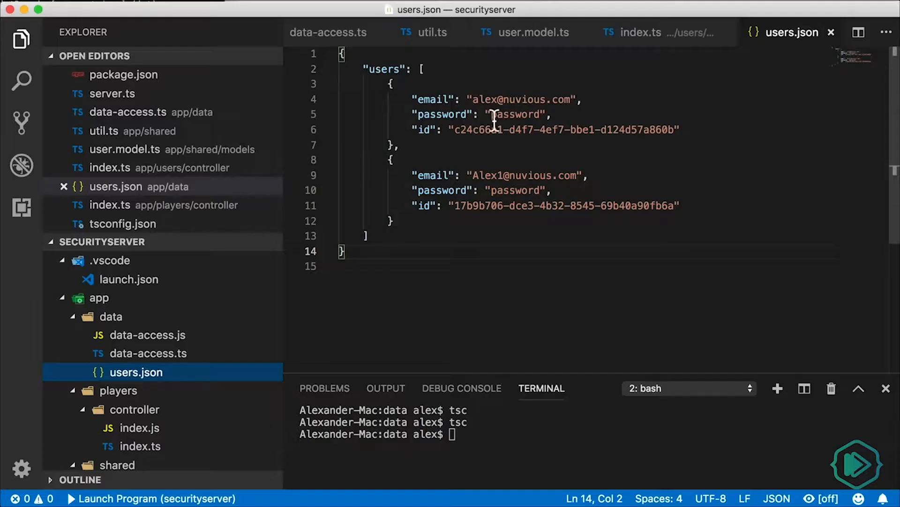
left_click(137, 371)
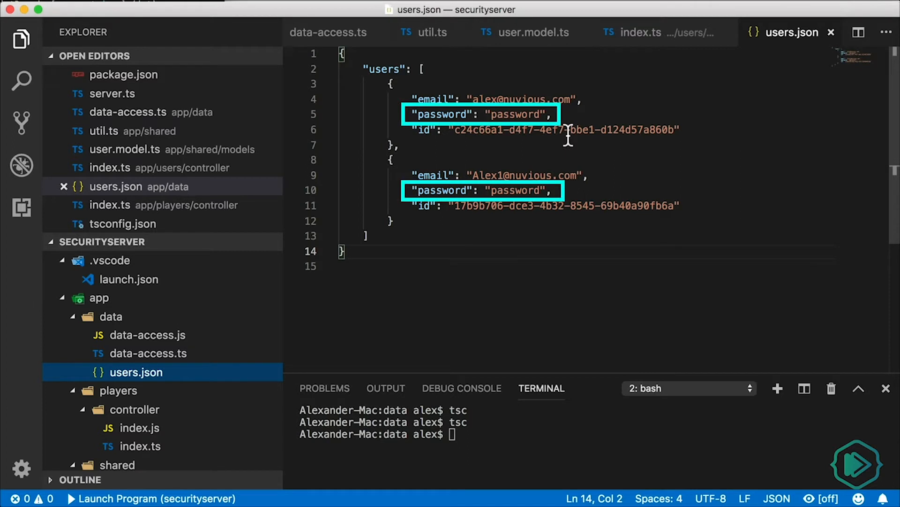
right_click(136, 371)
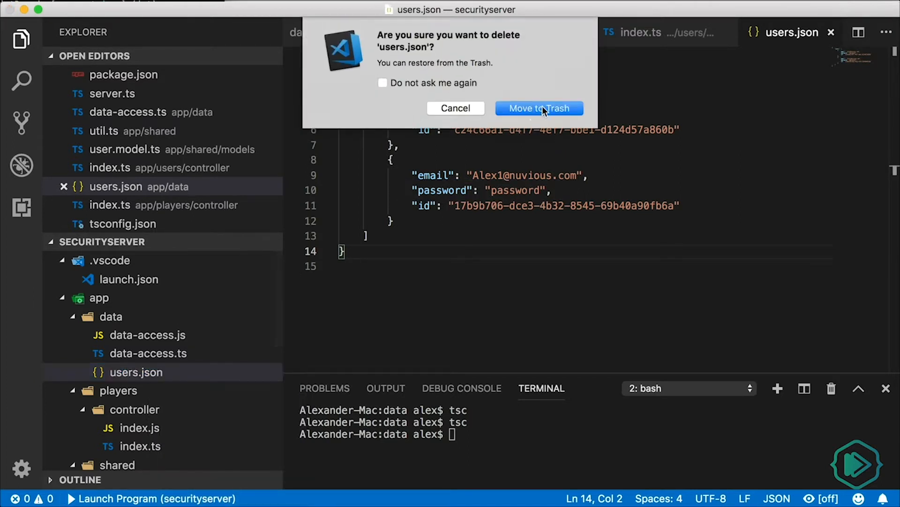
left_click(538, 108)
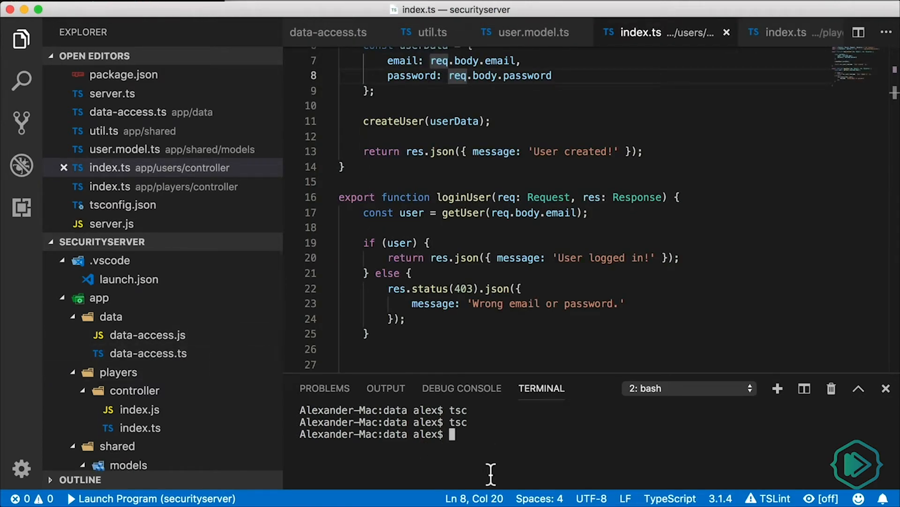
Step: Install bcryptjs as a server dependency with npm i bcryptjs --save
type("np")
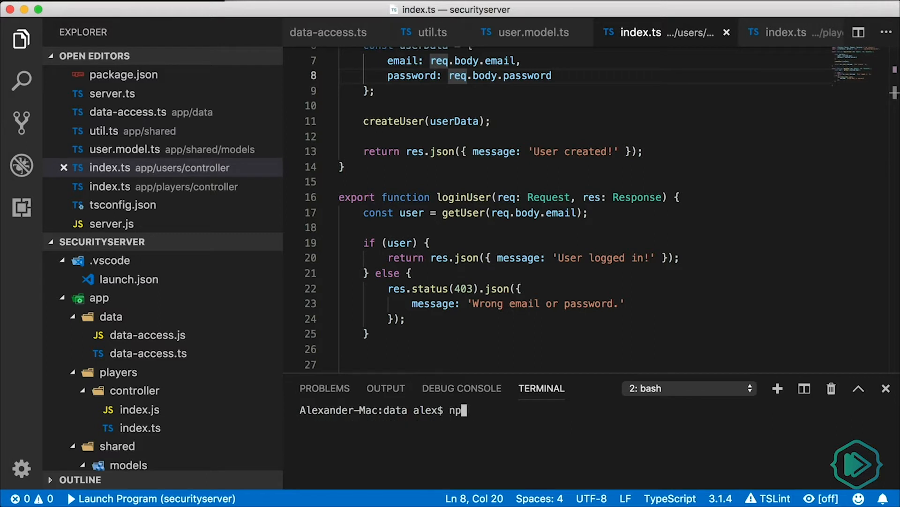
type("m i bcryptjs --sav")
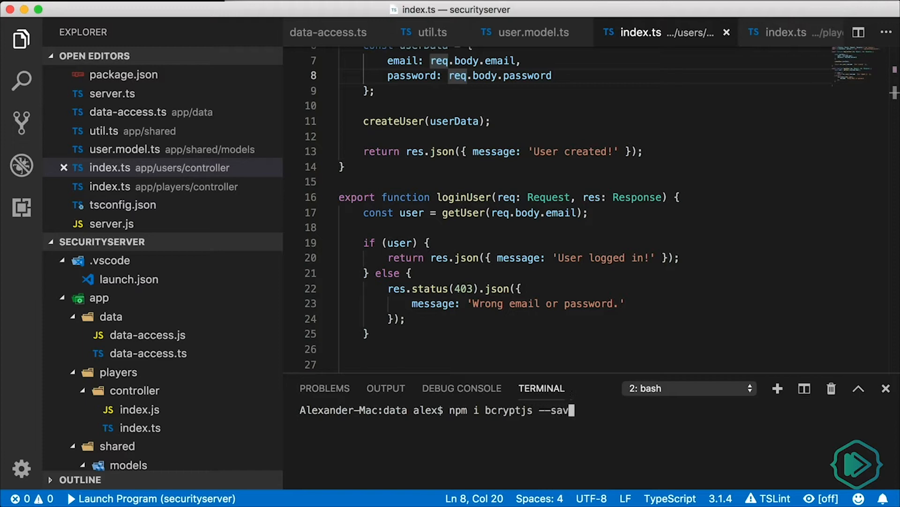
key("Return")
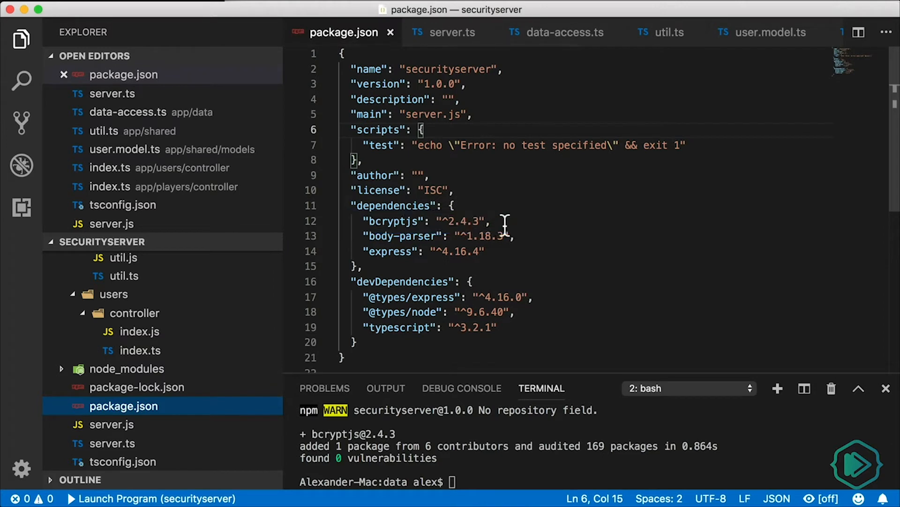
mouse_move(500, 485)
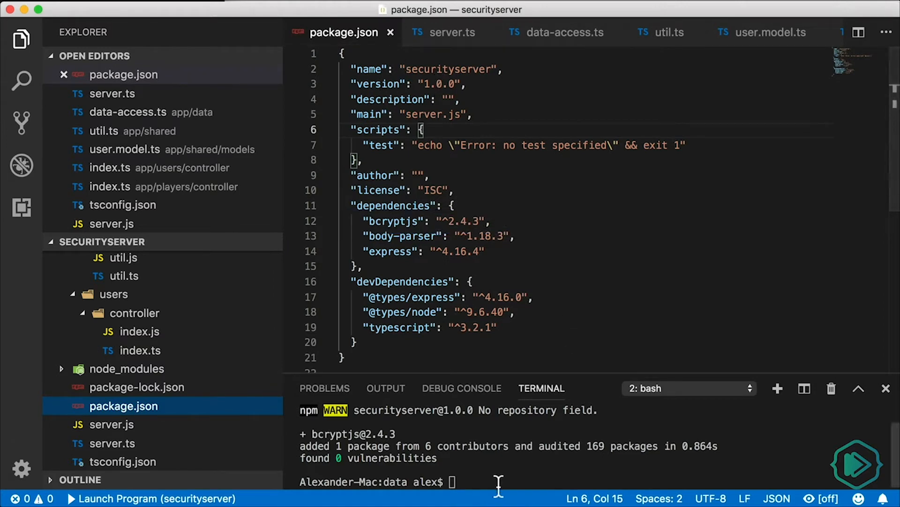
type("n")
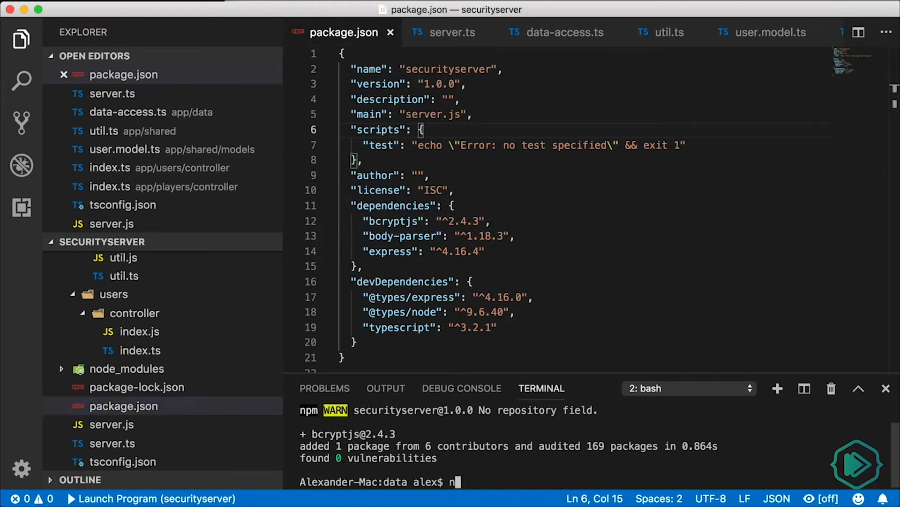
type("pm i @types")
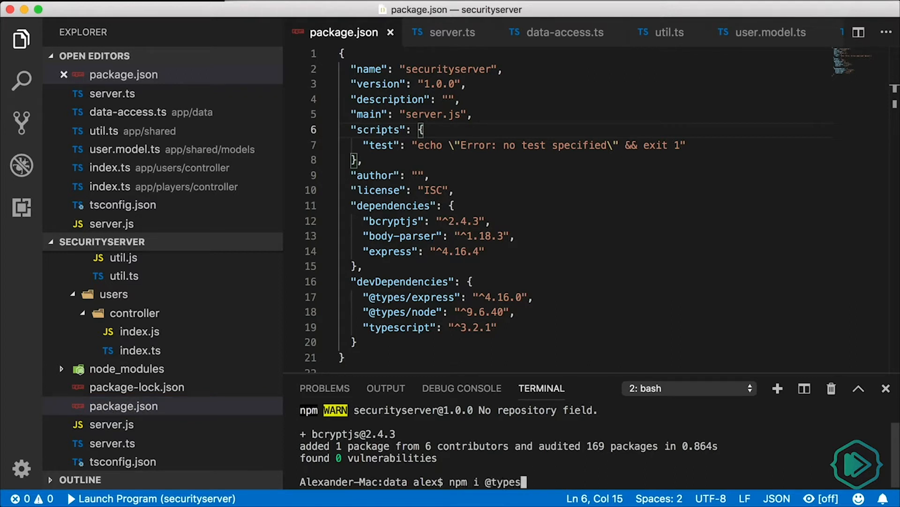
type("/bcryptjs")
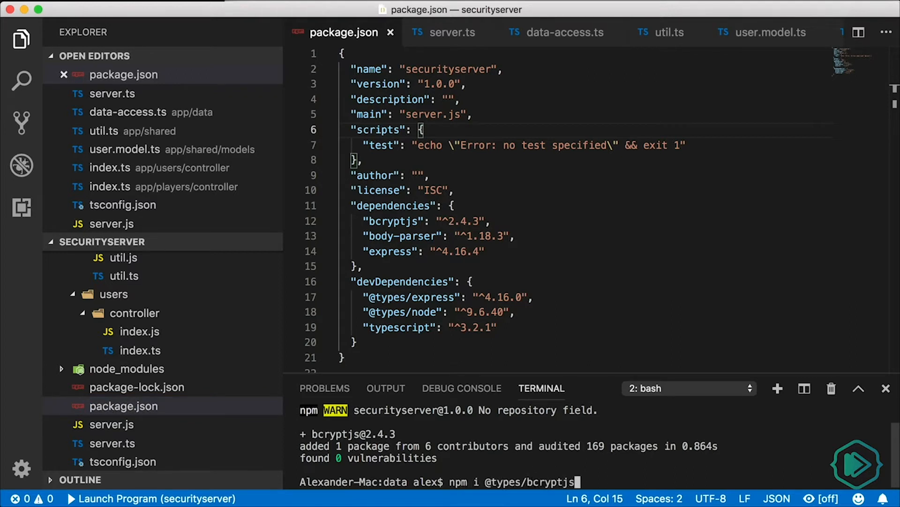
type("--save-dev")
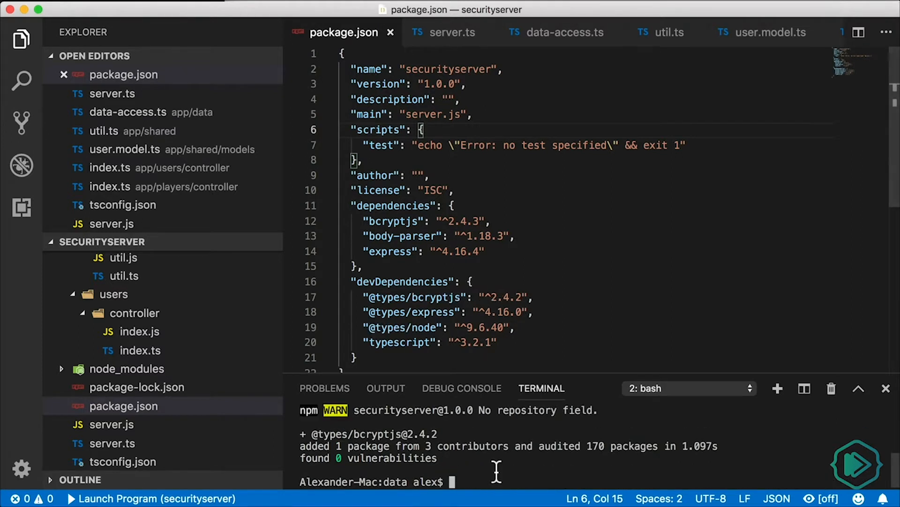
mouse_move(514, 481)
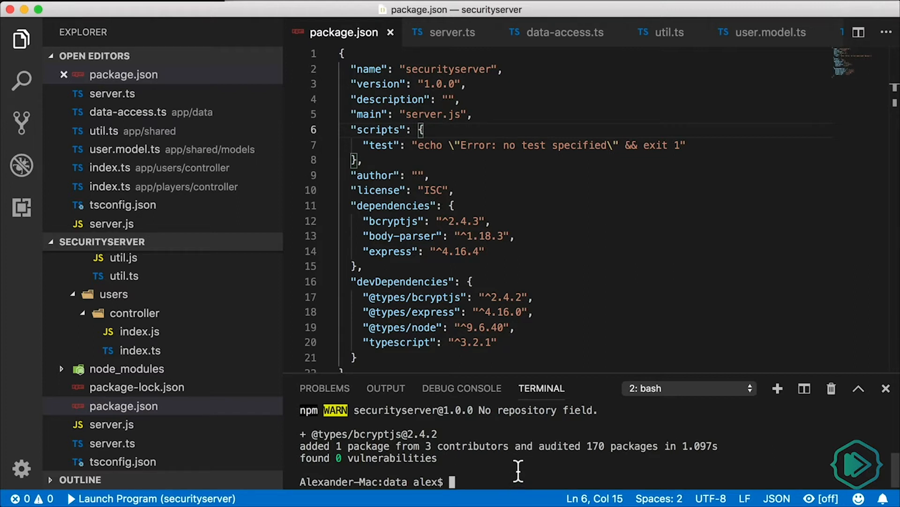
mouse_move(562, 279)
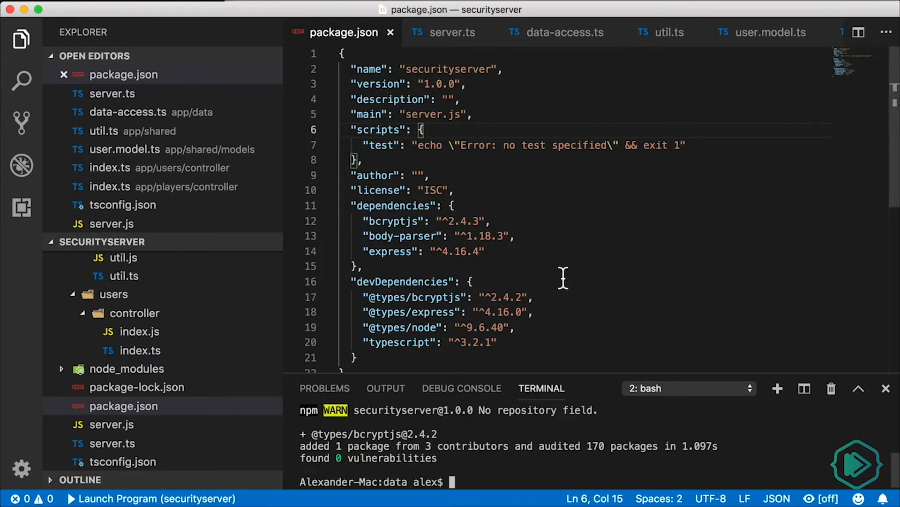
mouse_move(546, 205)
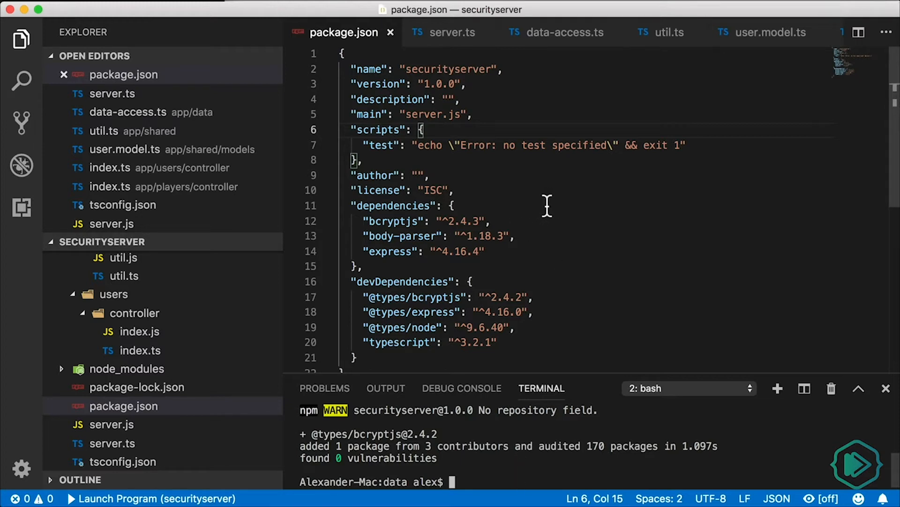
mouse_move(387, 230)
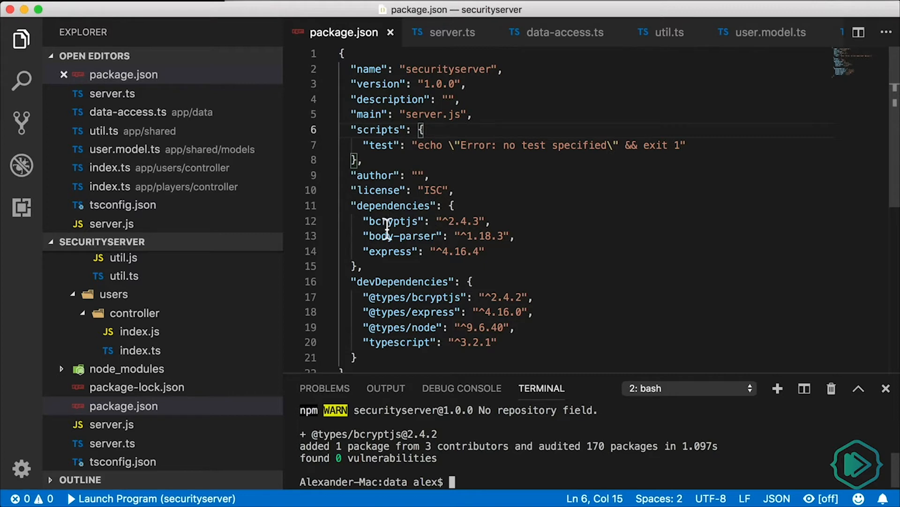
left_click(140, 351)
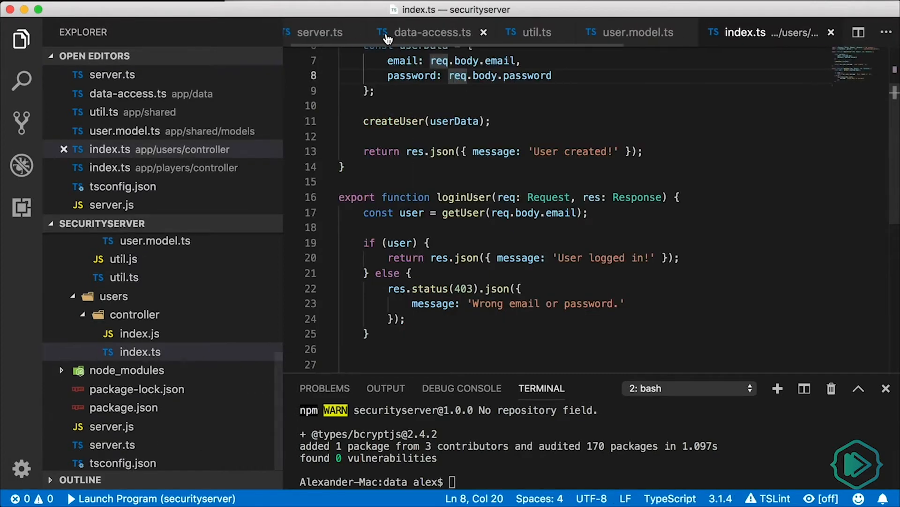
mouse_move(403, 60)
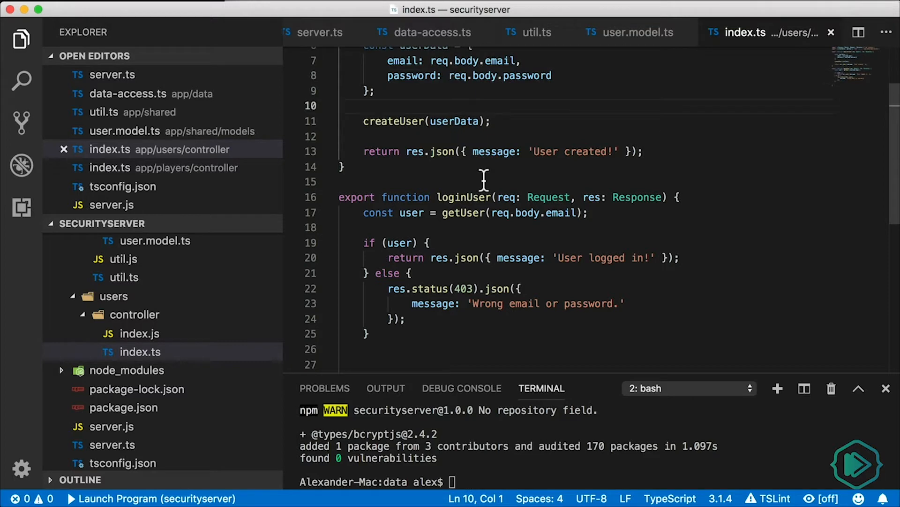
Step: Import genSaltSync and hashSync from bcryptjs at the top of util.ts
left_click(124, 277)
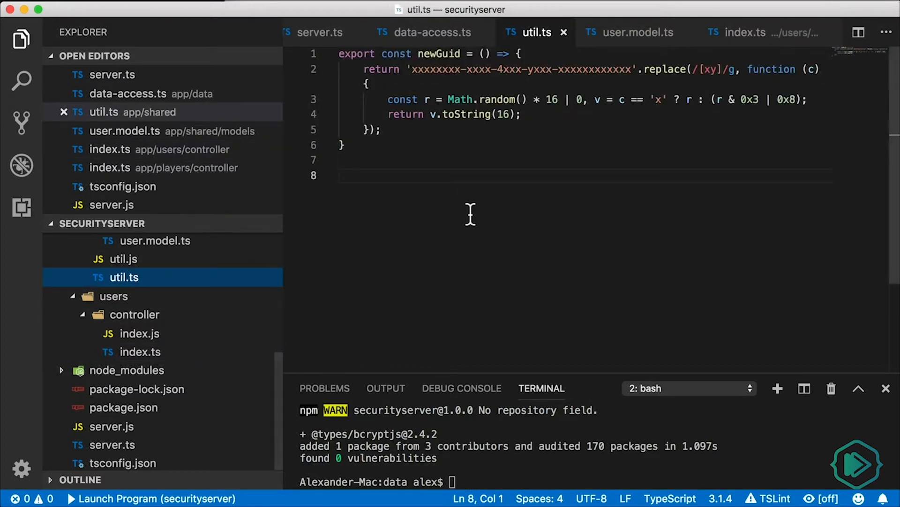
type("import {  } from 'bcryptjs';")
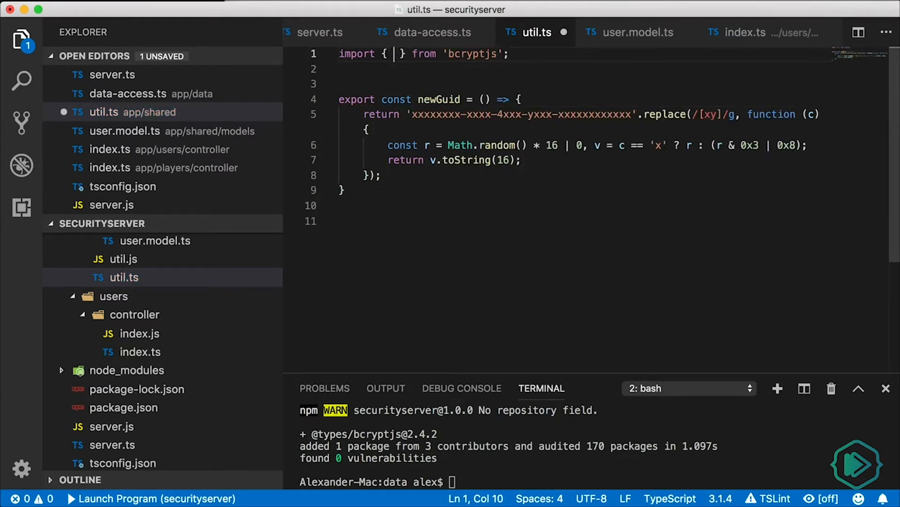
type("get")
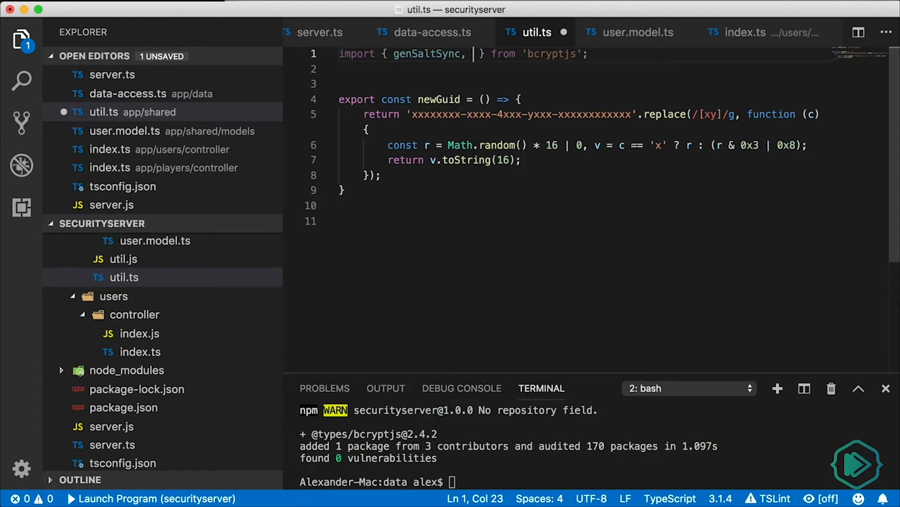
type("hashSync")
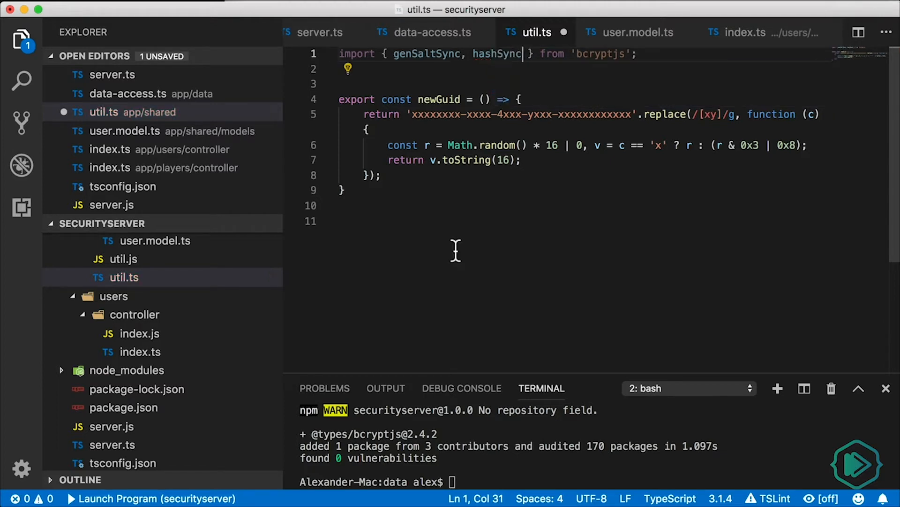
Step: Declare export function hassPassword(password: string): string above newGuid
type("e")
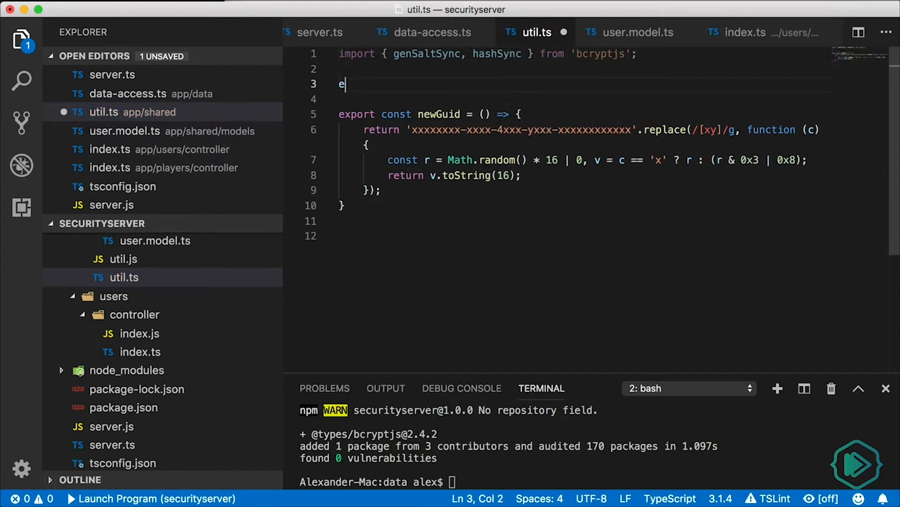
type("xport function")
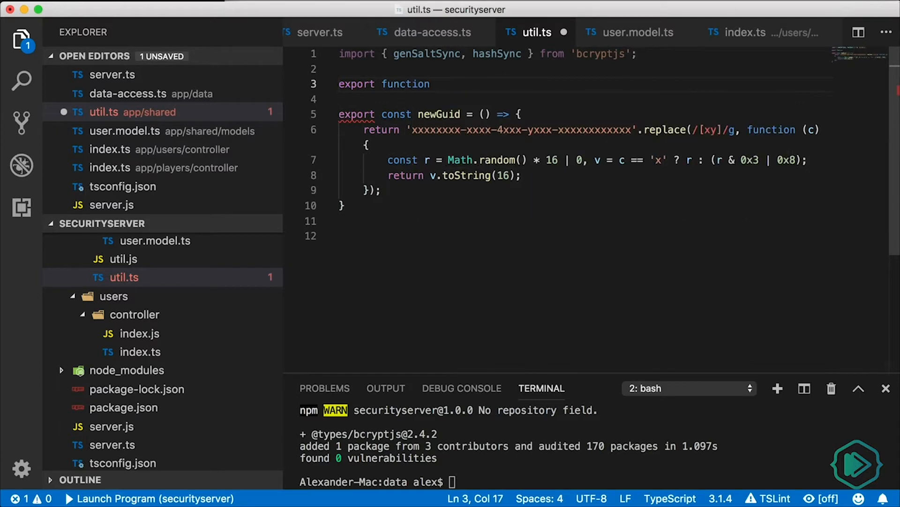
type("hassPasswor")
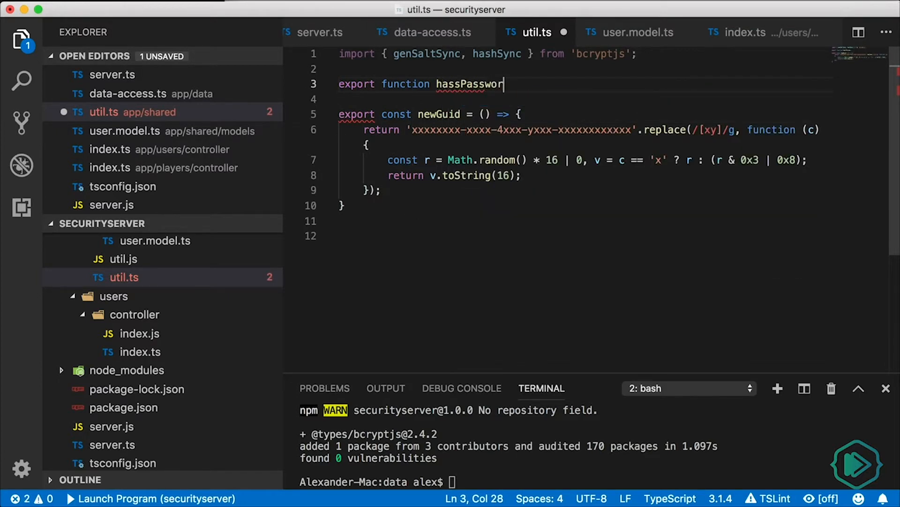
type("()")
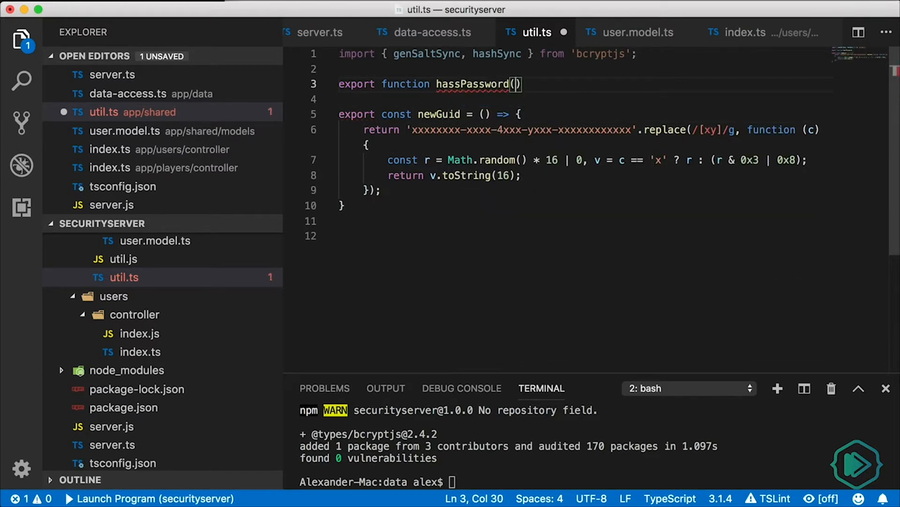
type("pass")
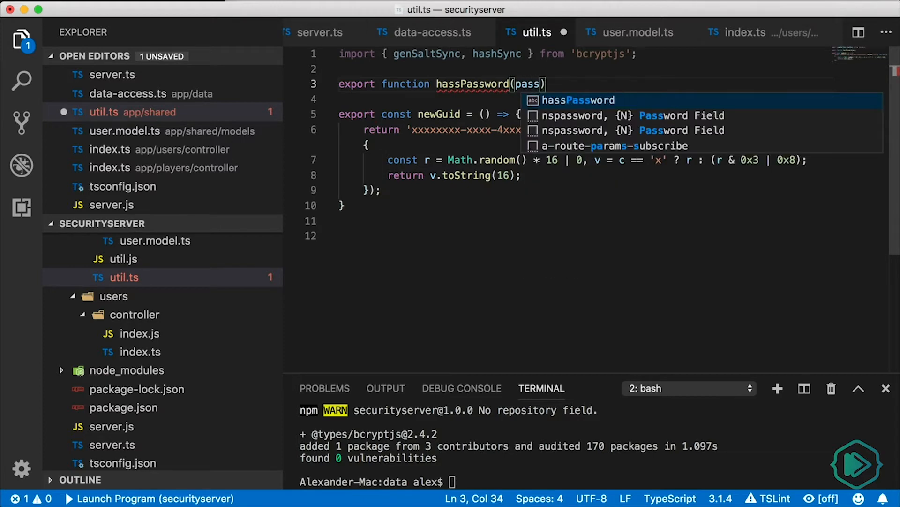
type("word")
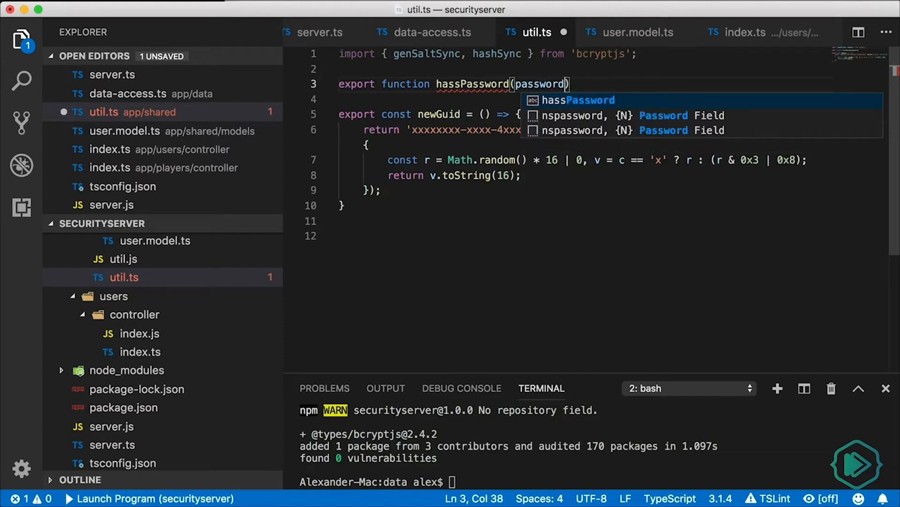
type(": strin")
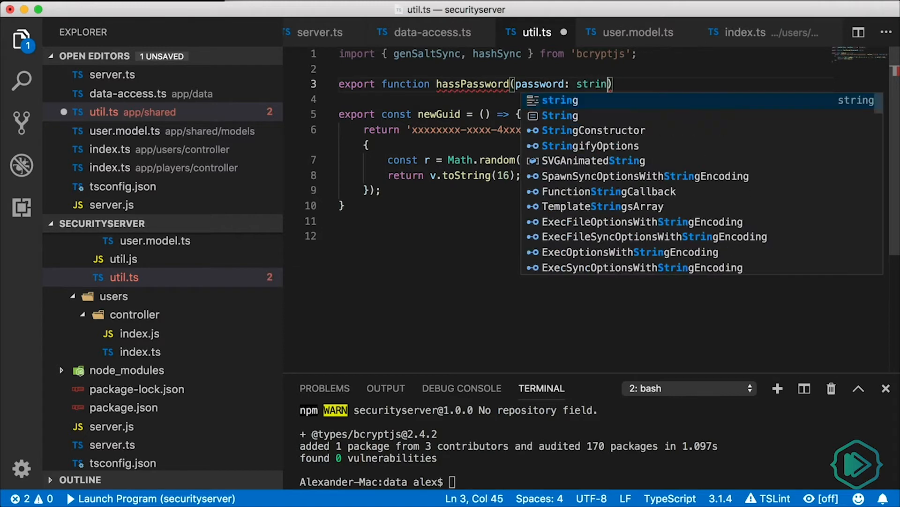
type("g) : string {")
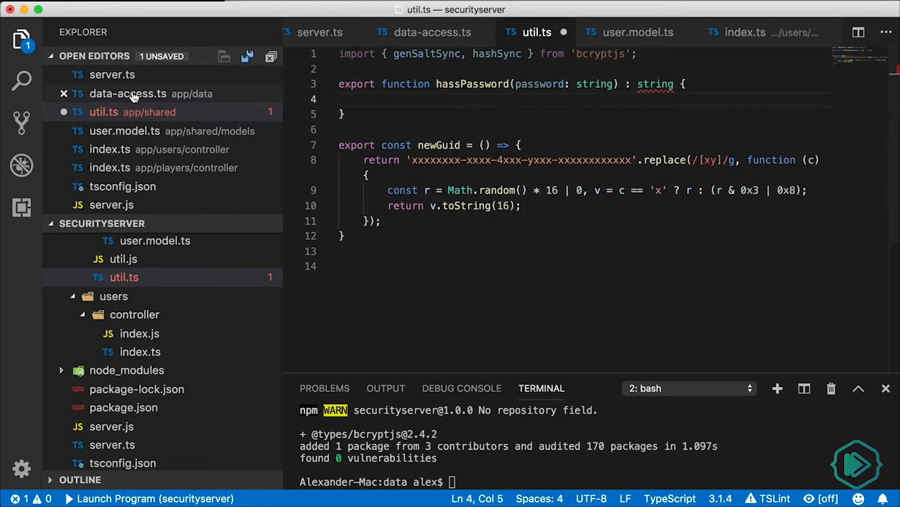
Step: Create const salt = genSaltSync(12), settling on 12 salt rounds
type("const salt =")
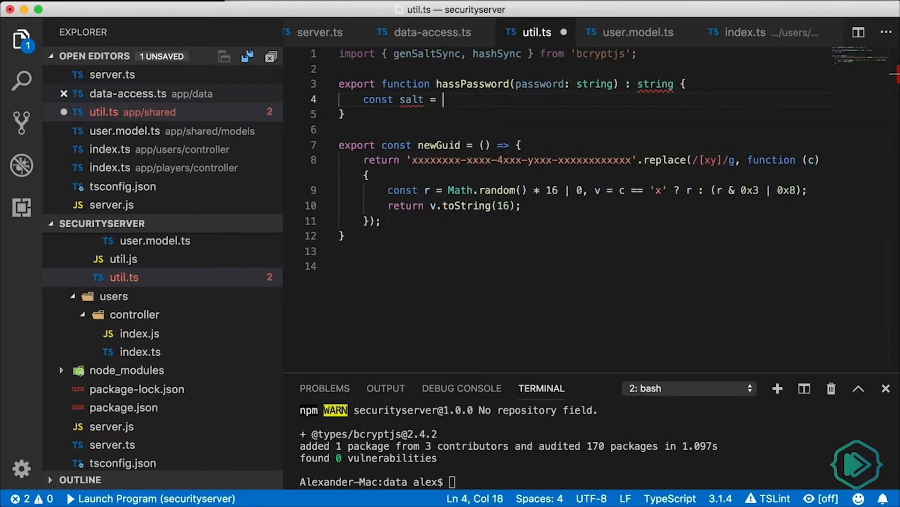
type("genSaltSync()")
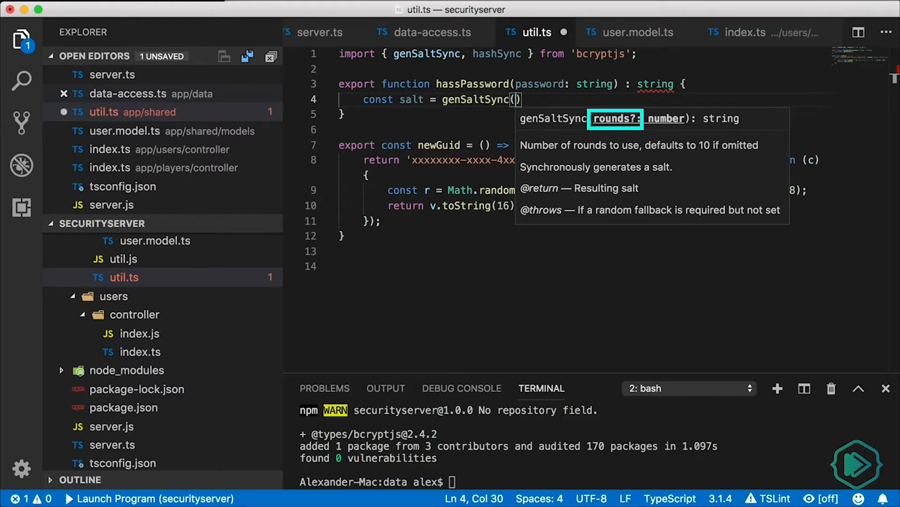
type("10")
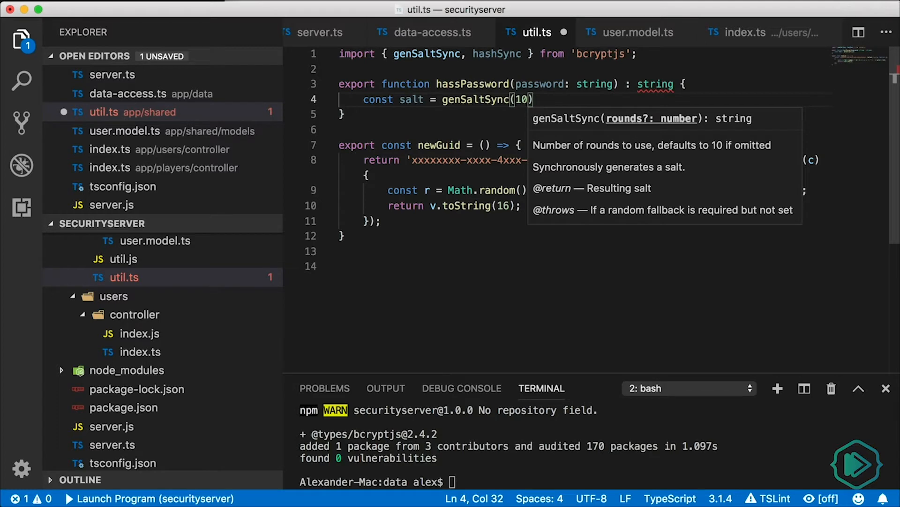
type("1")
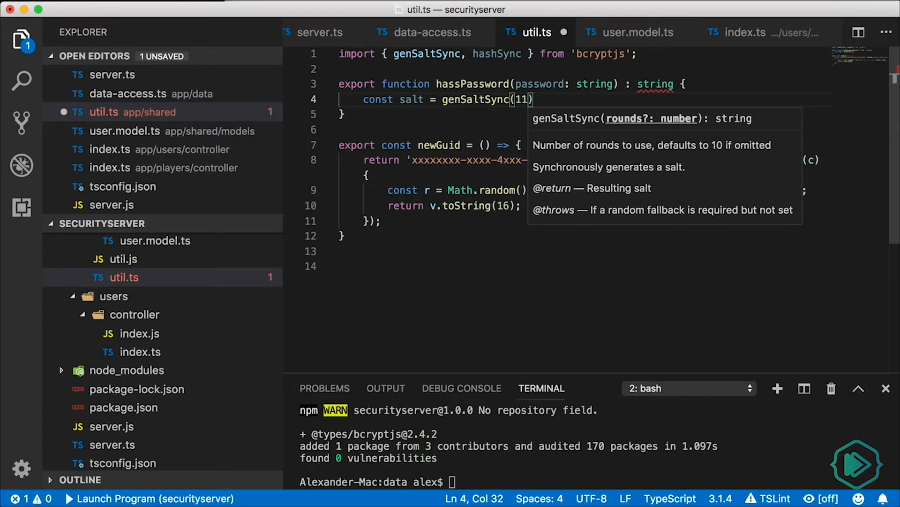
mouse_move(343, 224)
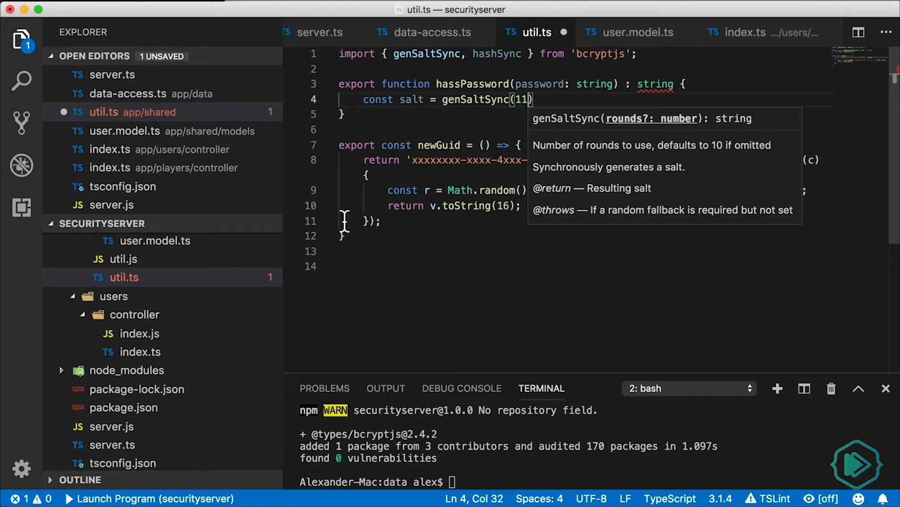
type("16")
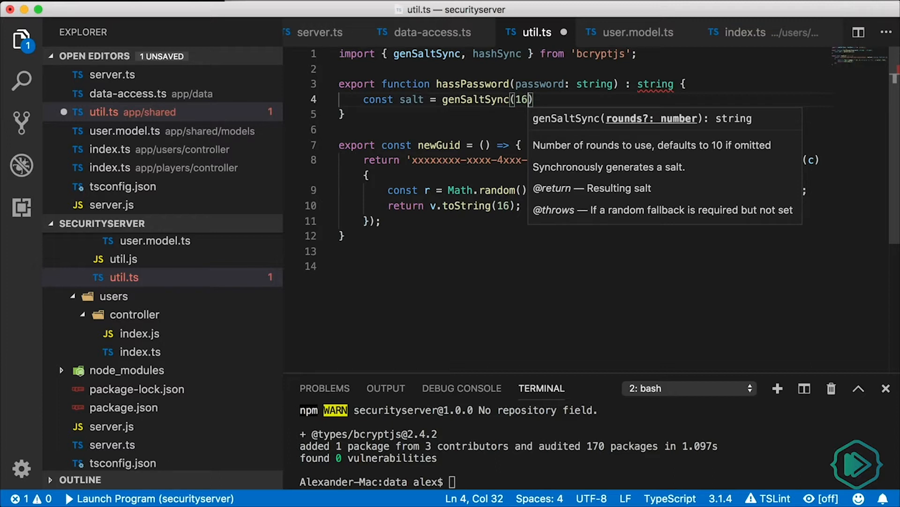
key("Backspace")
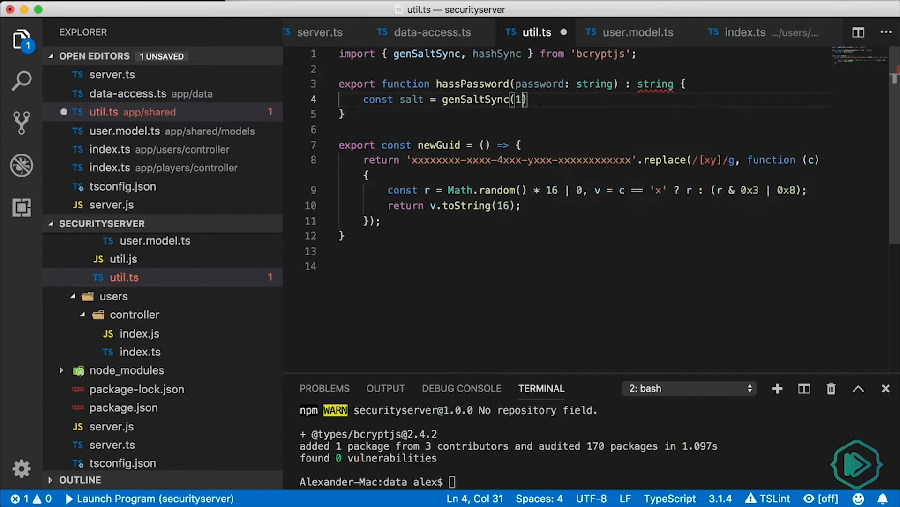
type("2;")
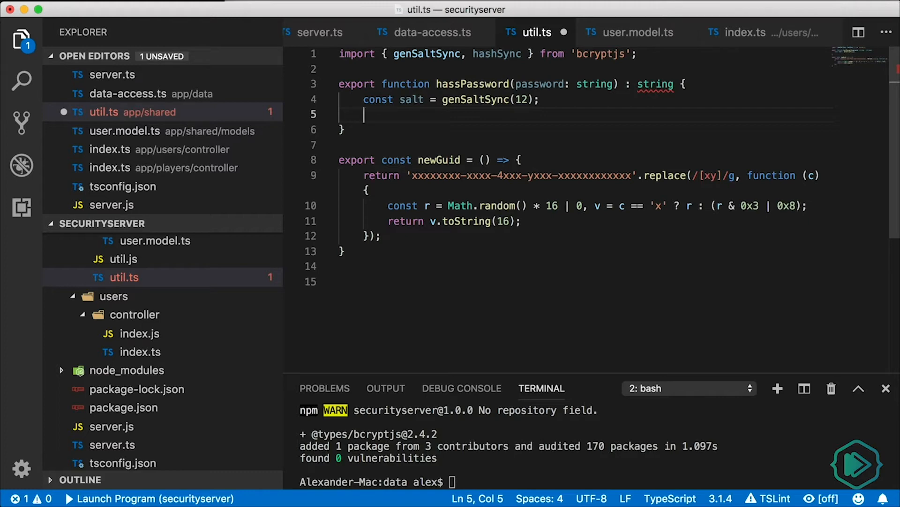
Step: Compute const hashedPassword = hashSync(password, salt) and return hashedPassword
type("const")
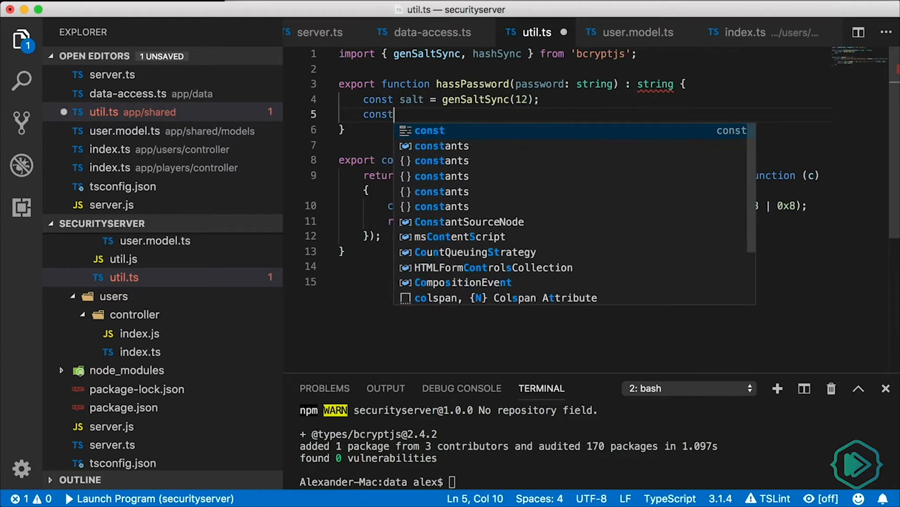
type("hashedPassword = hashSync(")
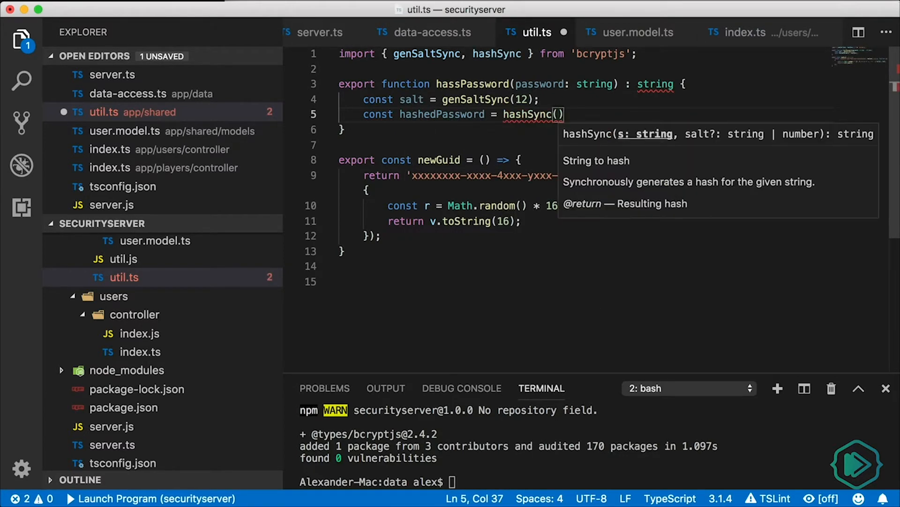
type("password,")
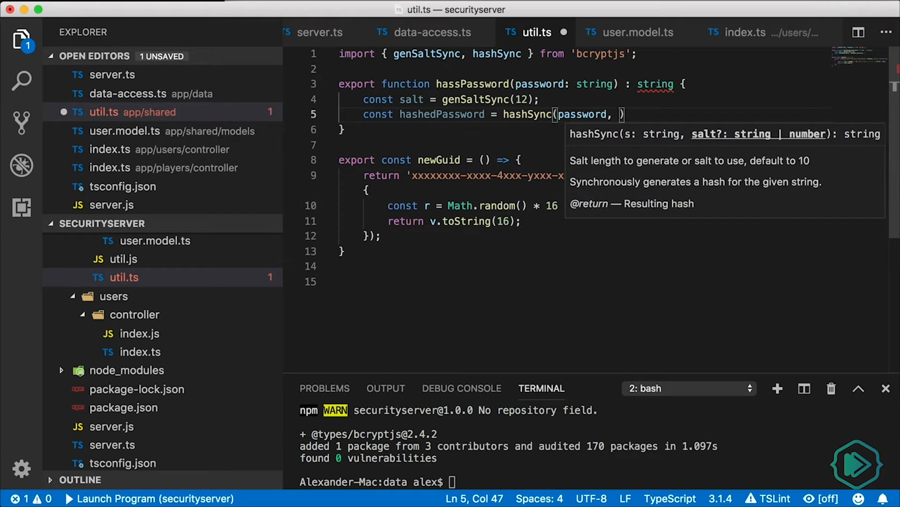
type("salt")
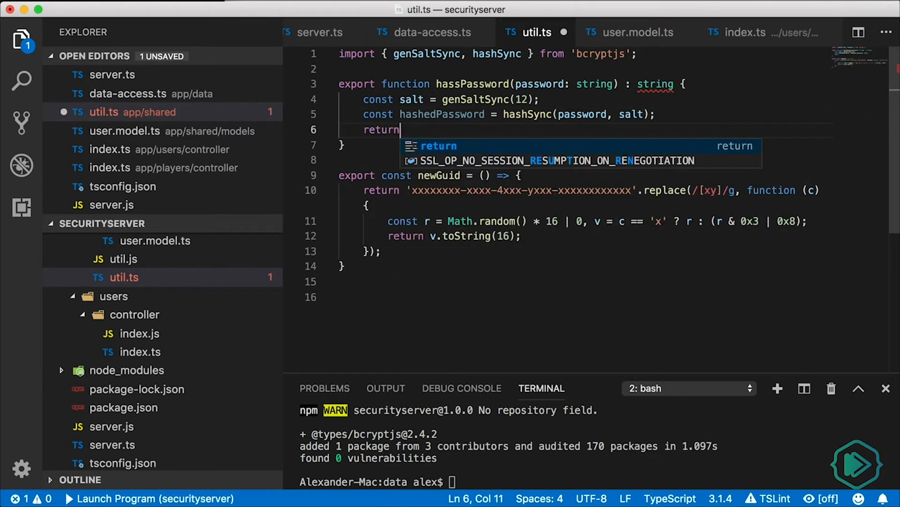
type("hashedPassword;")
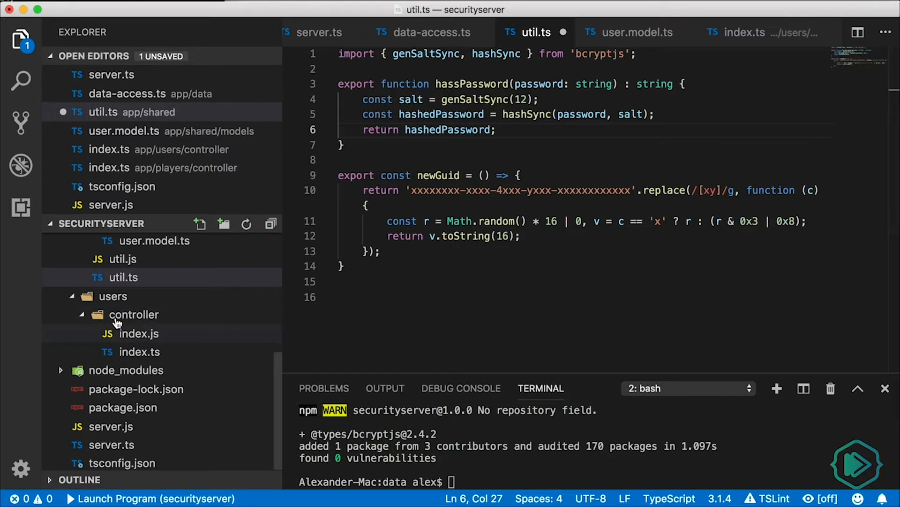
Step: In registerUser add const hashedPassword = hashPassword(req.body.password)
left_click(137, 351)
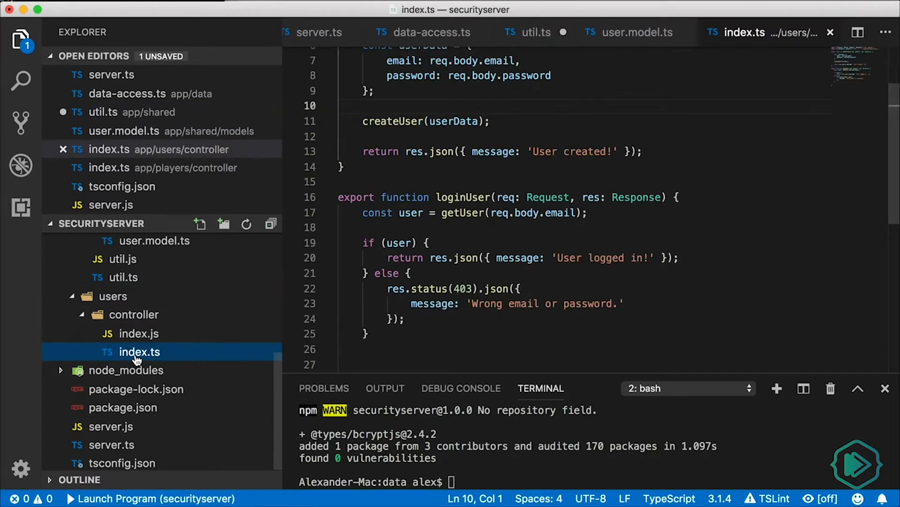
scroll("up", 3)
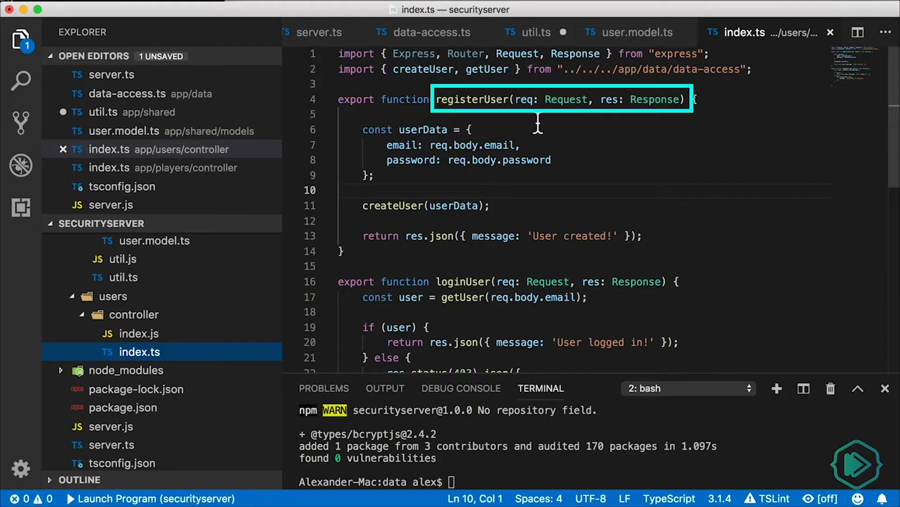
double_click(499, 160)
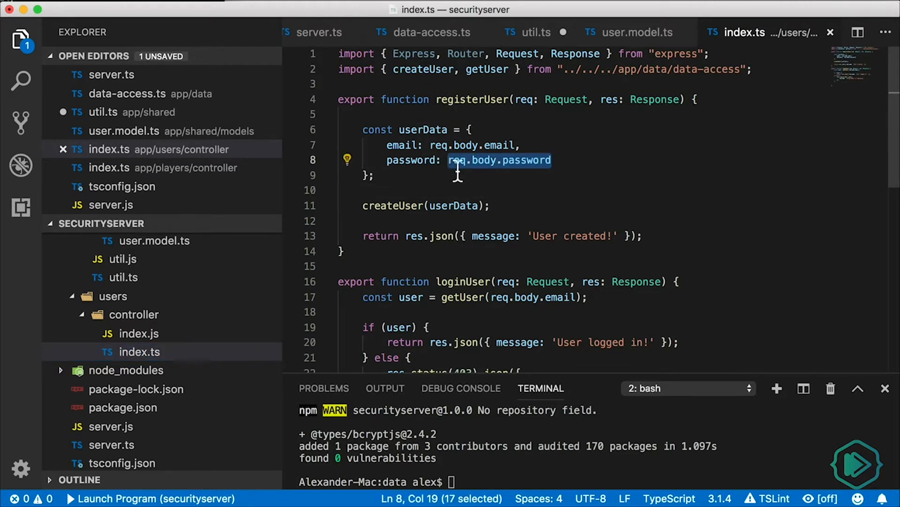
key("Enter")
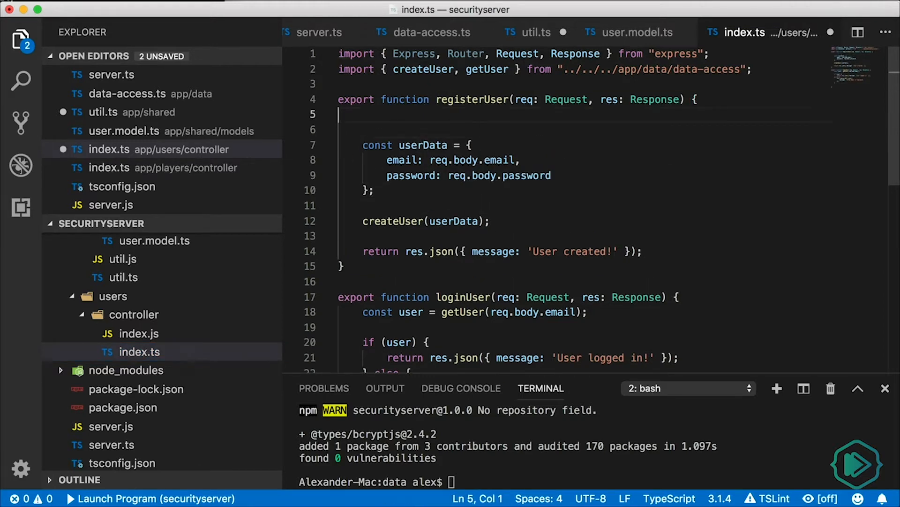
type("const hashedPassword = hashPassword(req.body.password")
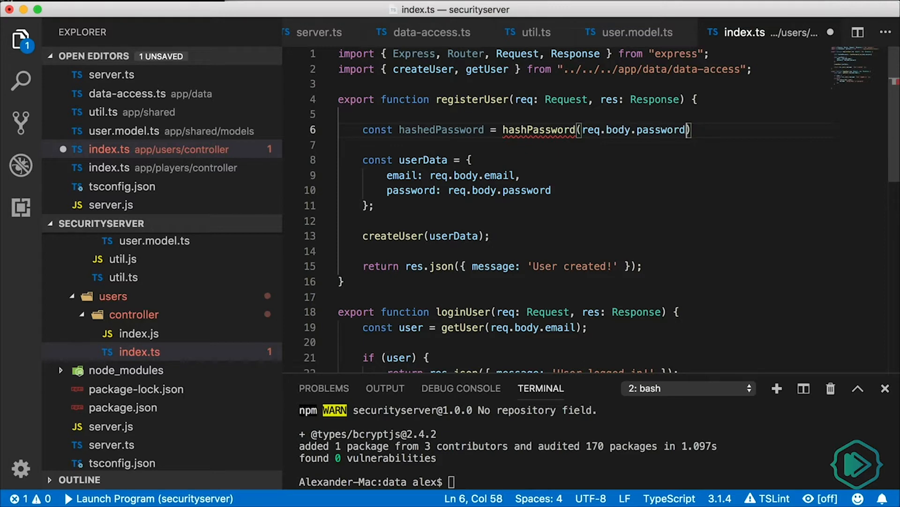
Step: Import hashPassword from the shared util via quick-fix and store password: hashedPassword in userData
left_click(473, 130)
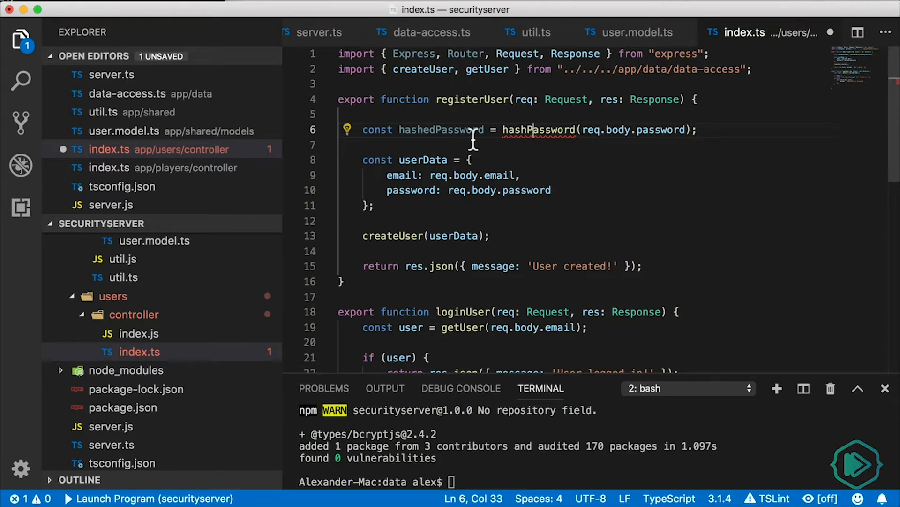
mouse_move(760, 41)
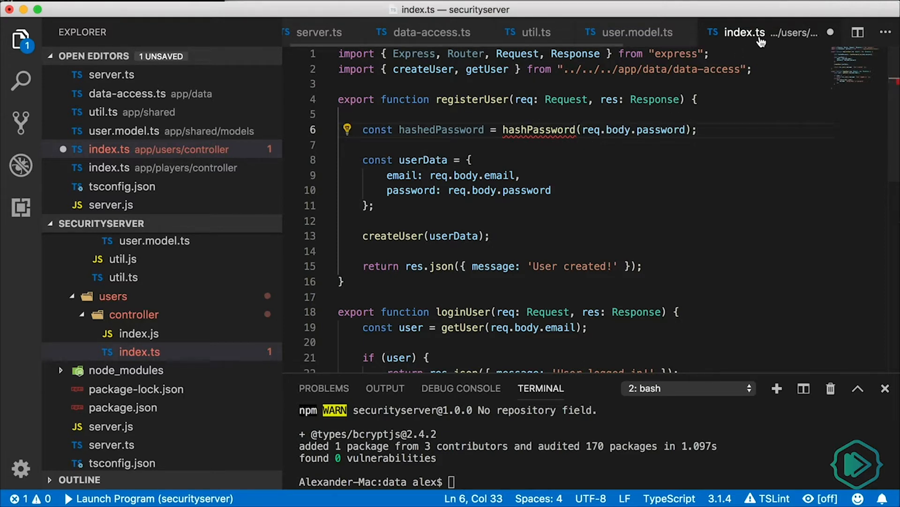
left_click(537, 32)
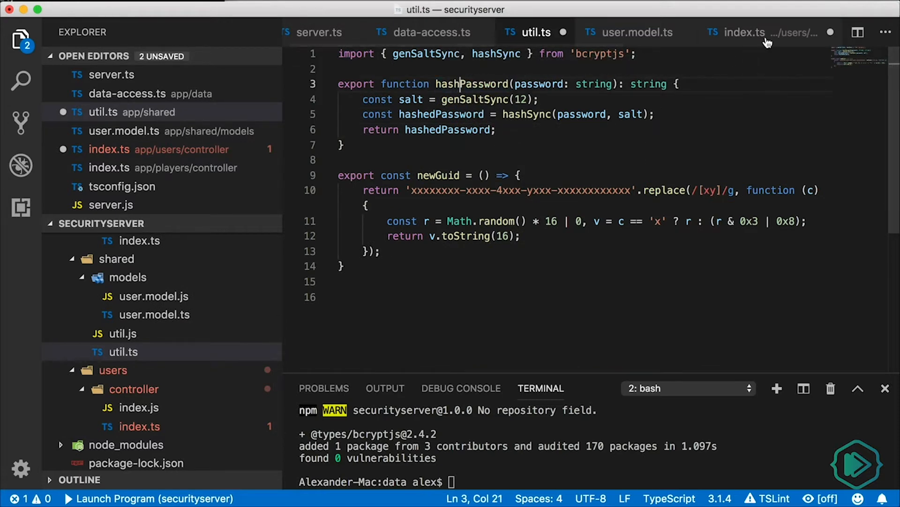
left_click(747, 32)
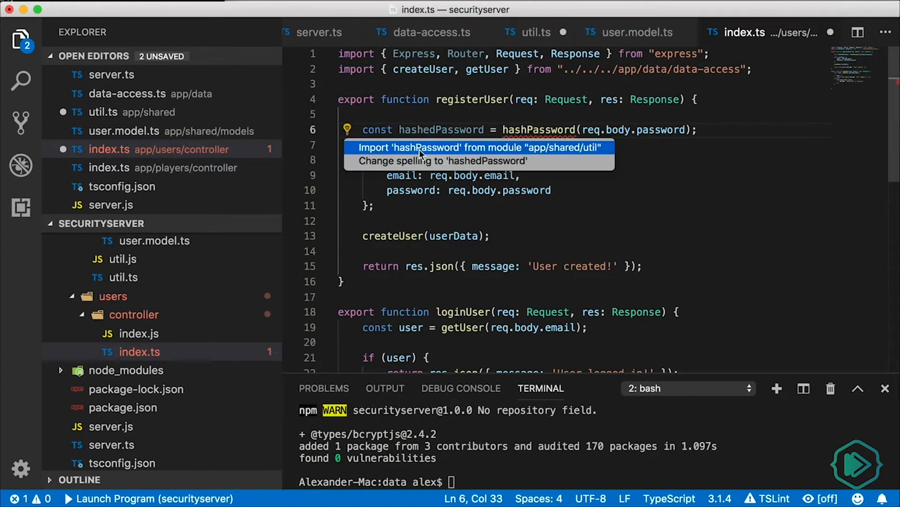
left_click(480, 147)
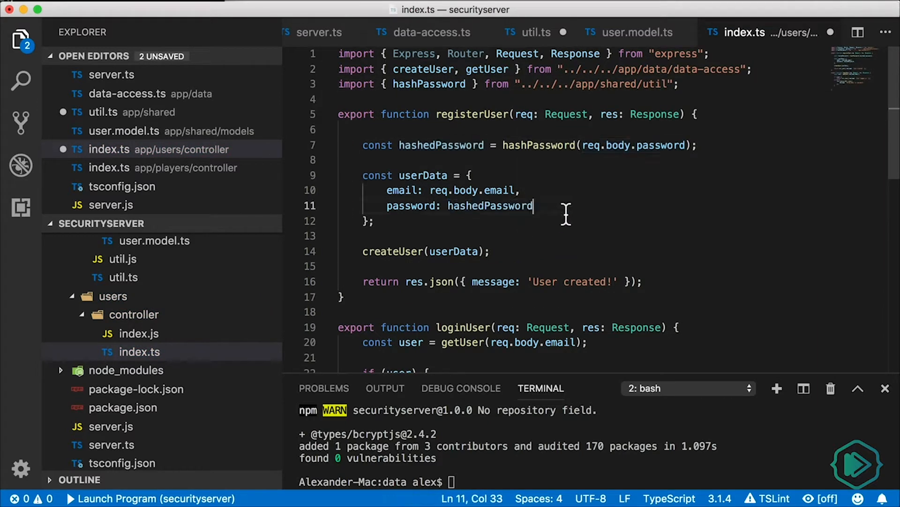
left_click(377, 221)
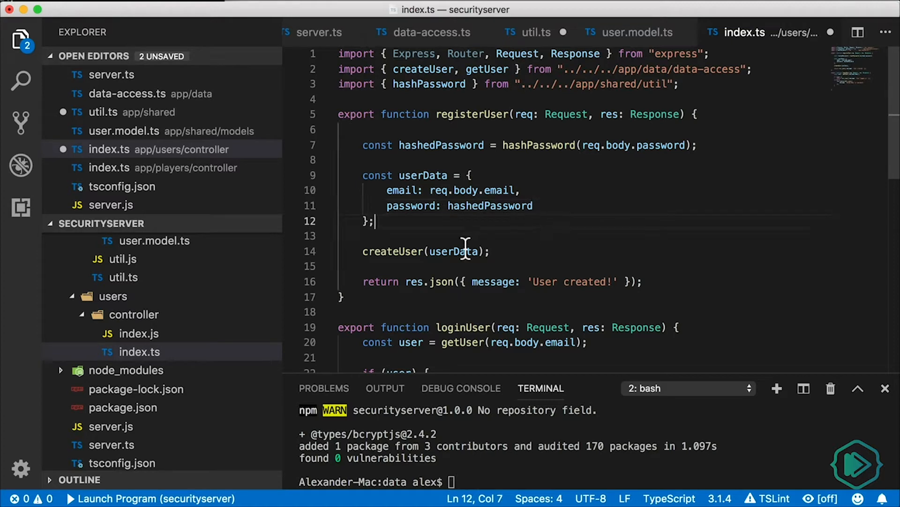
Step: Clear the terminal and compile the project with tsc
double_click(460, 205)
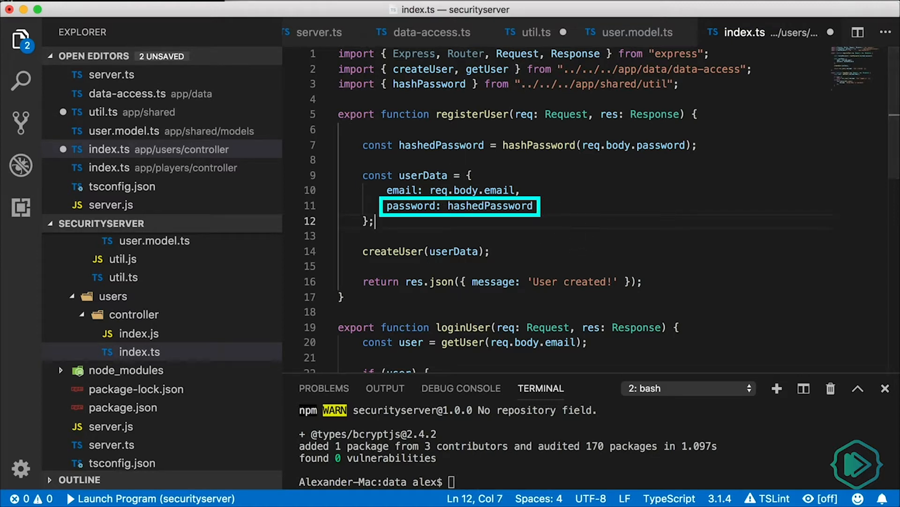
type("clear")
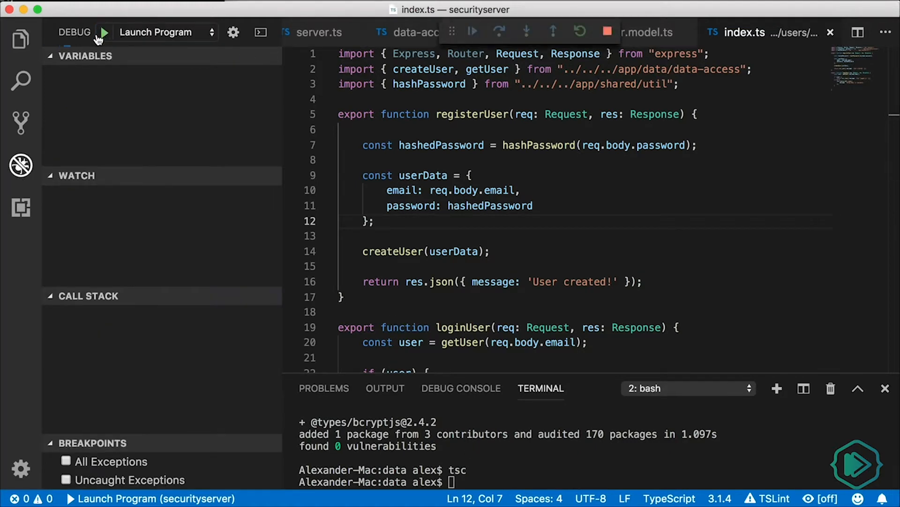
Step: Switch to Sign up, submit the credentials and accept the 'Your account has been created' alert
left_click(104, 32)
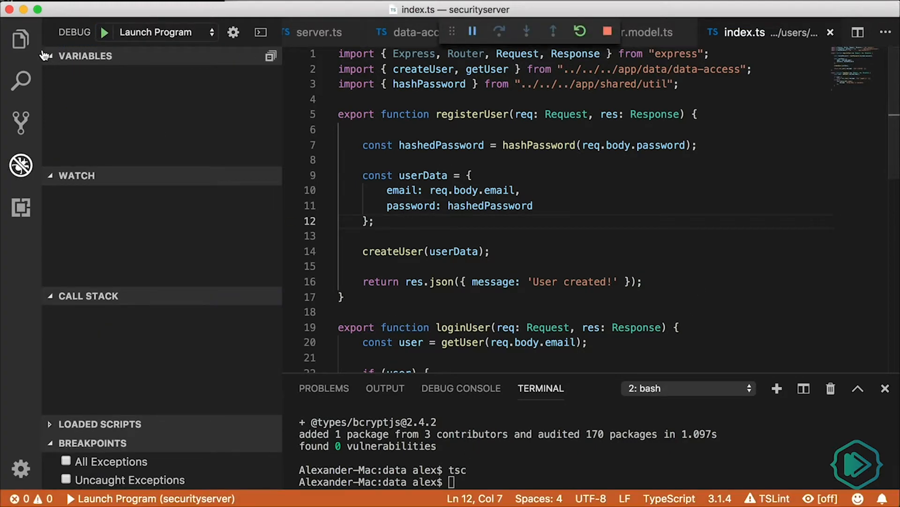
left_click(21, 39)
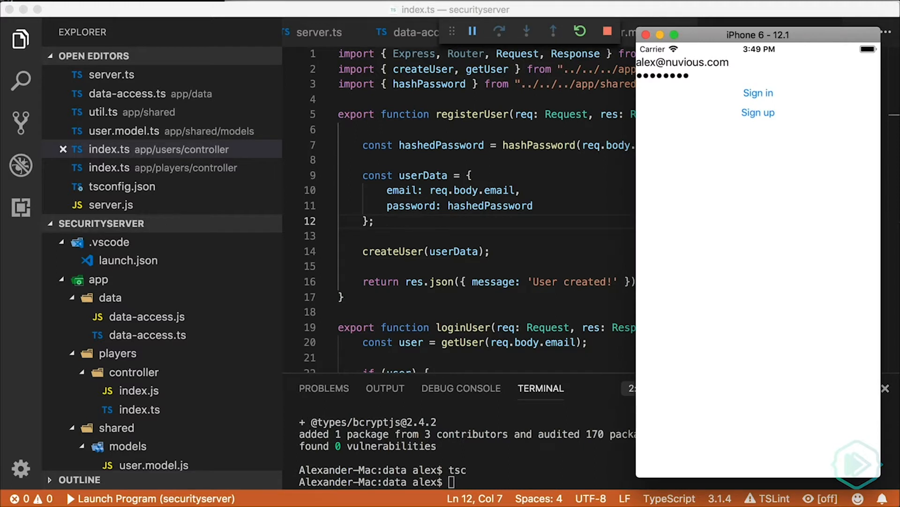
mouse_move(768, 125)
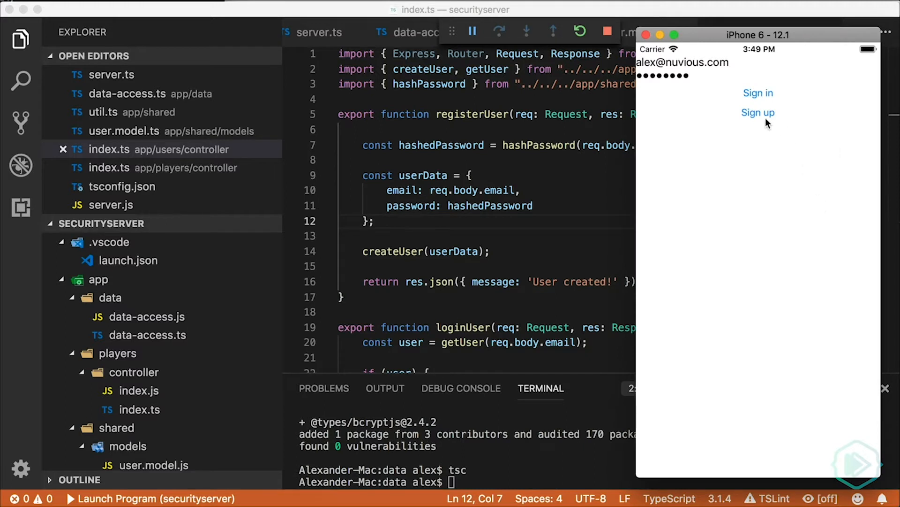
left_click(758, 111)
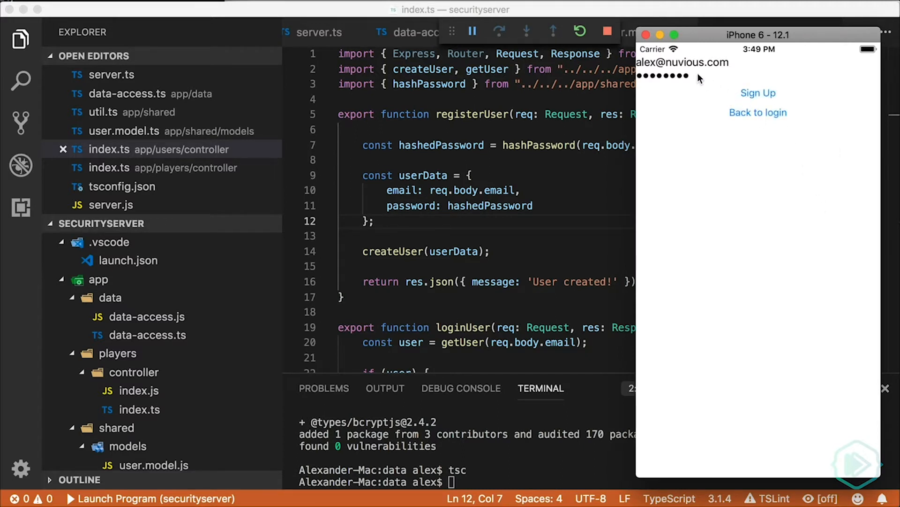
mouse_move(766, 98)
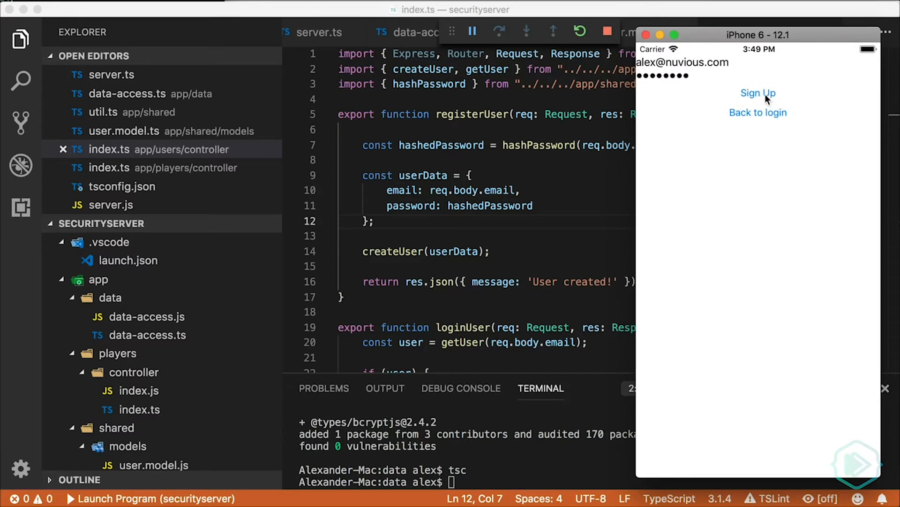
left_click(758, 93)
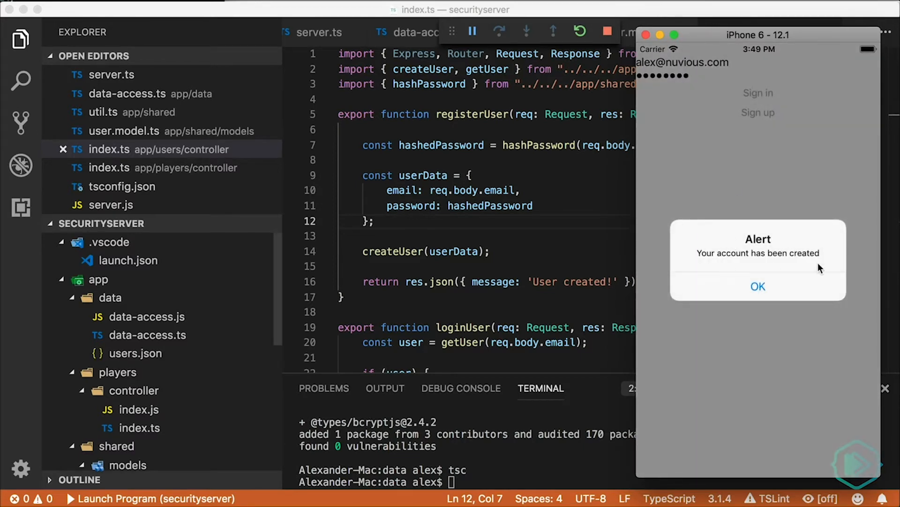
left_click(758, 286)
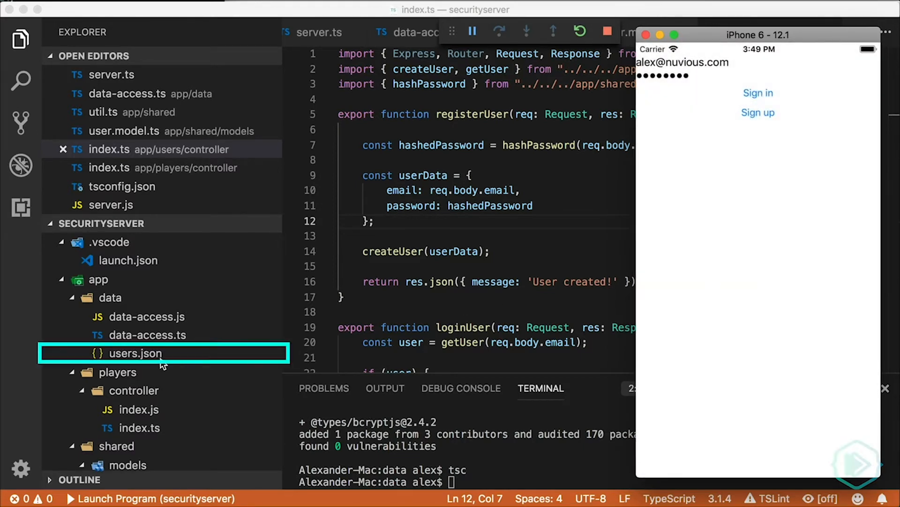
Step: Review the new users.json entry showing the bcrypt-hashed password and id
double_click(136, 353)
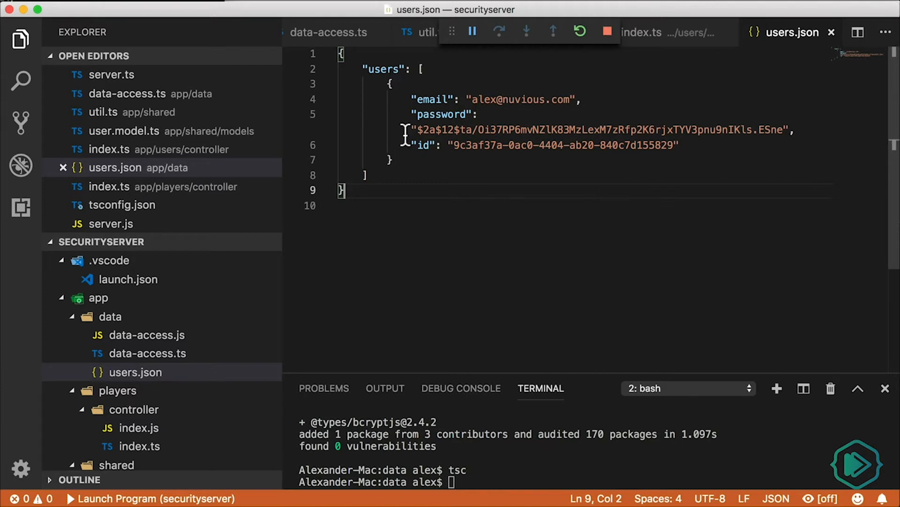
mouse_move(485, 101)
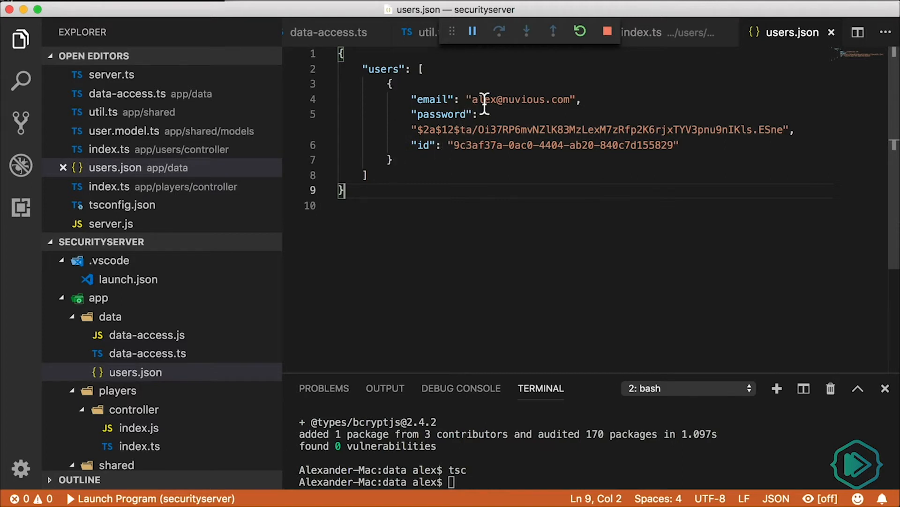
mouse_move(553, 105)
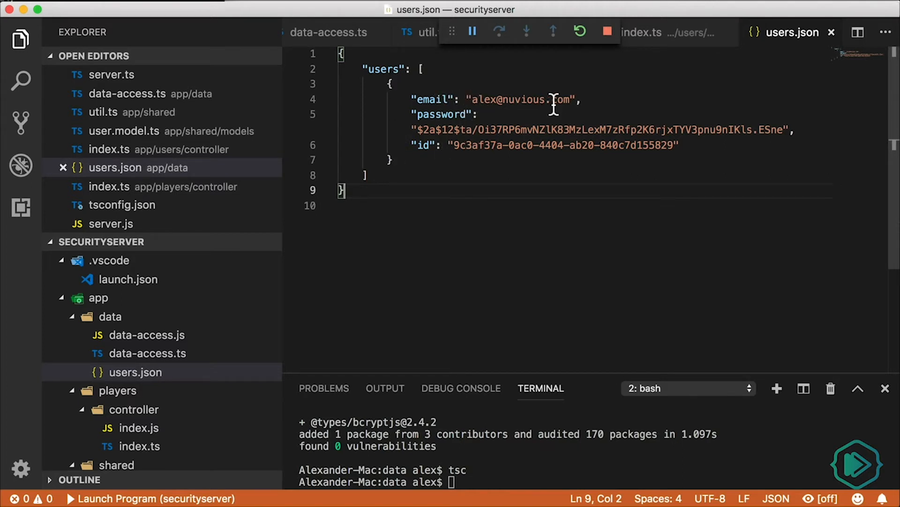
left_click(577, 99)
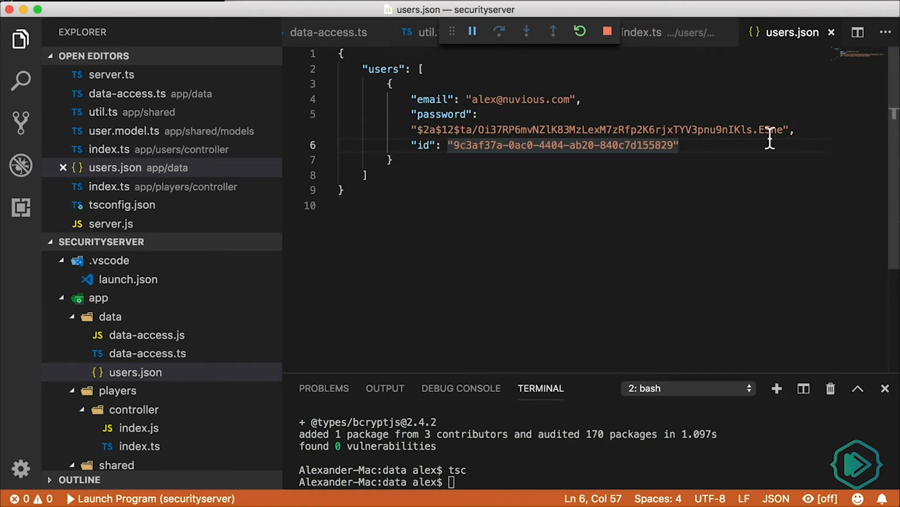
mouse_move(769, 145)
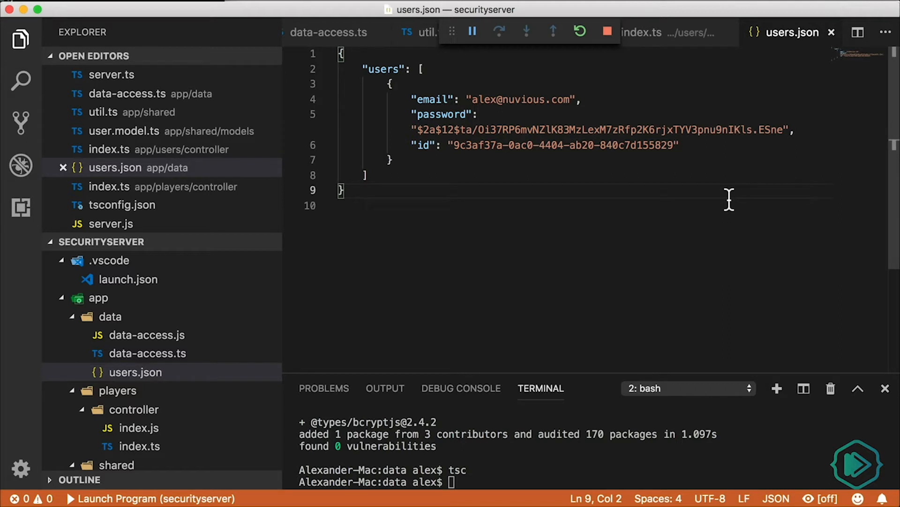
left_click(582, 100)
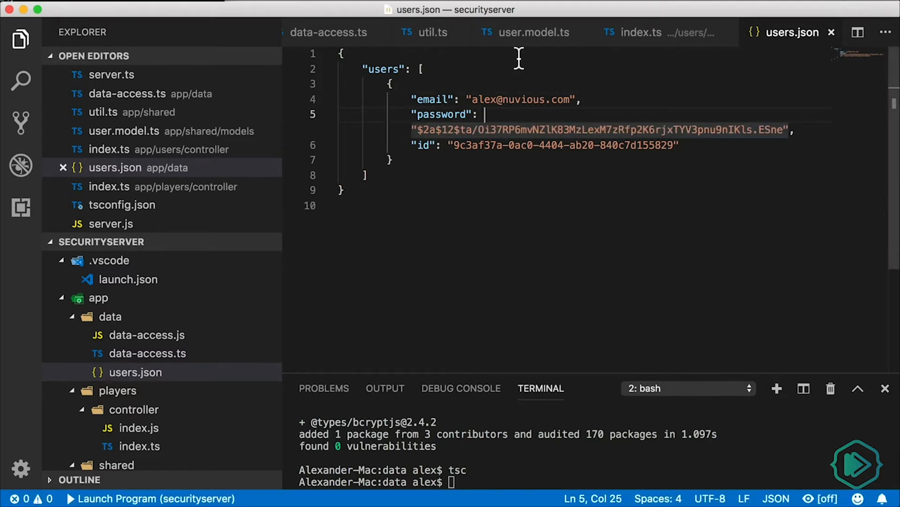
mouse_move(447, 32)
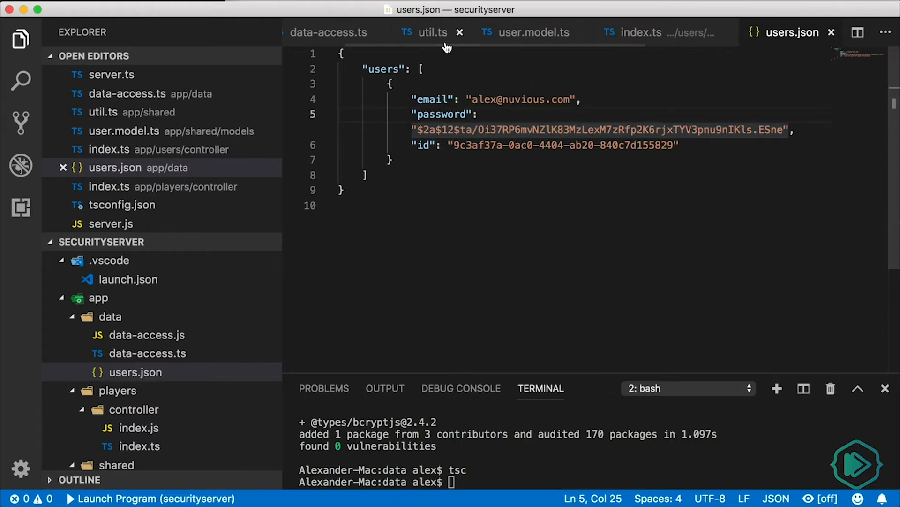
Step: Declare export function verifyPassword(passwordAttempted, hashedPassword): boolean in util.ts with compareSync imported
left_click(431, 32)
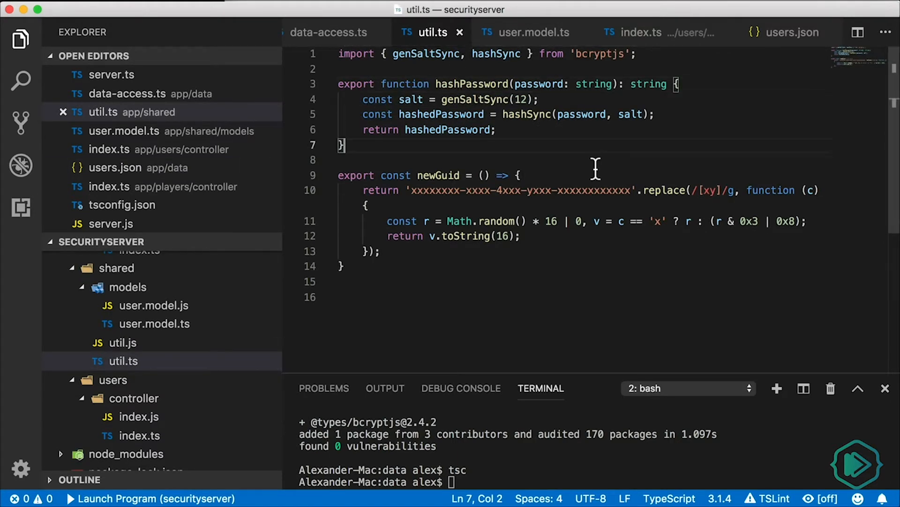
type("export function")
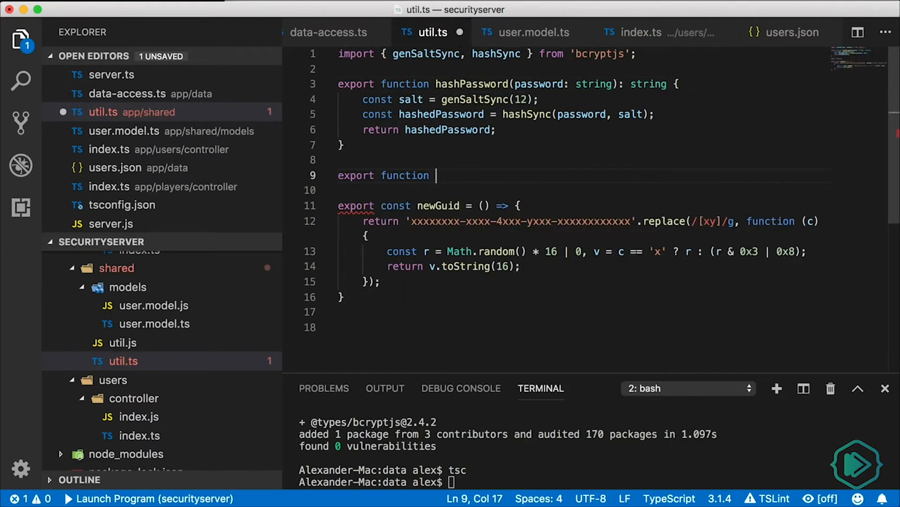
type("verifyPassword")
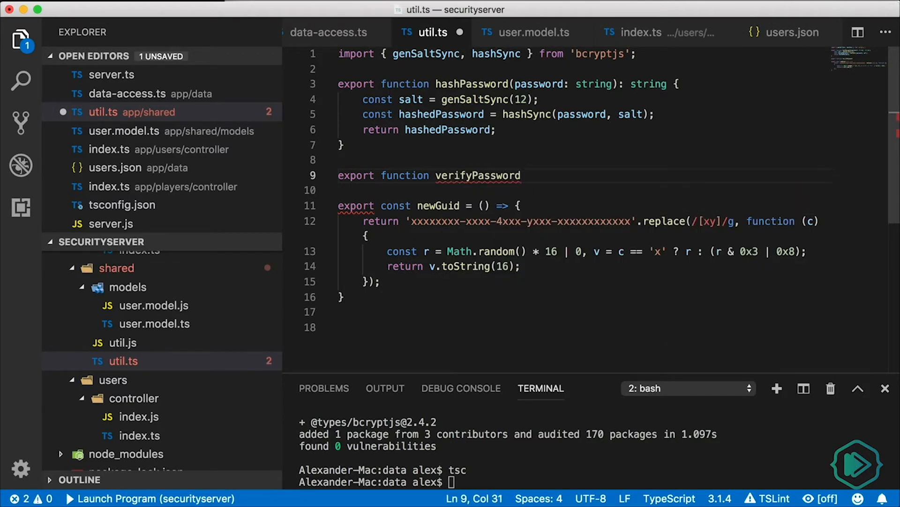
type("(passwordA)")
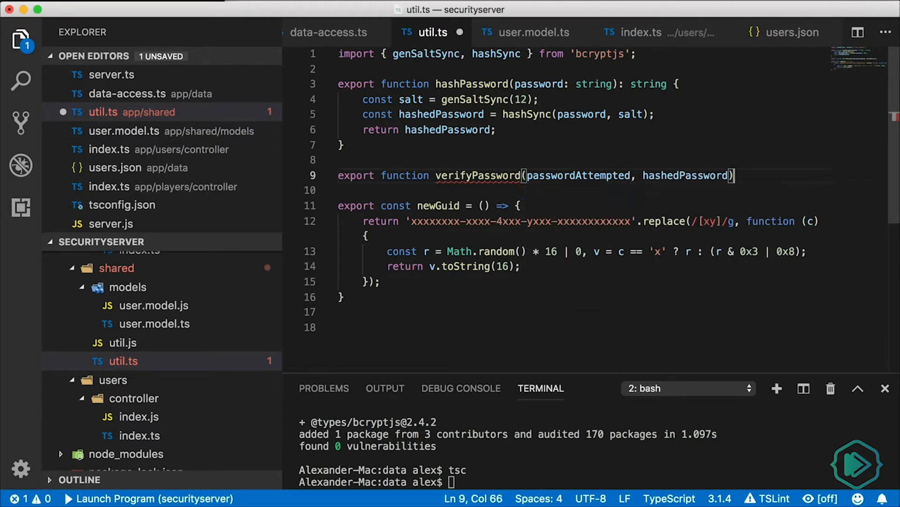
type(": boolean {")
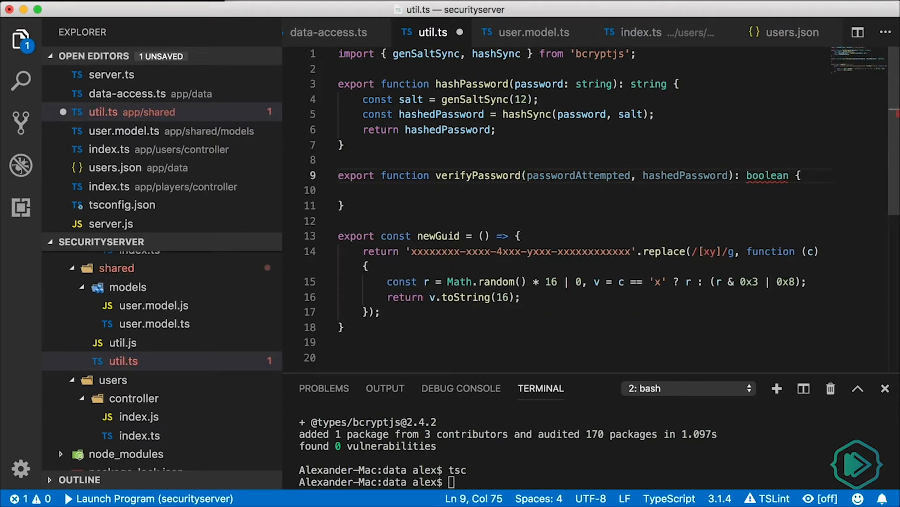
Step: Return compareSync(passwordAttempted, hashedPassword) from verifyPassword
left_click(357, 190)
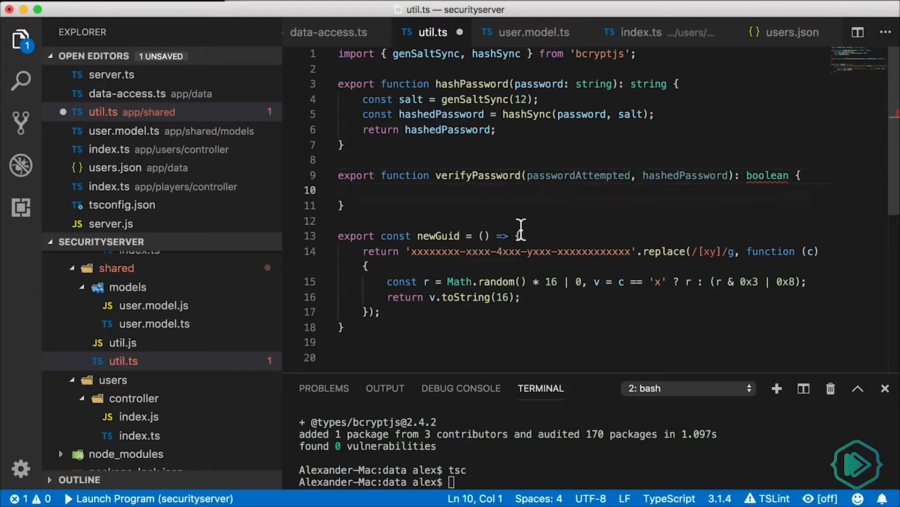
left_click(362, 190)
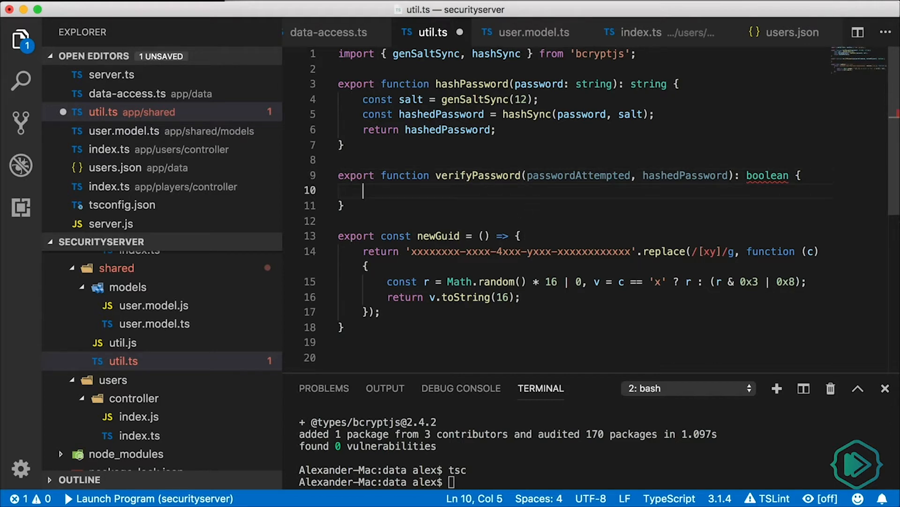
mouse_move(666, 251)
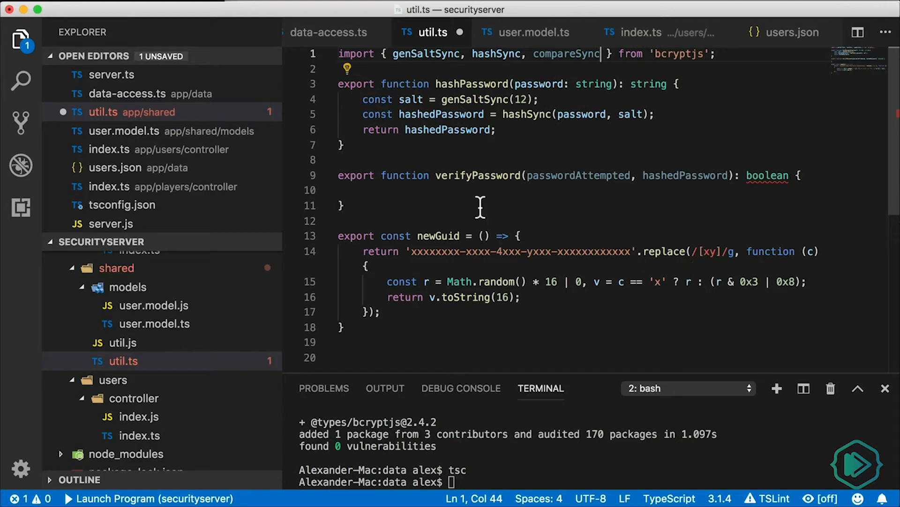
type("return compareSync(")
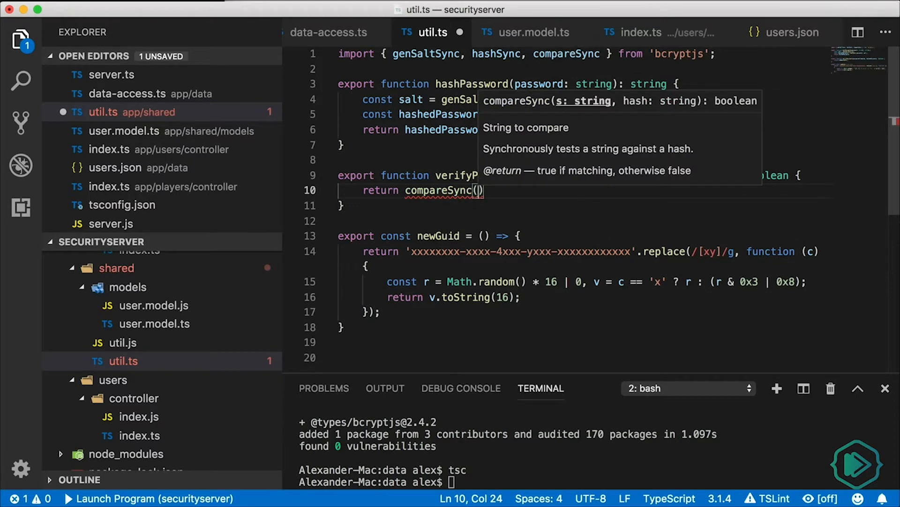
type("passwordAttempted")
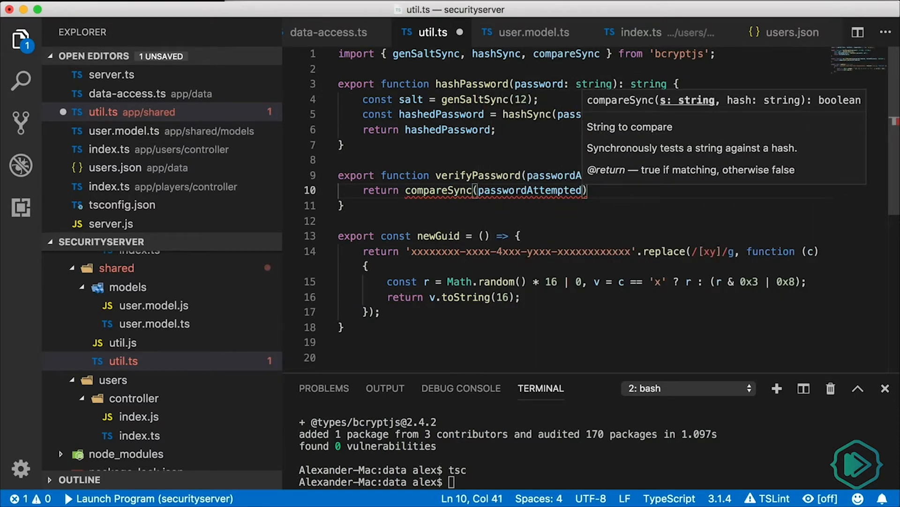
type(", hashedPassword")
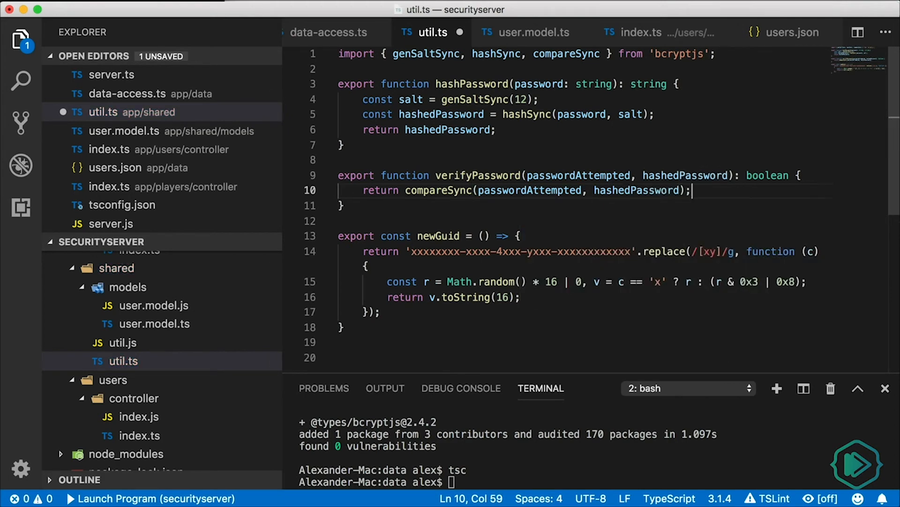
mouse_move(694, 252)
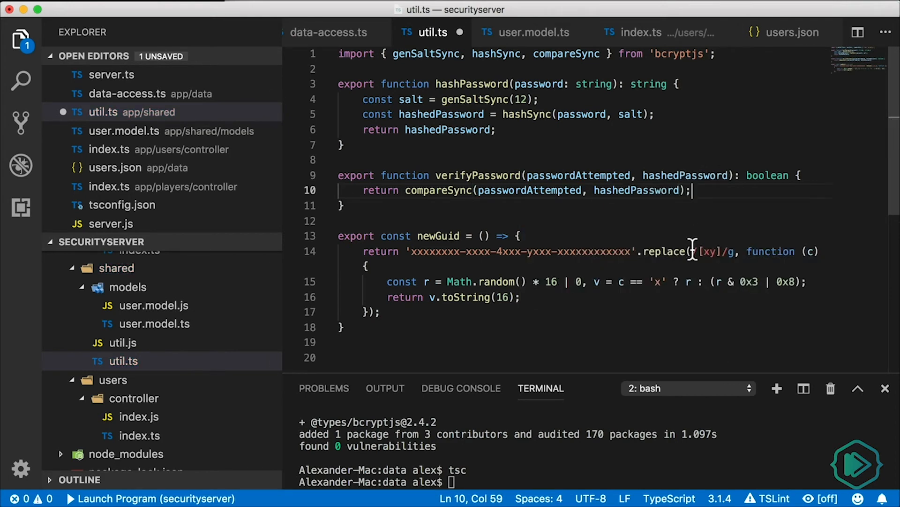
mouse_move(636, 191)
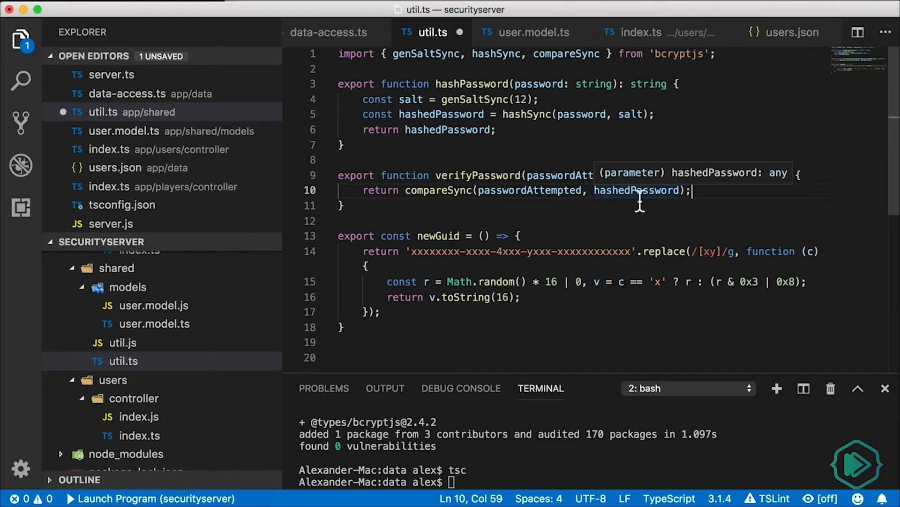
mouse_move(660, 45)
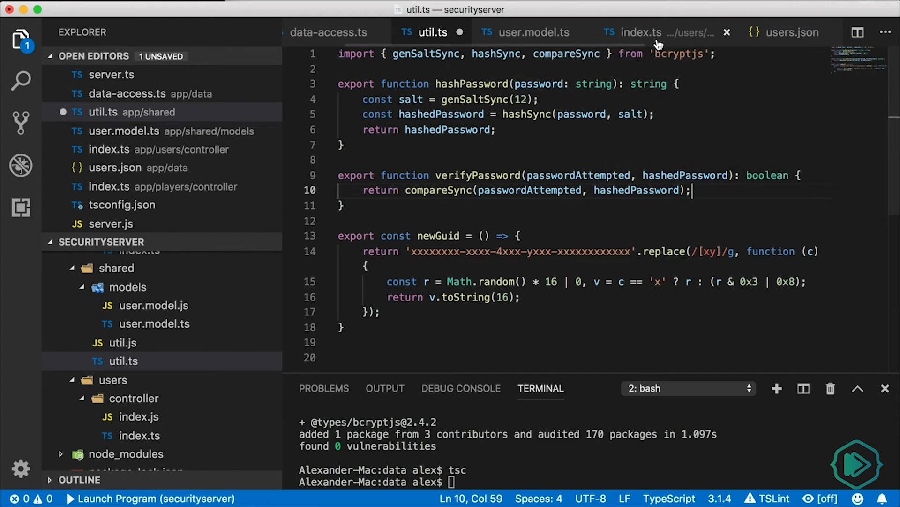
Step: In loginUser add const passwordMatches = verifyPassword(req.body.password, user.password)
left_click(641, 32)
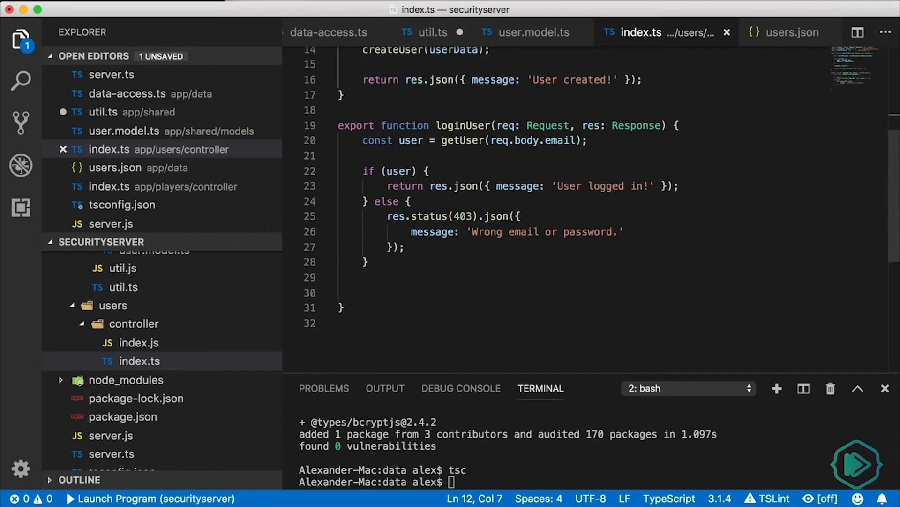
left_click(587, 140)
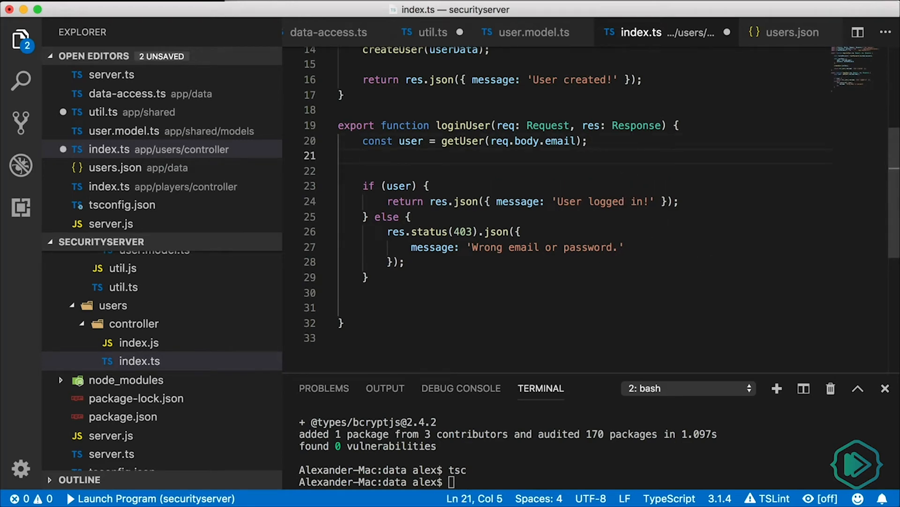
type("const passwor")
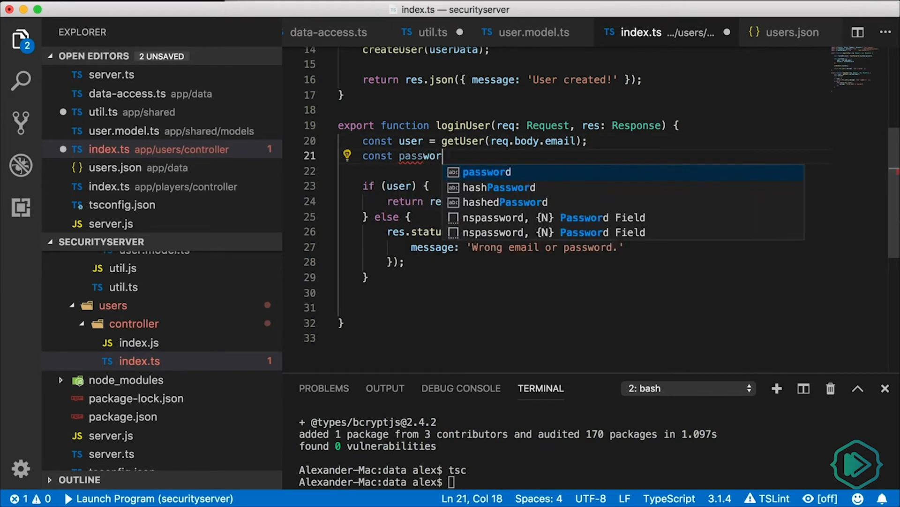
type("dMatches")
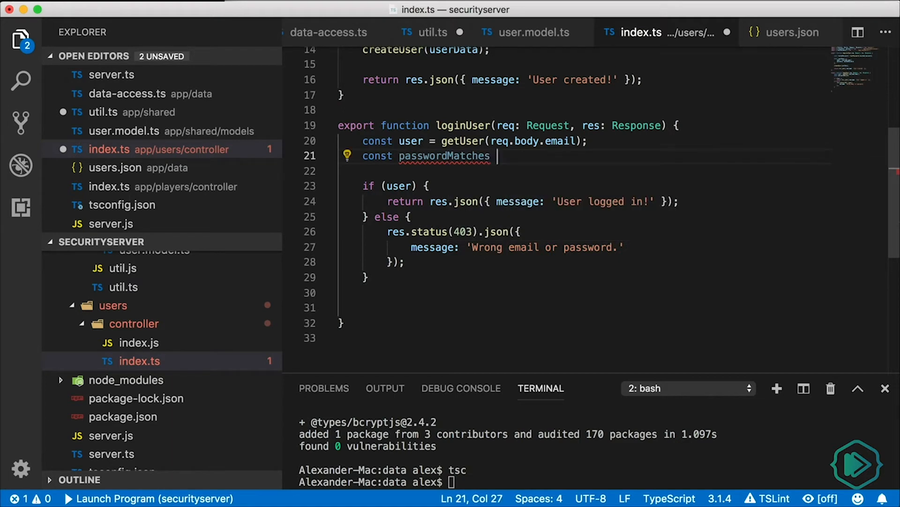
type("= verifyPassword()")
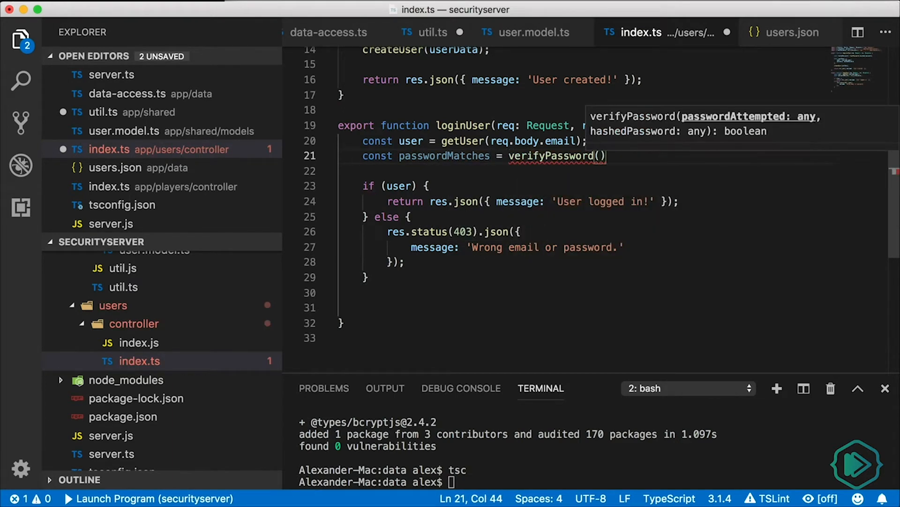
type("req.body.password, user.password")
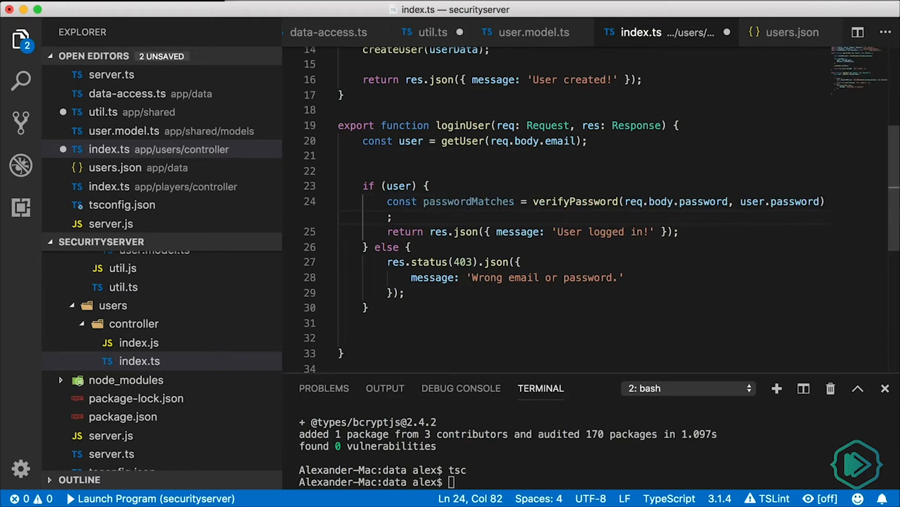
Step: Wrap the success response in if (passwordMatches) with a 403 'Wrong email or password.' else branch
type("if")
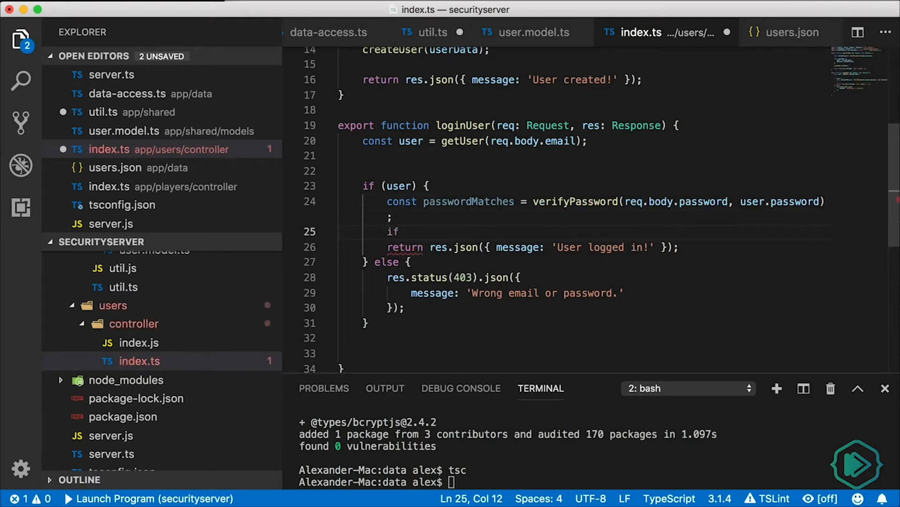
type("(passwordMatches) {")
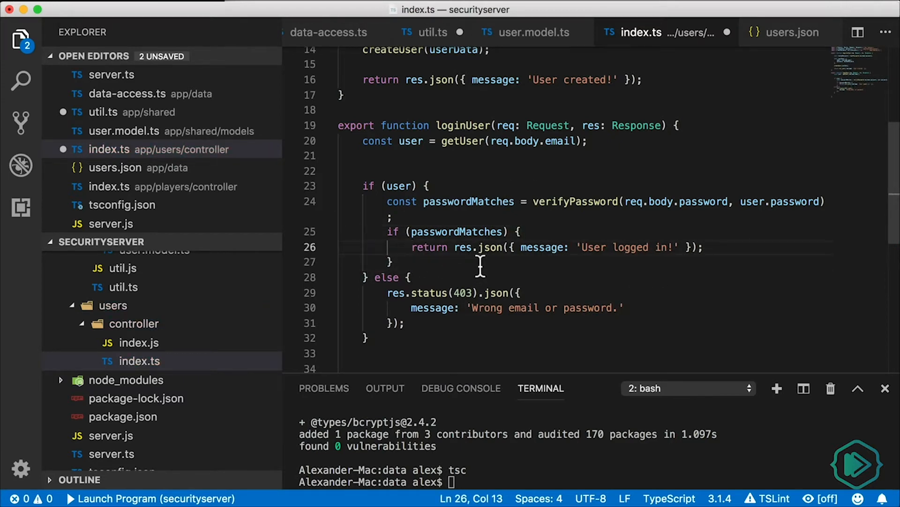
left_click(397, 261)
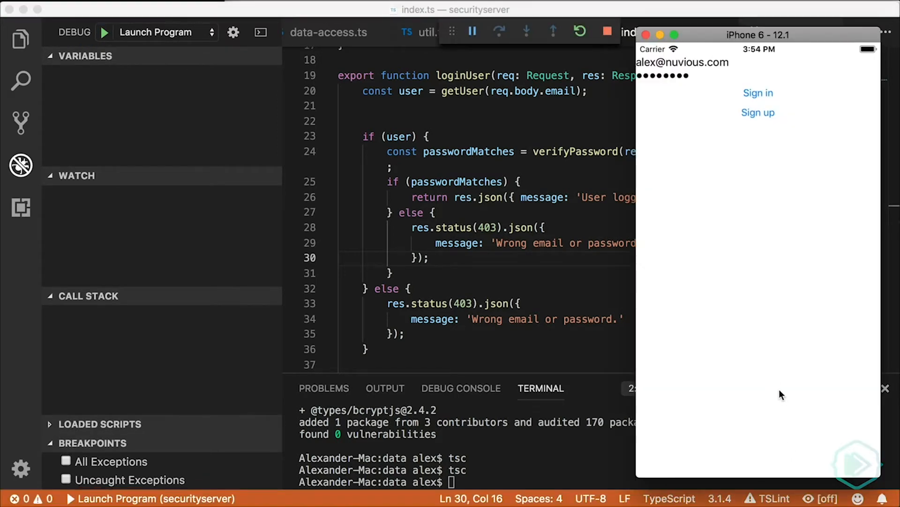
mouse_move(707, 90)
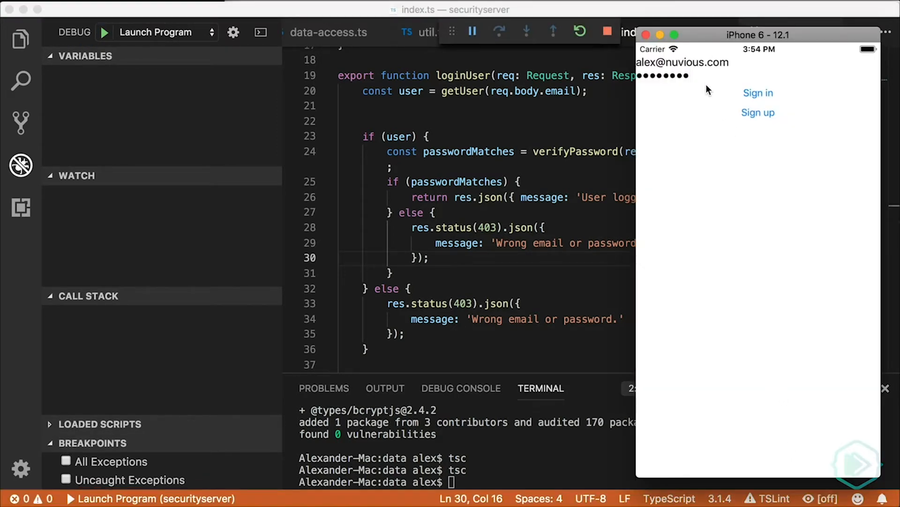
Step: Sign in with a wrong password and dismiss the alert, then sign in with the correct one
type("h")
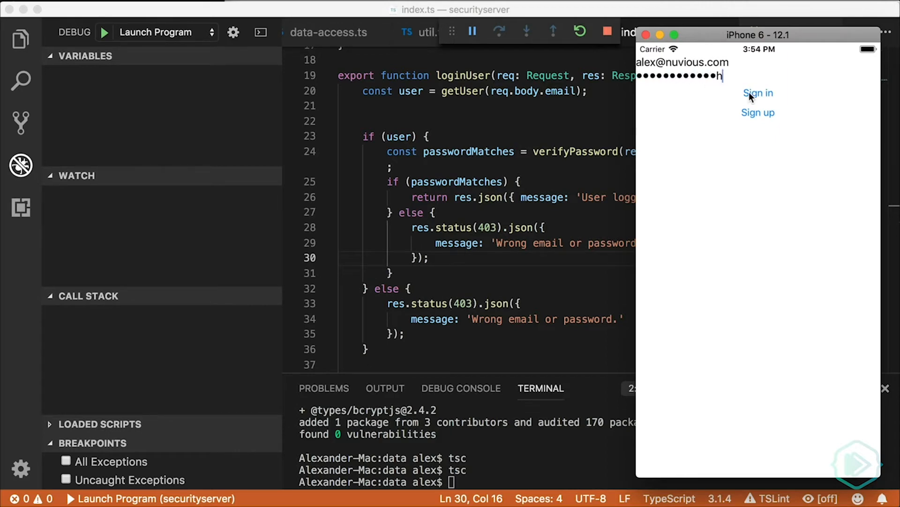
left_click(758, 93)
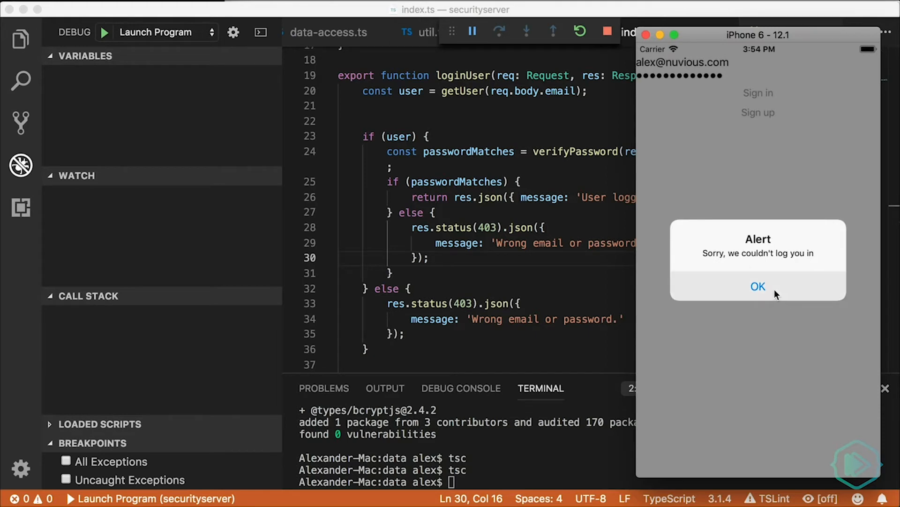
left_click(758, 286)
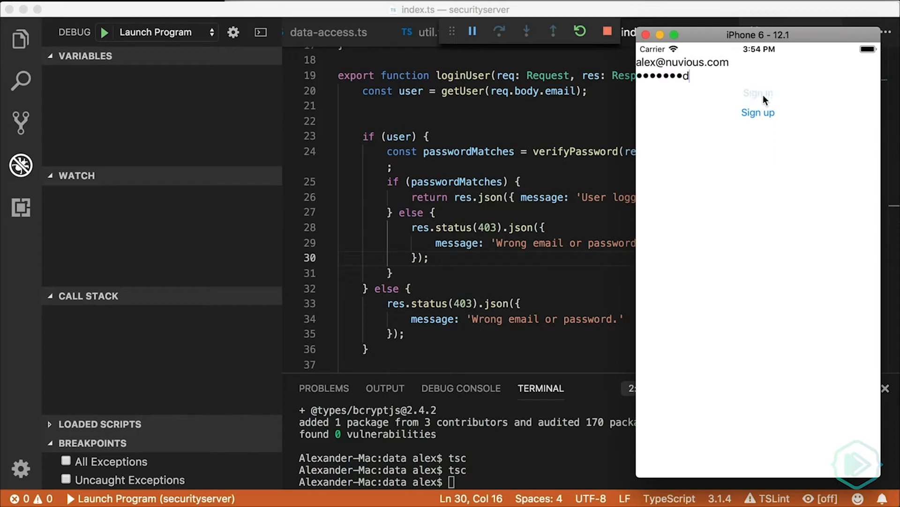
left_click(757, 93)
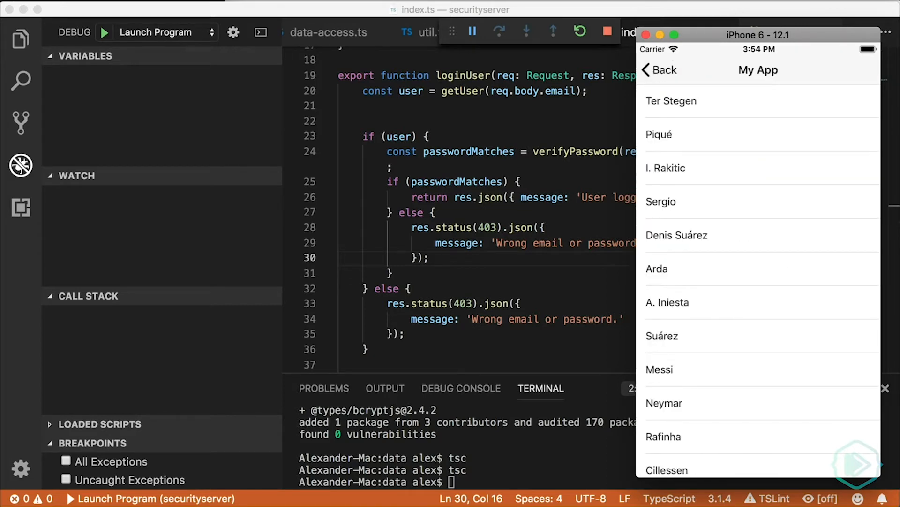
left_click(19, 39)
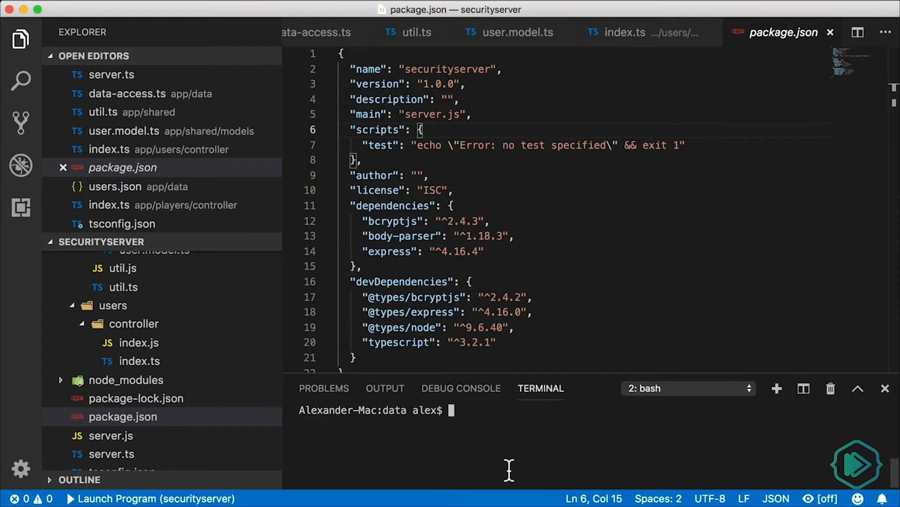
Step: Run npm i dotenv --save in the terminal, then switch to server.ts
type("n")
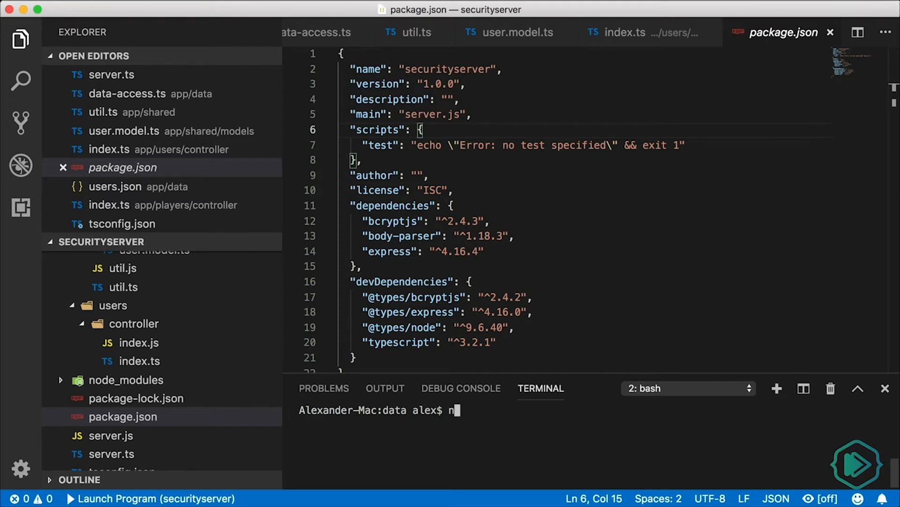
type("pm i")
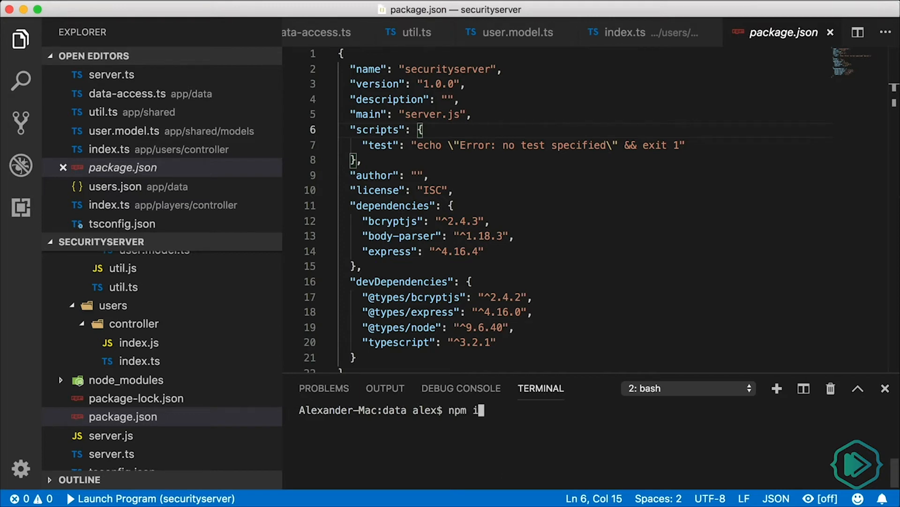
type("doten")
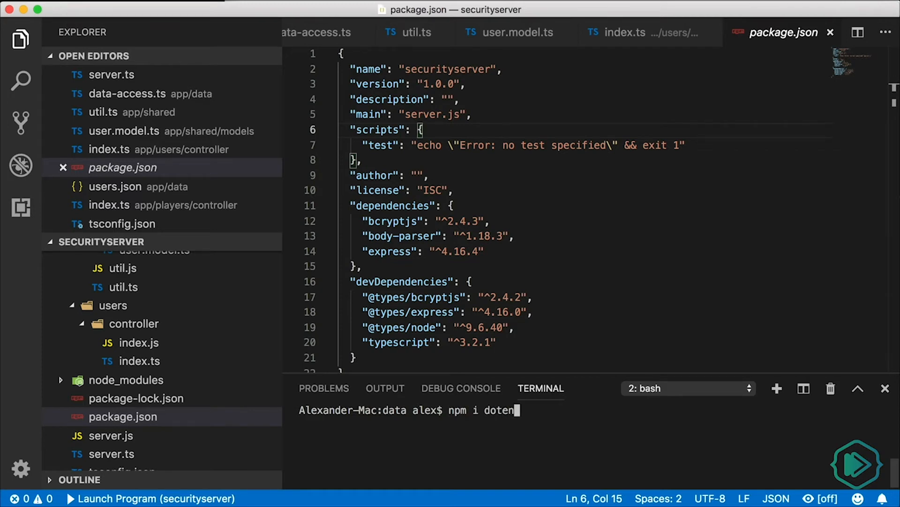
type("v")
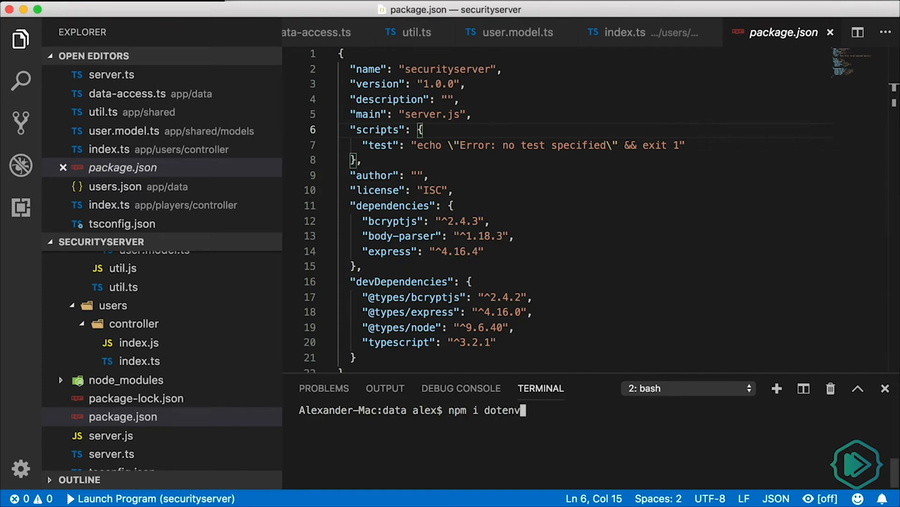
type("--save")
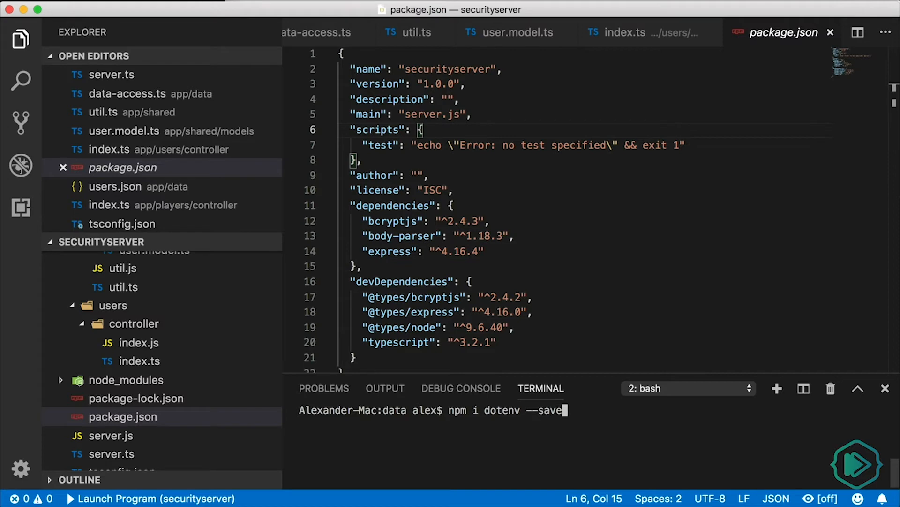
key("Return")
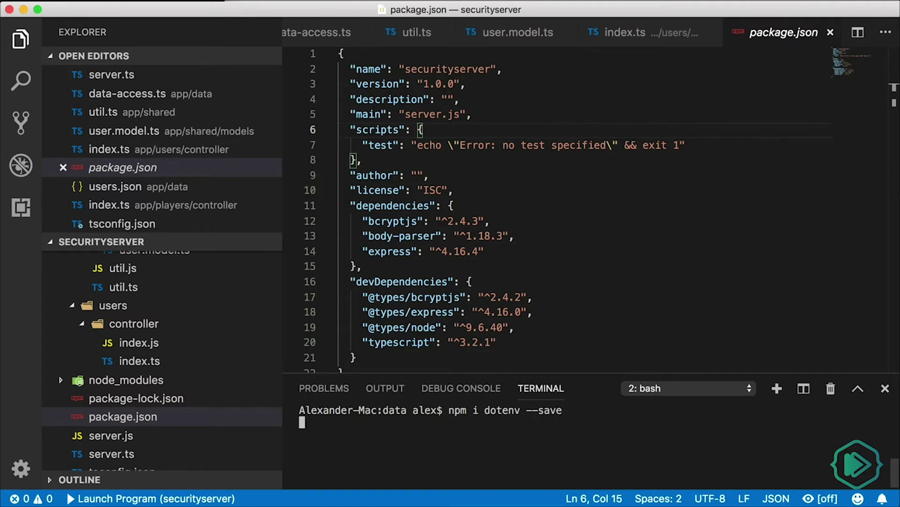
key("Return")
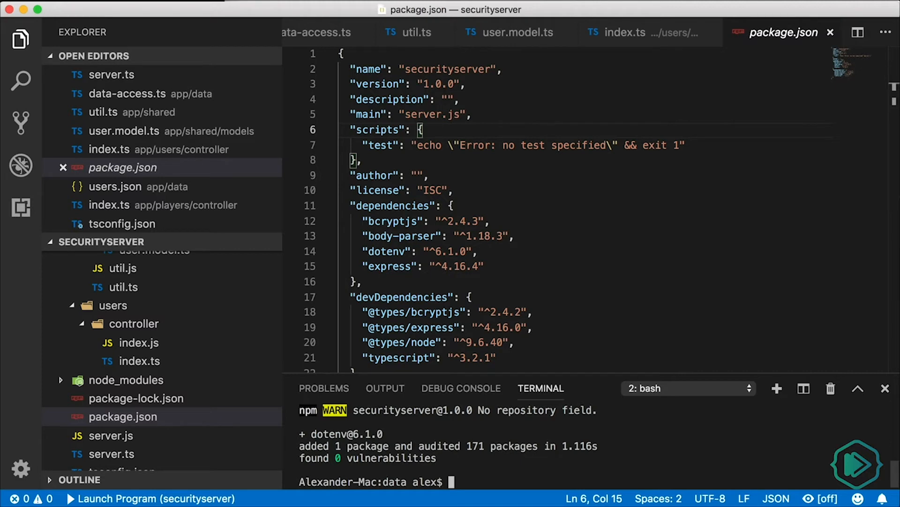
left_click(830, 32)
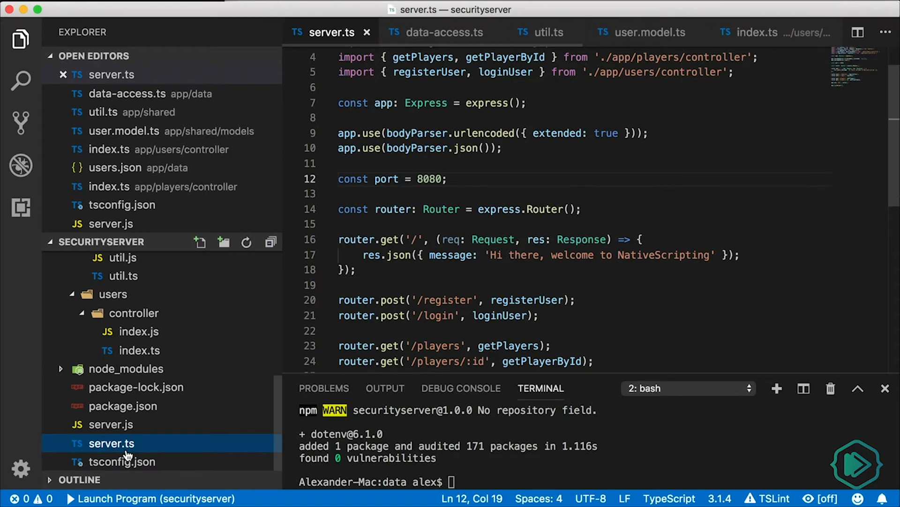
left_click(200, 241)
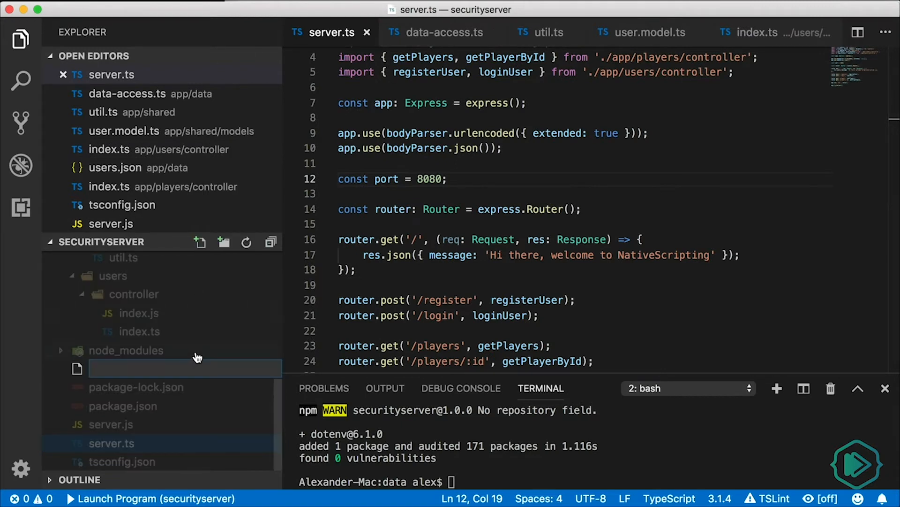
type(".env")
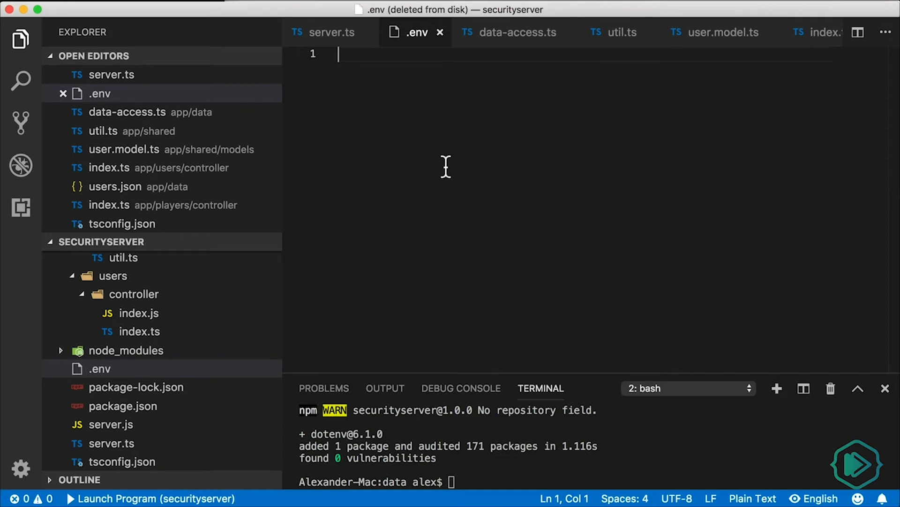
type("SECRE")
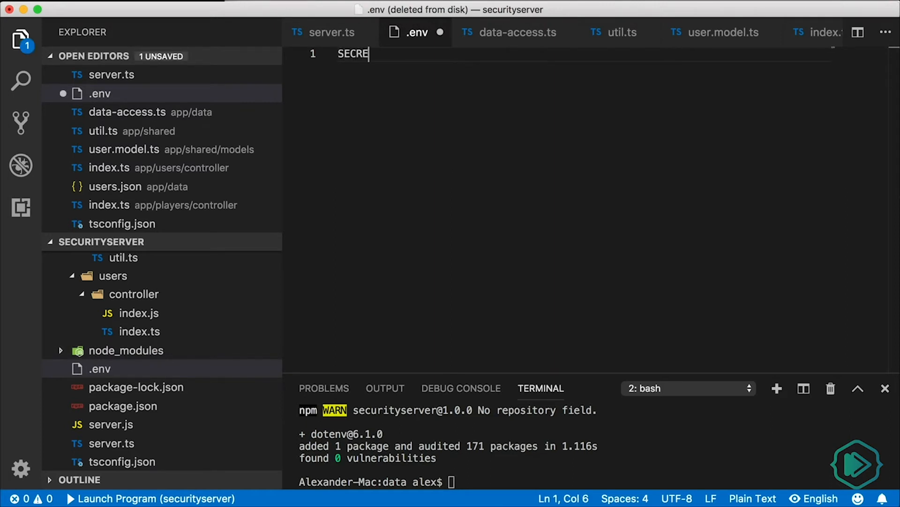
type("T=")
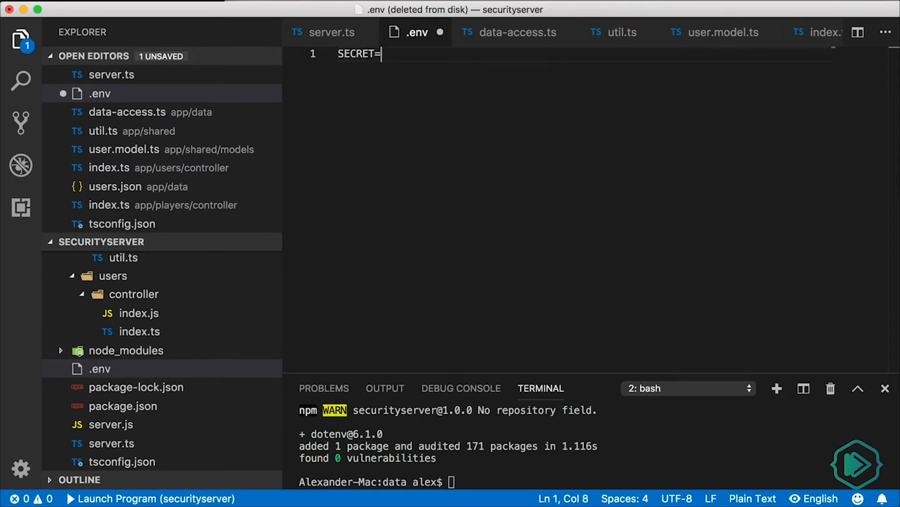
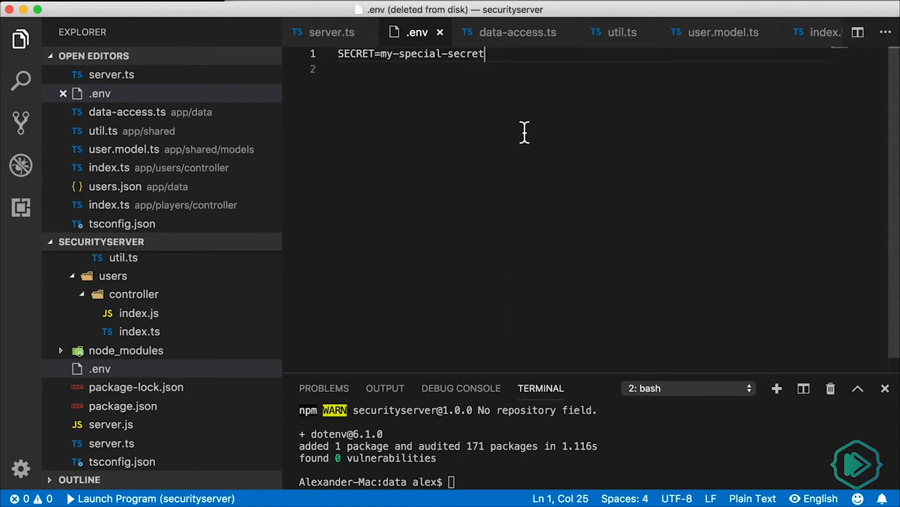
mouse_move(554, 127)
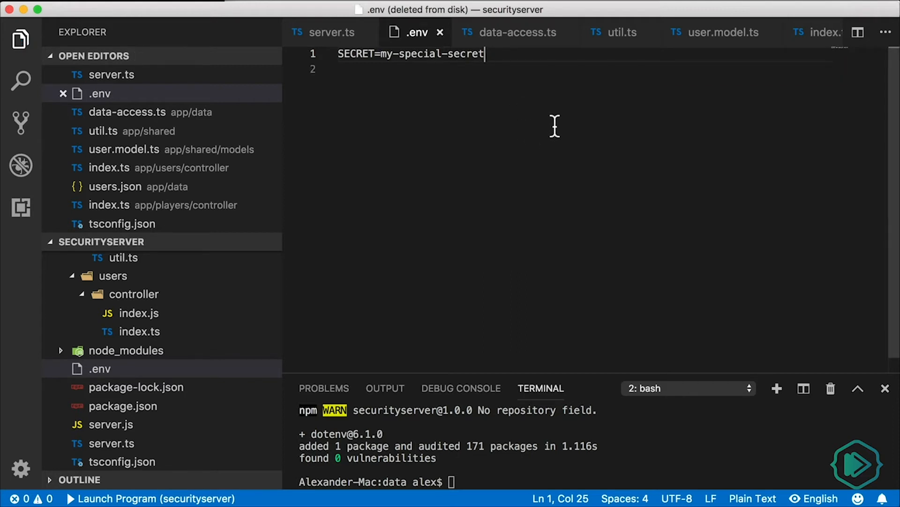
mouse_move(513, 107)
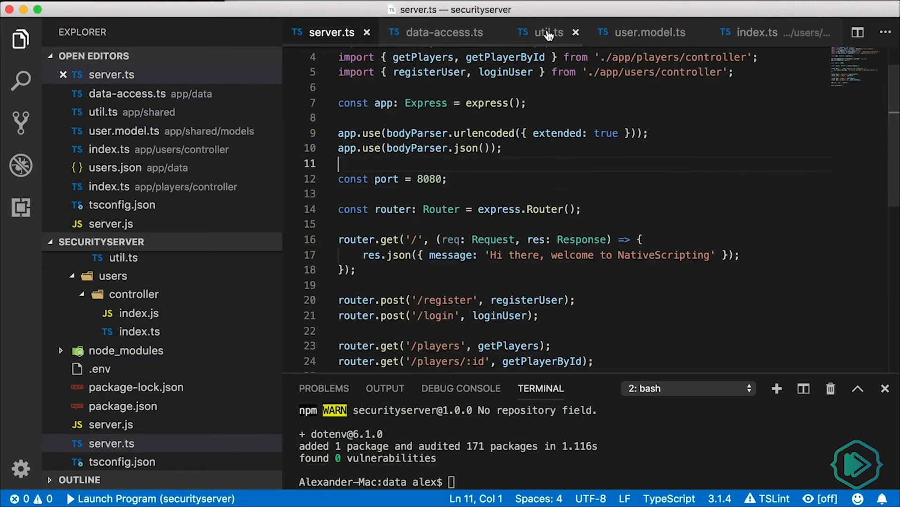
Step: In util.ts declare export function createToken(user: User) with a payload of user.id and email
left_click(547, 32)
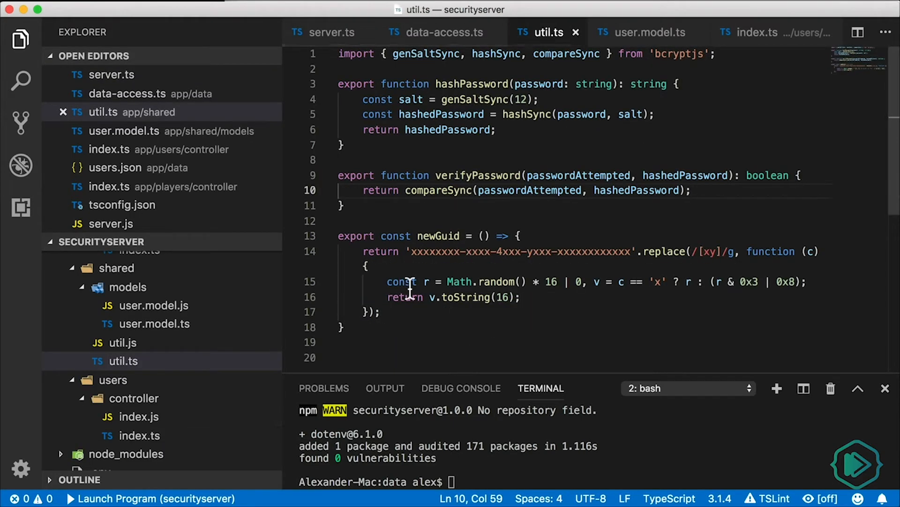
key("enter")
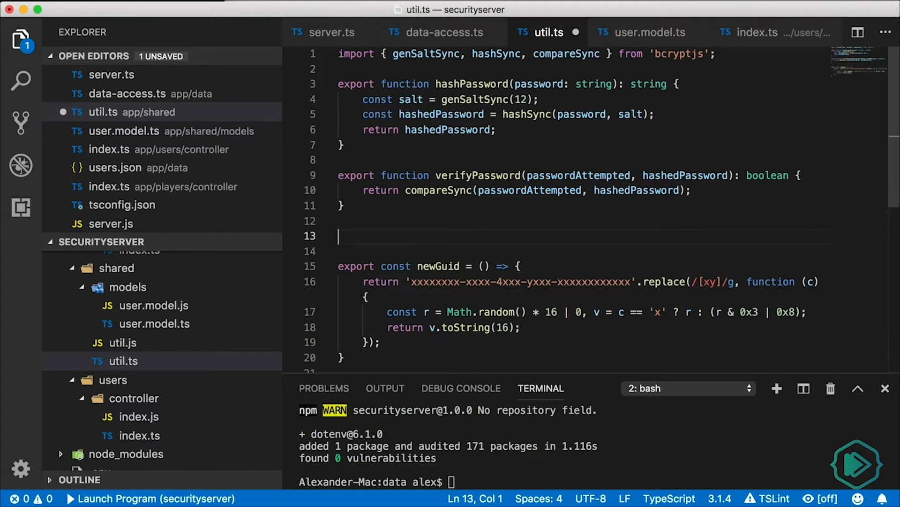
type("export function")
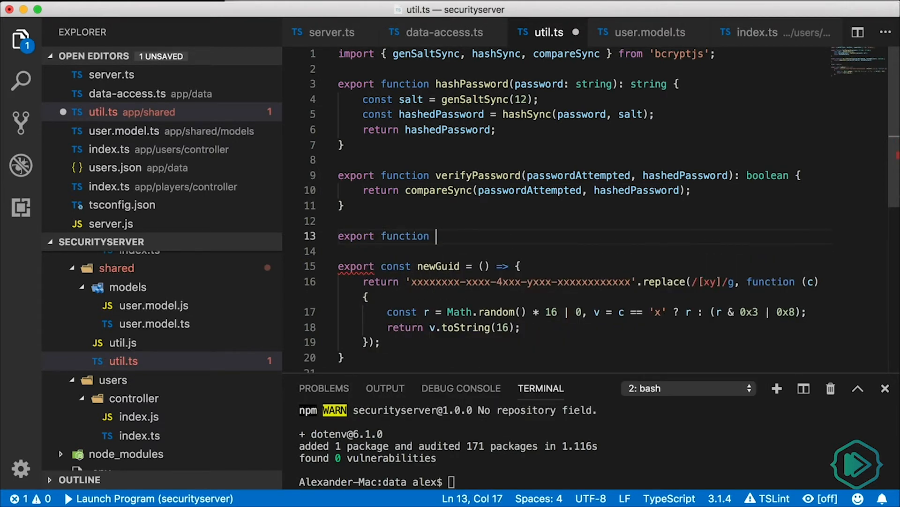
type("createToken")
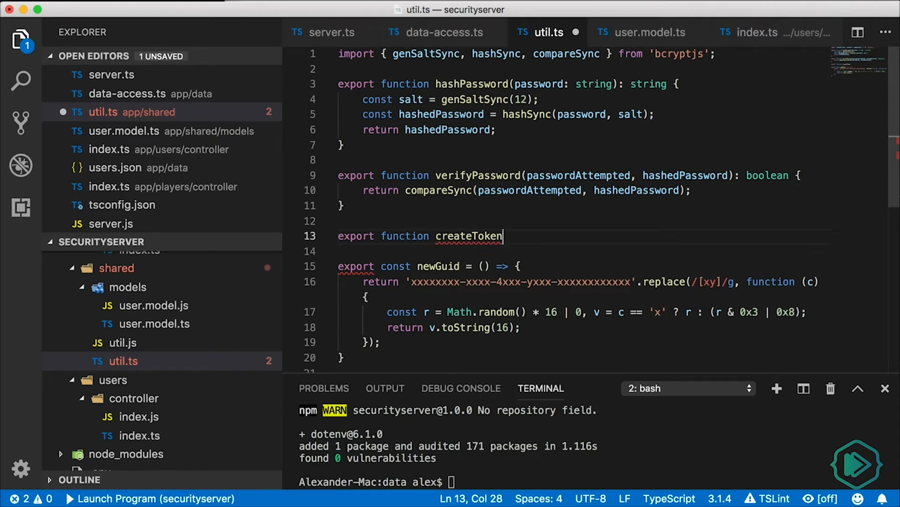
type("(use")
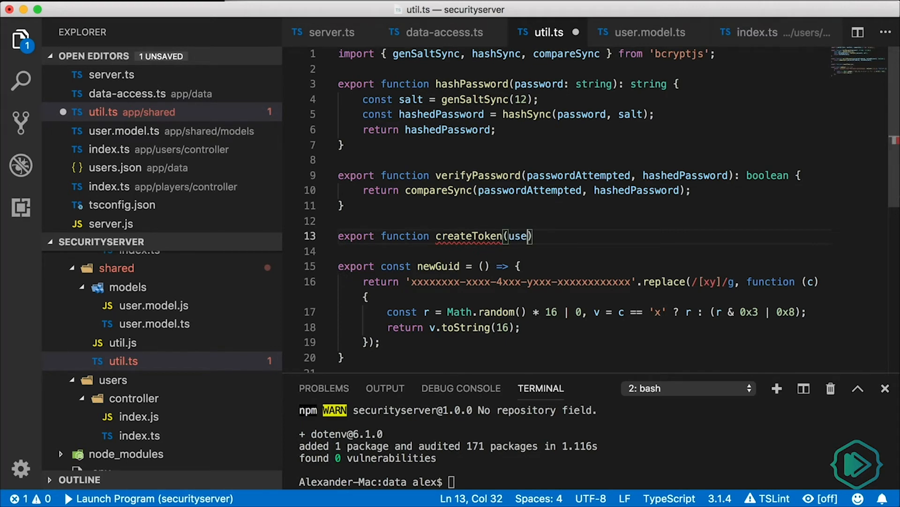
type(": Us")
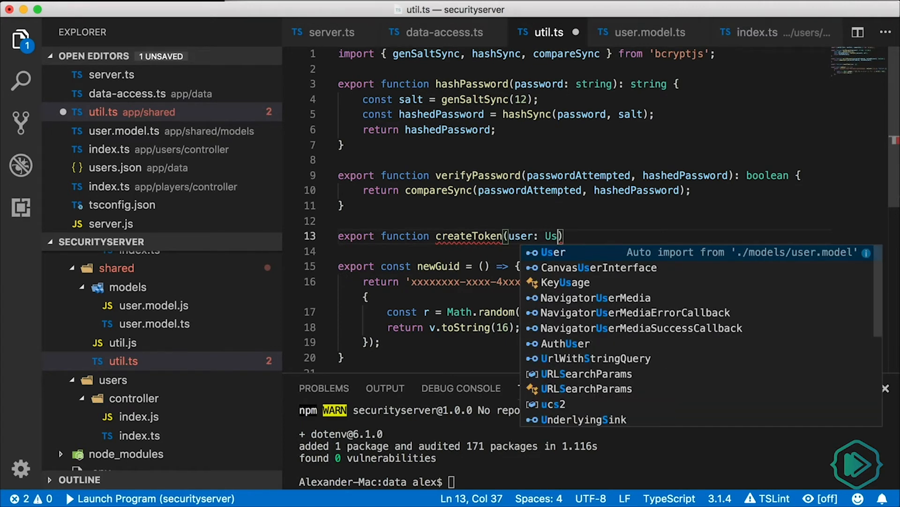
type("er")
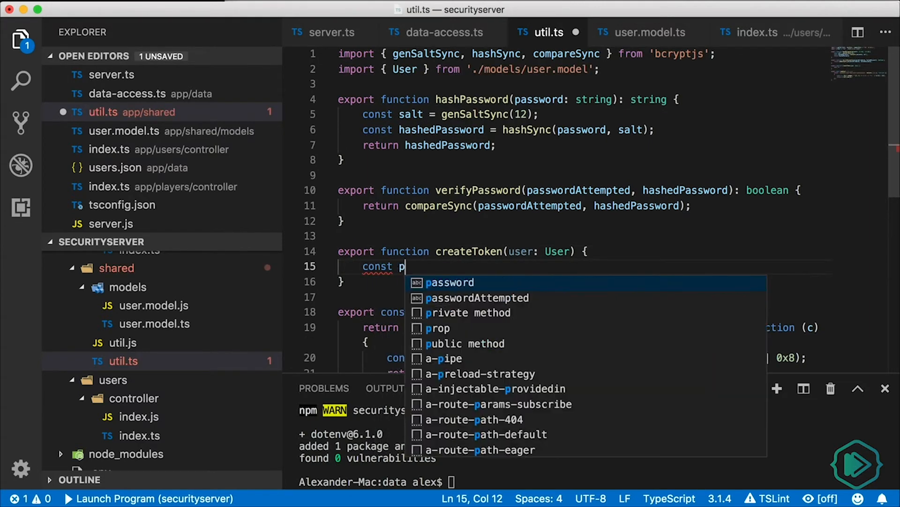
type("ayload = {}")
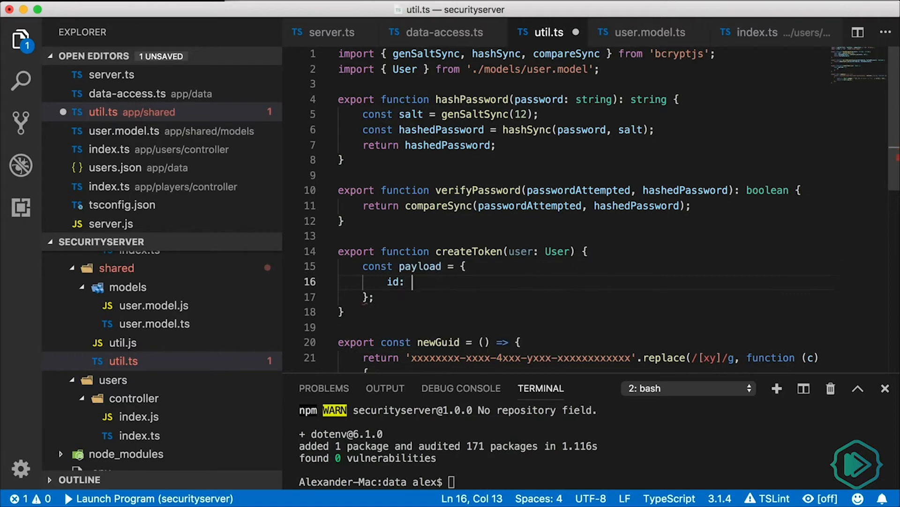
type("user.id,")
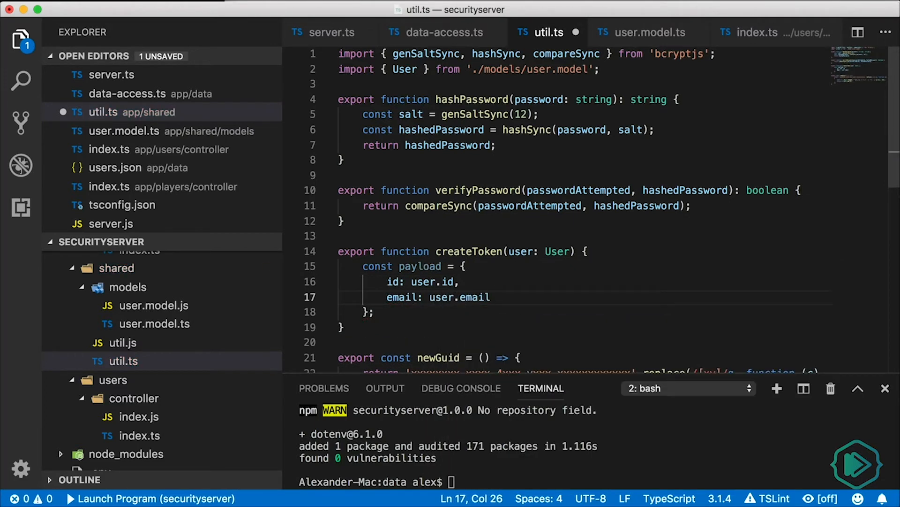
Step: Add const secret = process.env['SECRET'] inside createToken and save util.ts
scroll("down", 3)
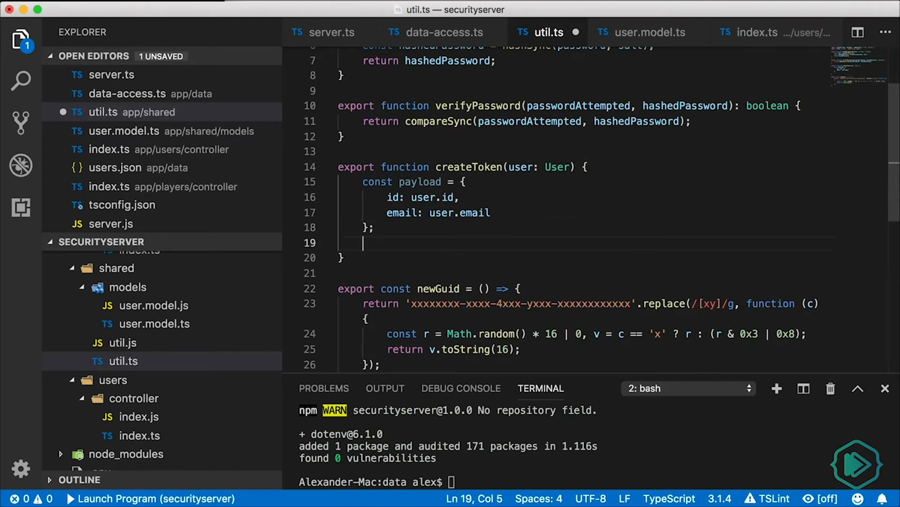
type("const")
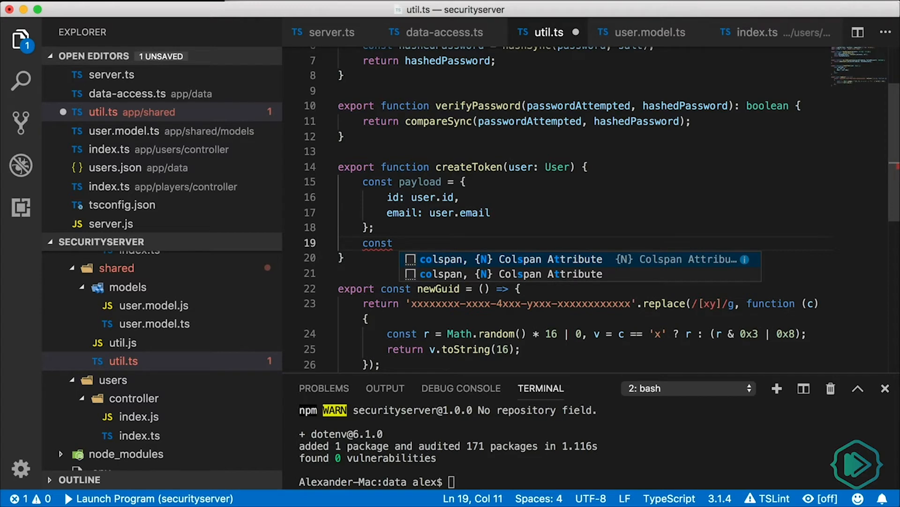
type("process.")
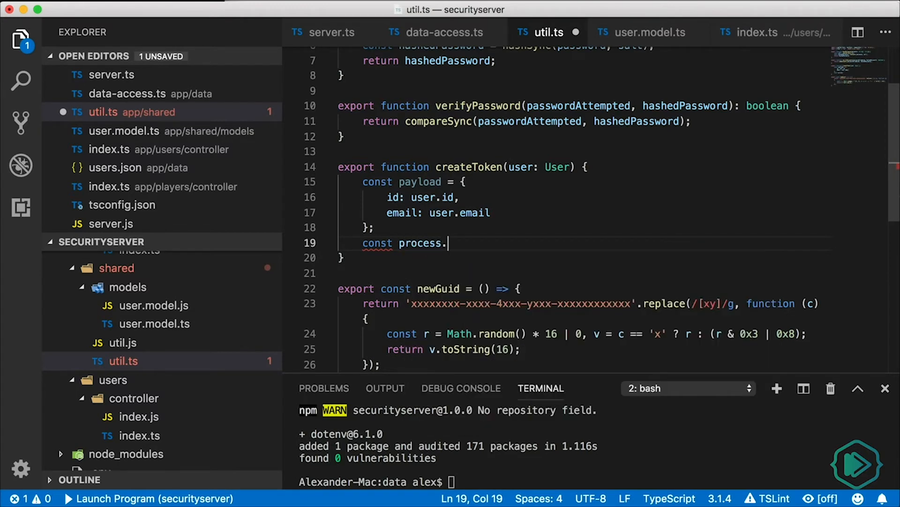
type("env[]")
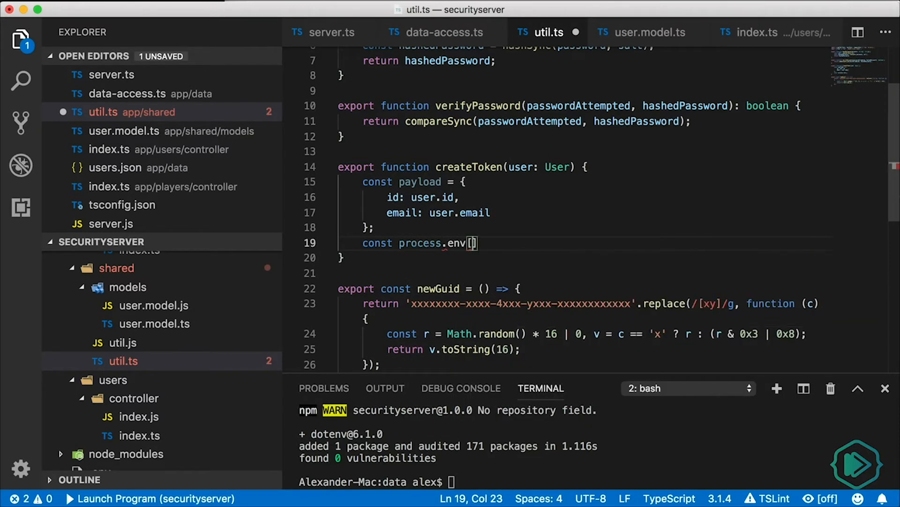
type("''")
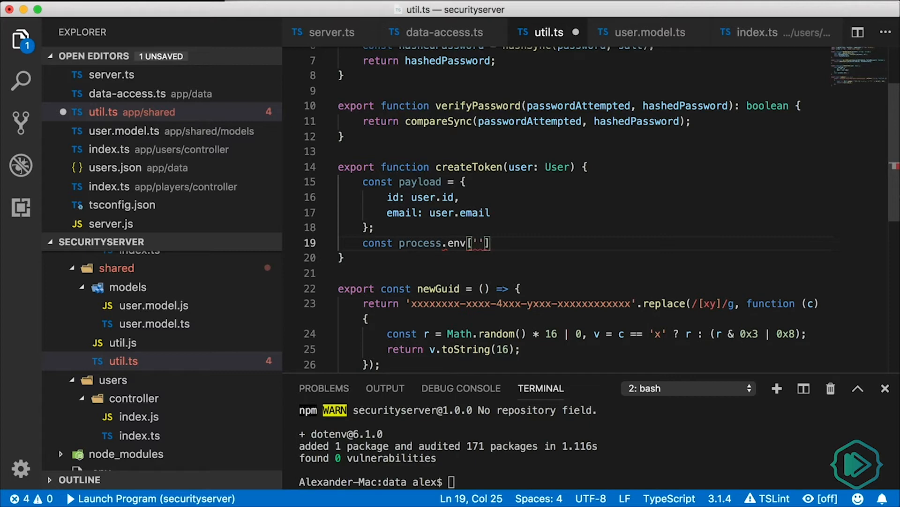
type("SECRET")
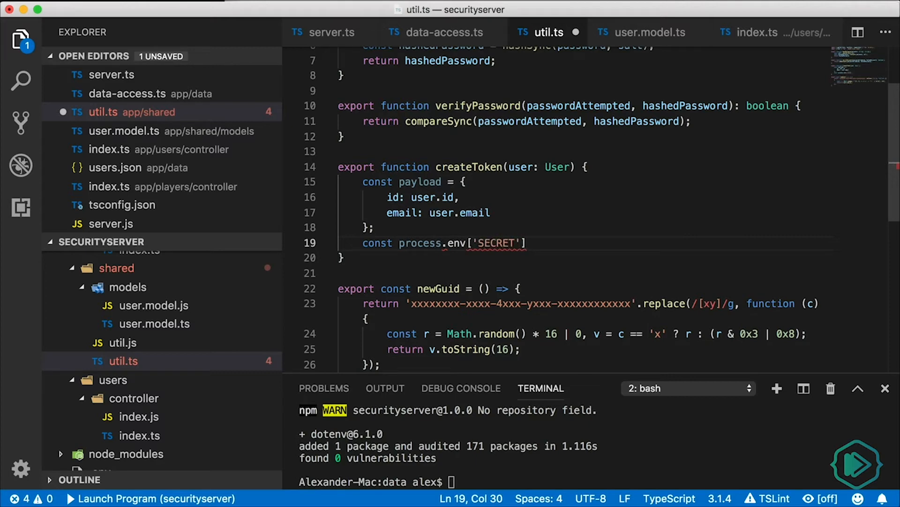
left_click(394, 243)
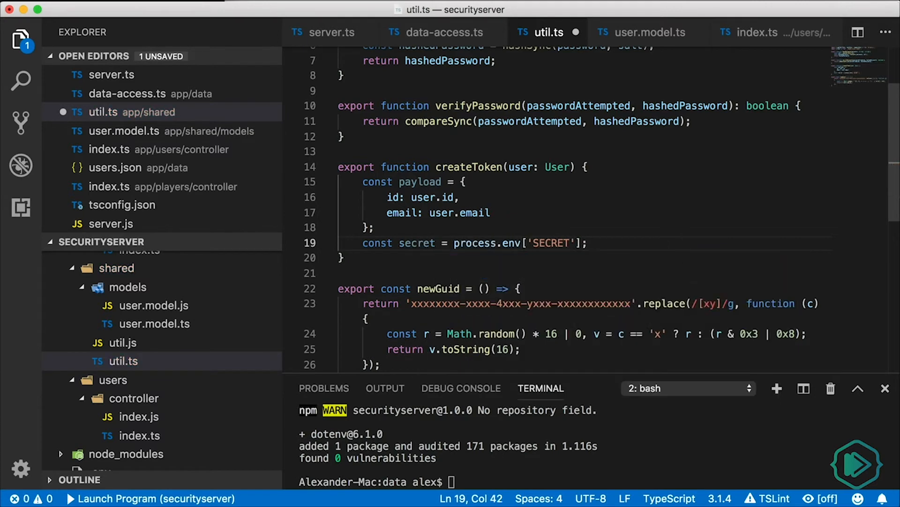
key("enter")
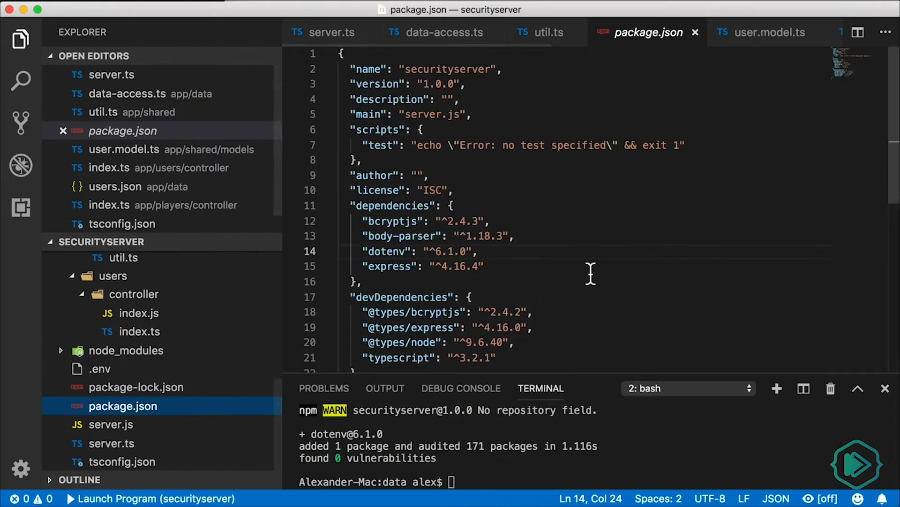
scroll("down", 3)
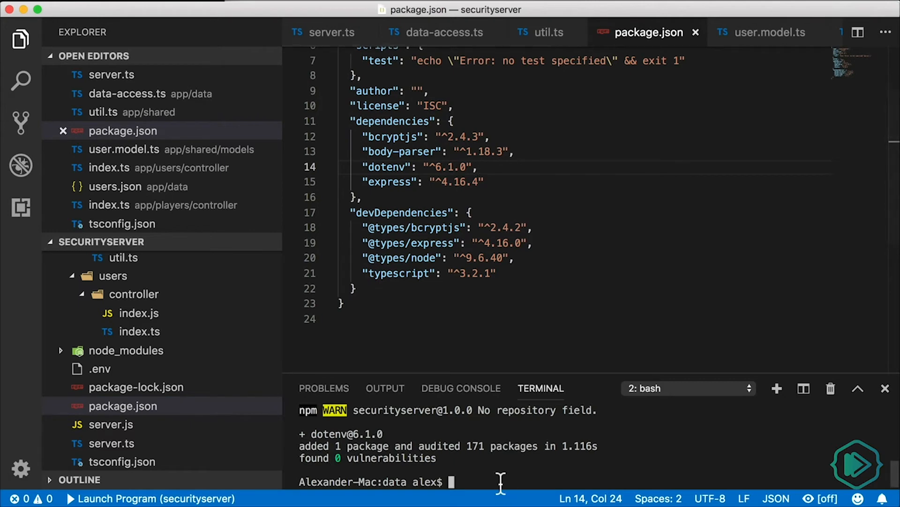
type("npm i")
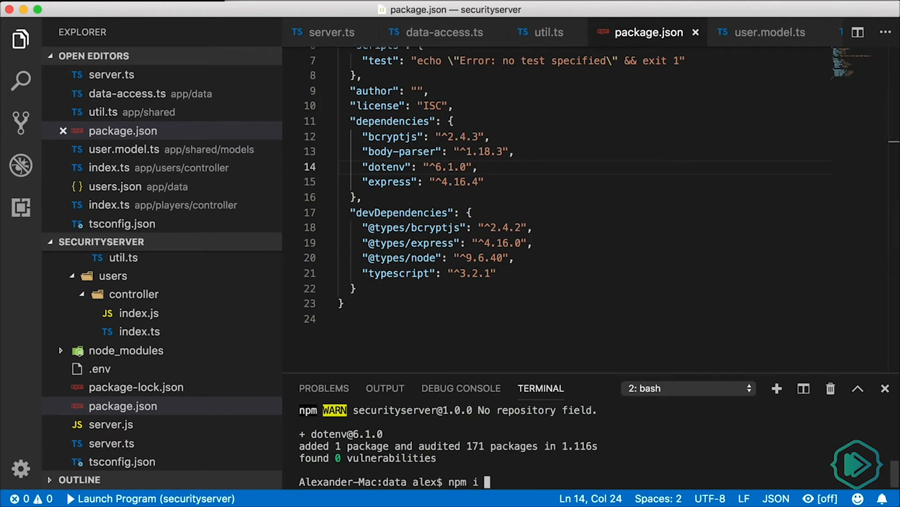
type("json")
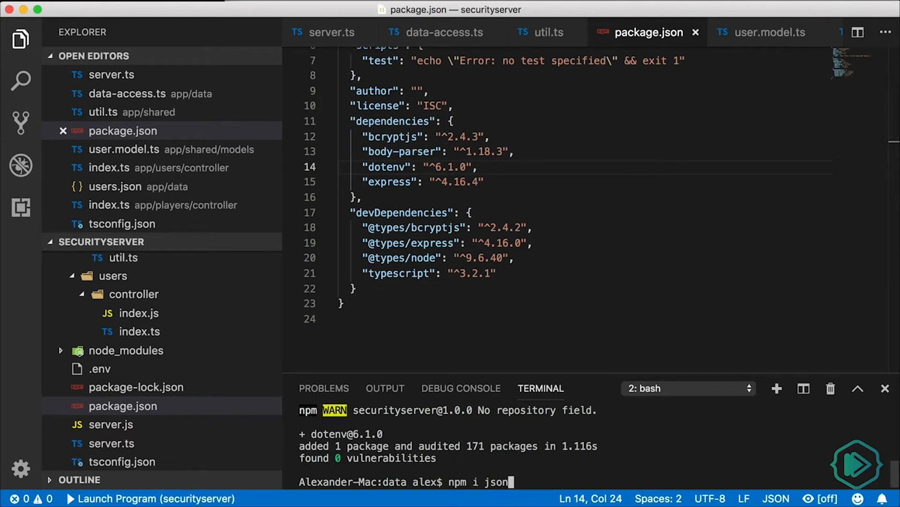
type("webtoken")
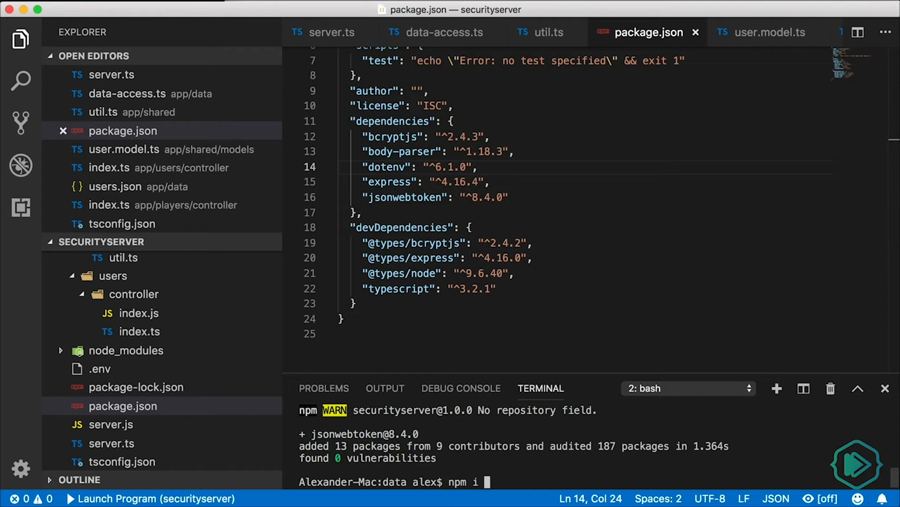
type("@types/jsonwebtoken")
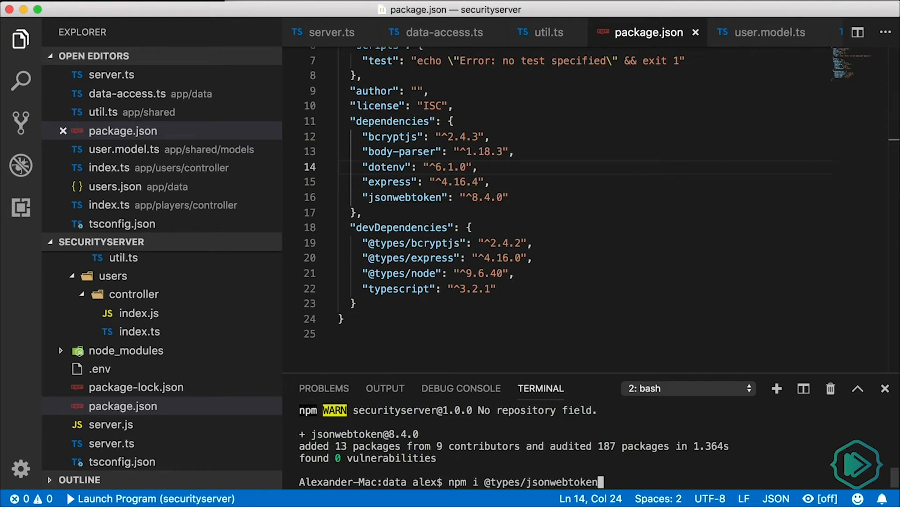
key("Return")
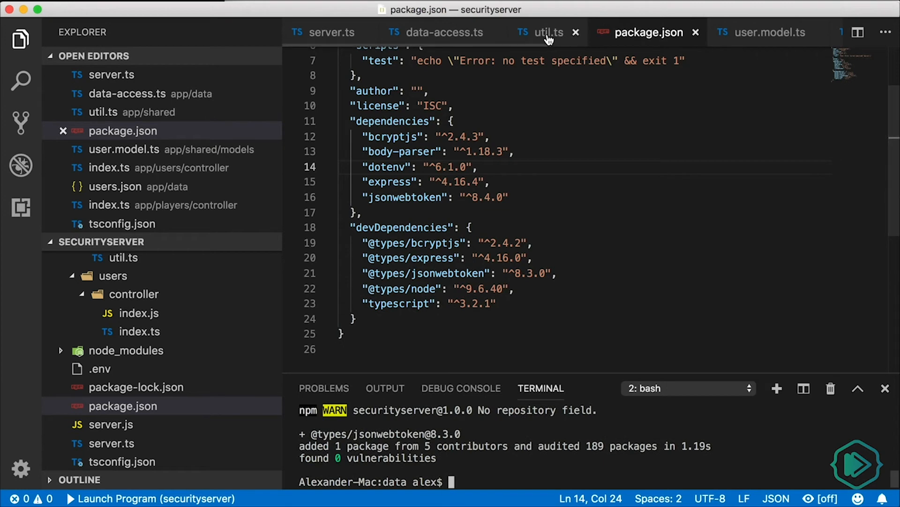
Step: Sign the payload with the secret using algorithm HS256 and a 1h expiry
left_click(549, 32)
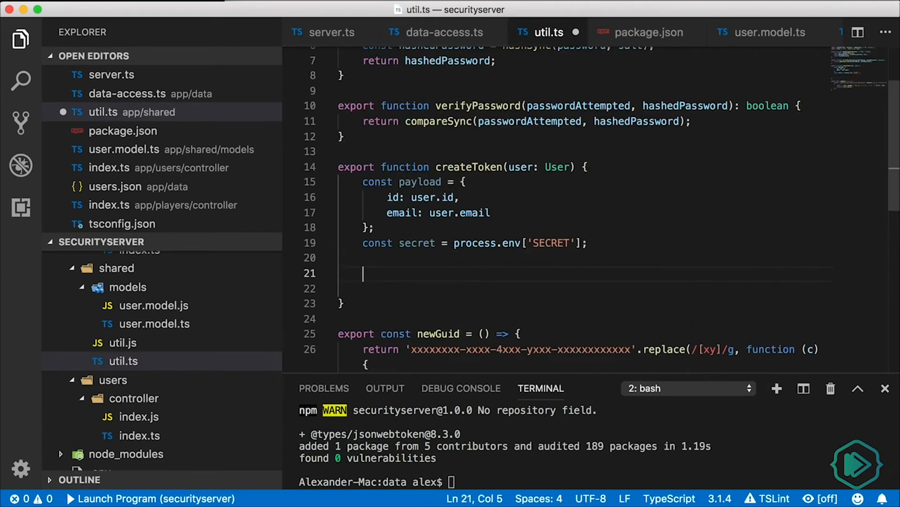
type("sign(")
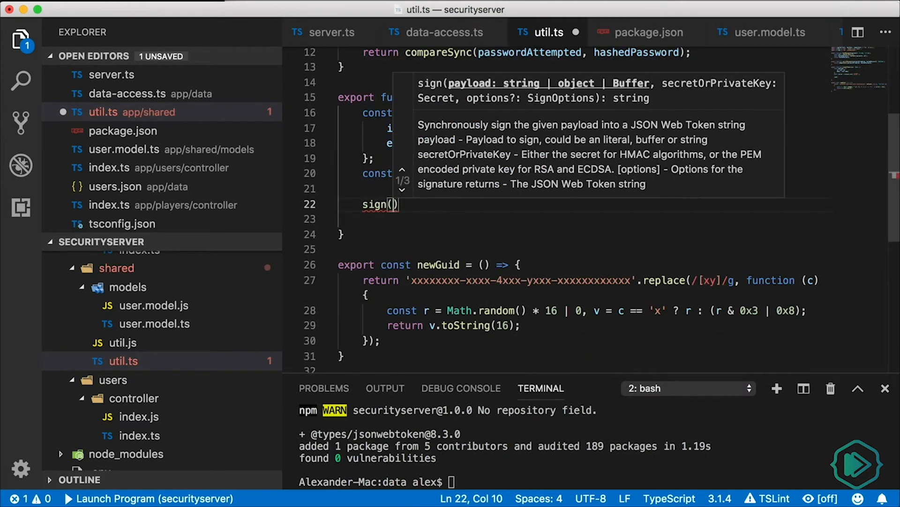
type("payload,")
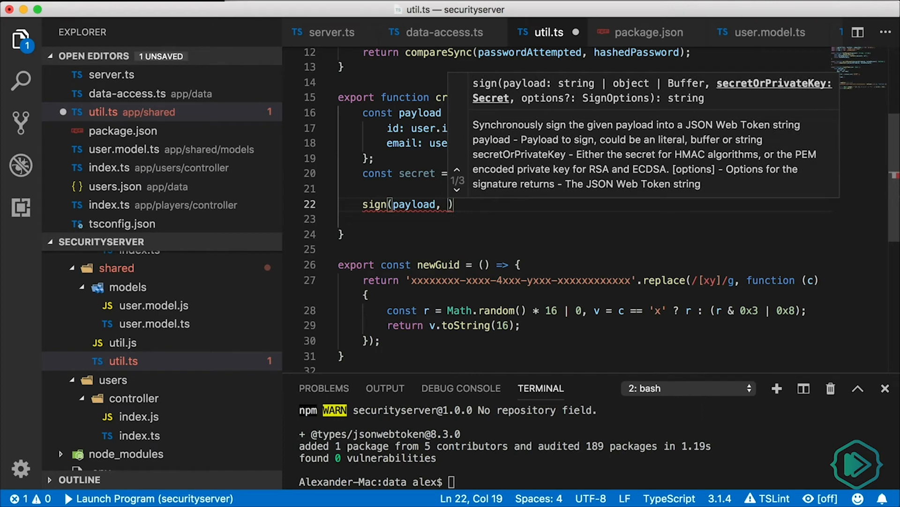
type("secret,")
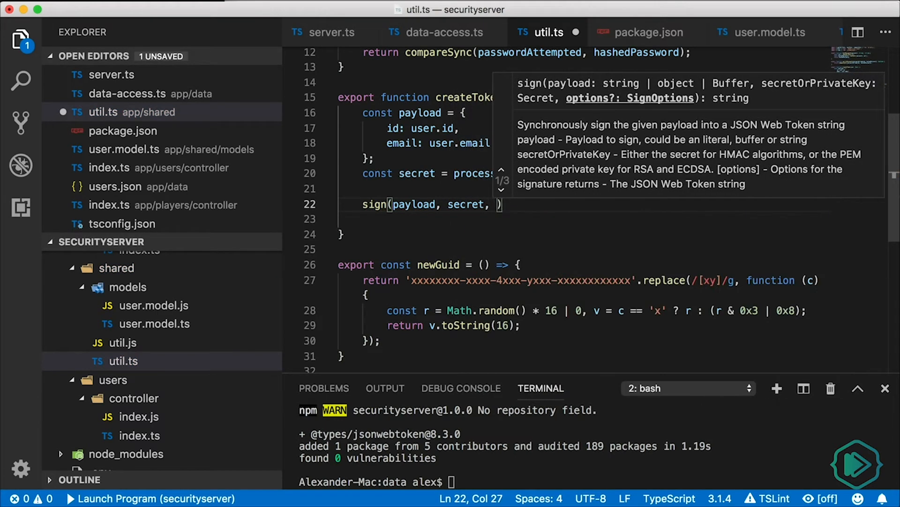
type("{}")
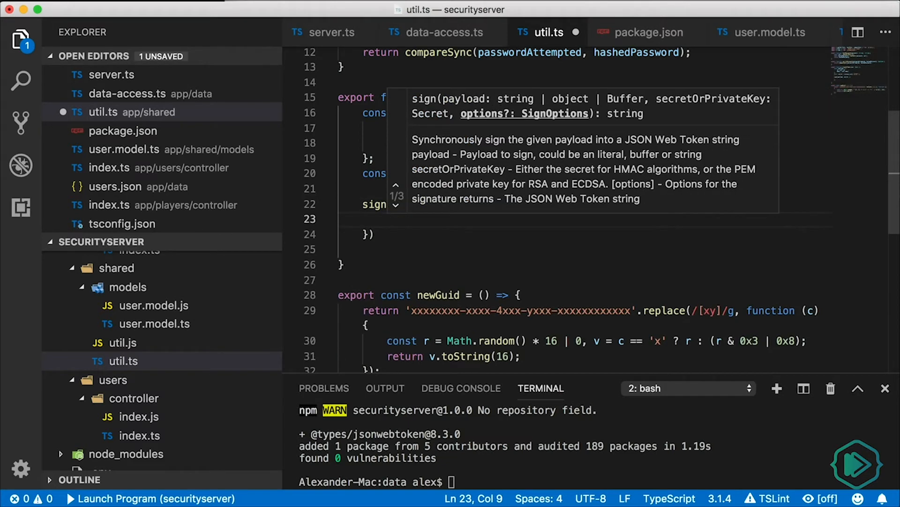
type("algorithm: 'HS")
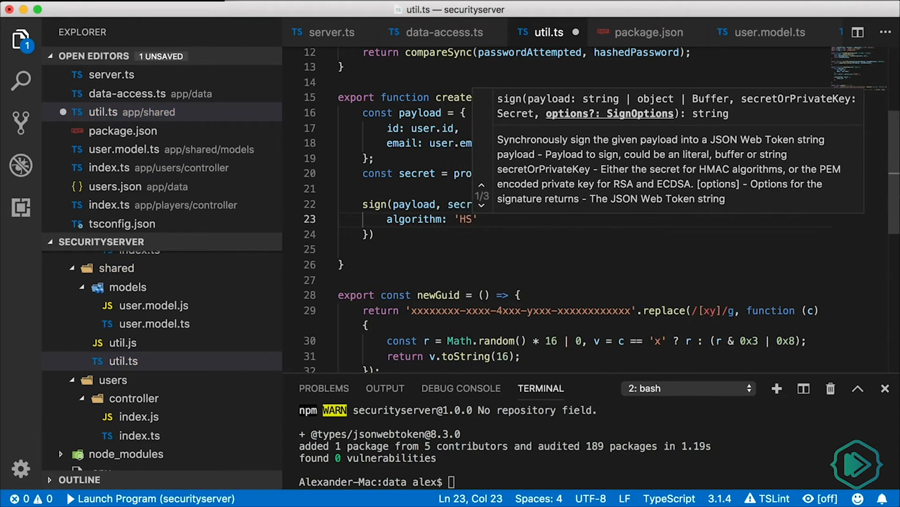
type("256")
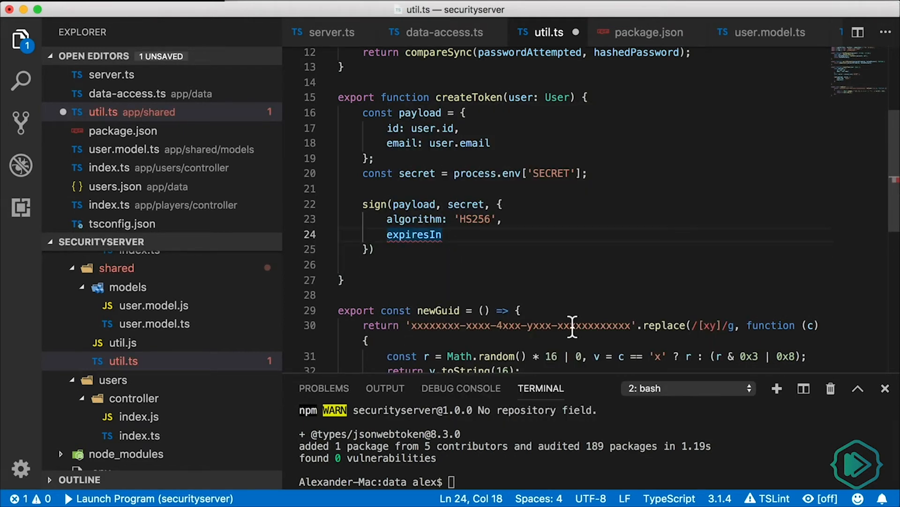
type(": '")
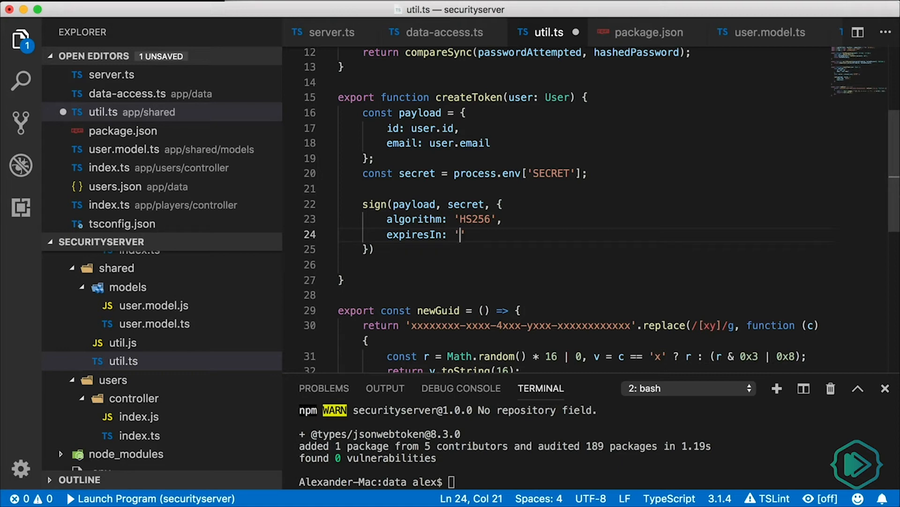
type("1h")
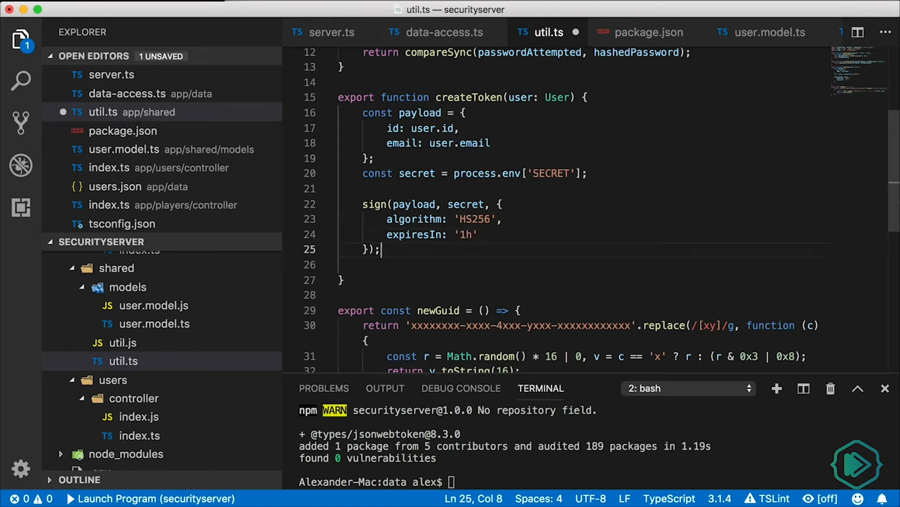
Step: Store the result in const signedToken and return it from createToken
type("const signedT")
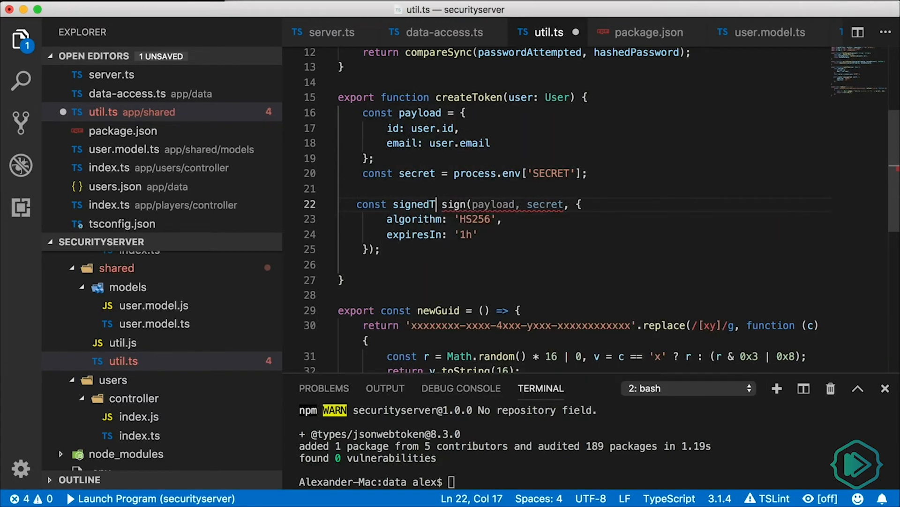
type("retu")
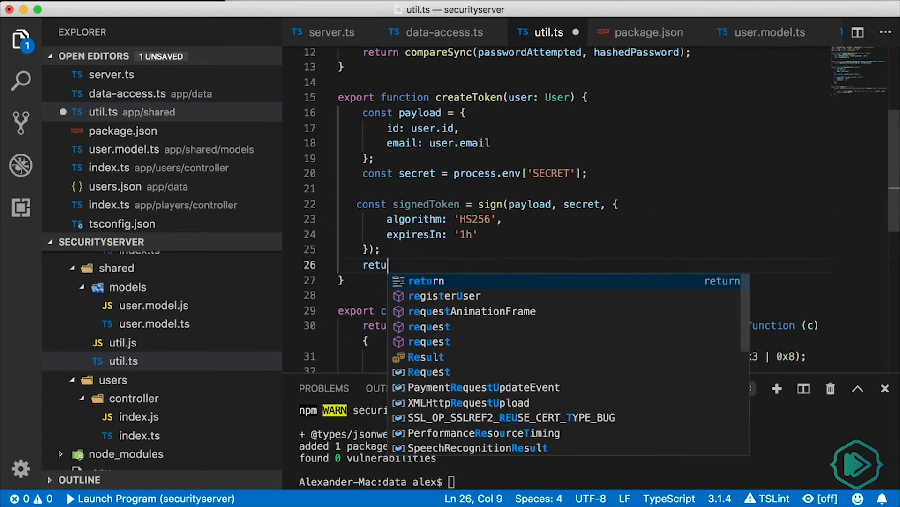
type("rn signedToken;")
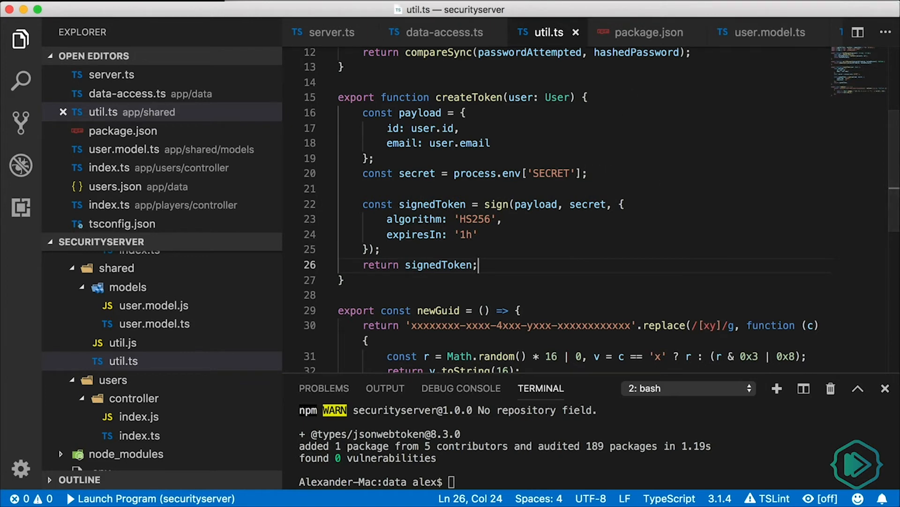
mouse_move(635, 170)
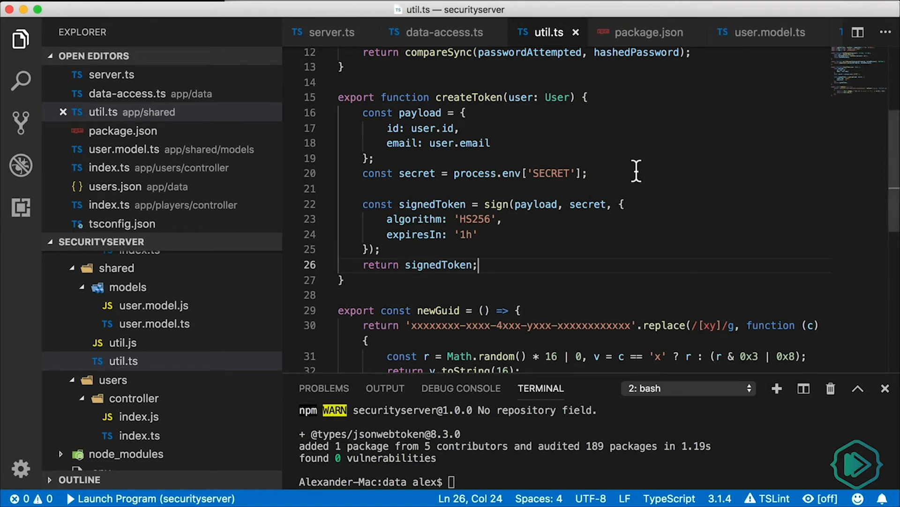
mouse_move(387, 14)
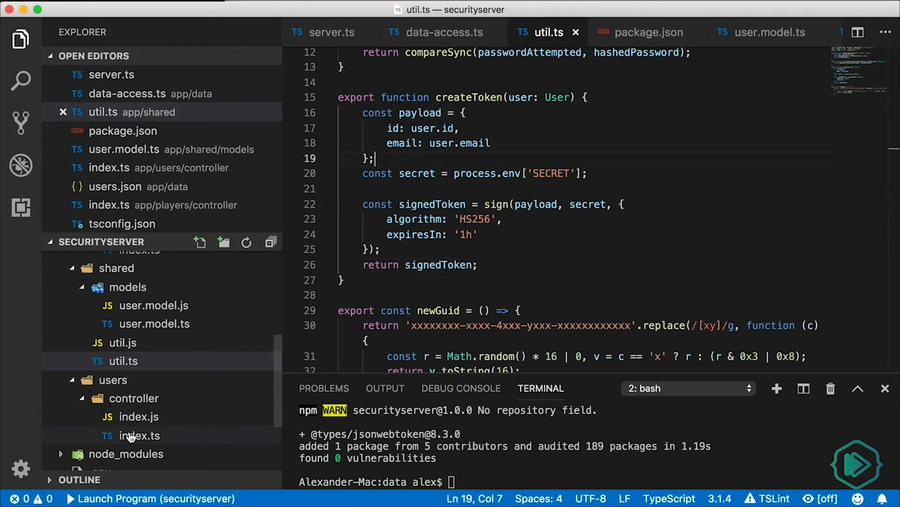
Step: In the users controller add const jwt = createToken(user), return it as access_token, and run tsc
left_click(139, 435)
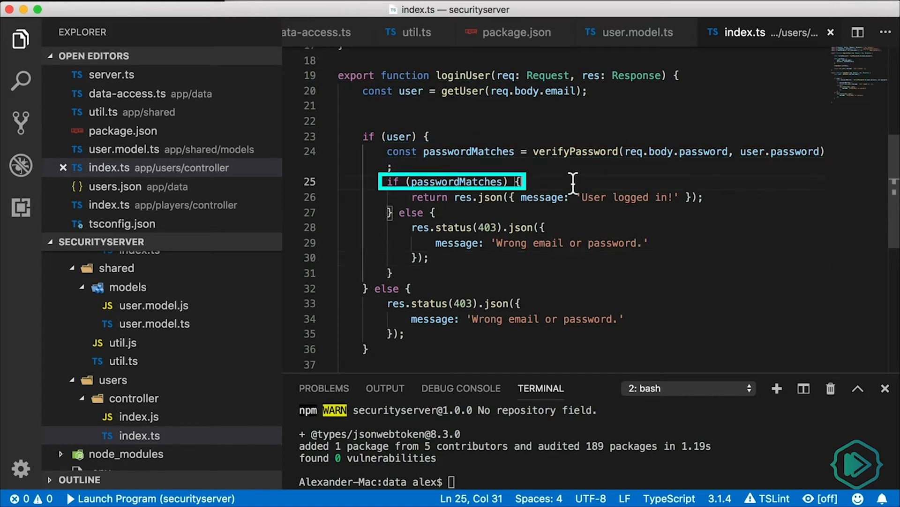
key("enter")
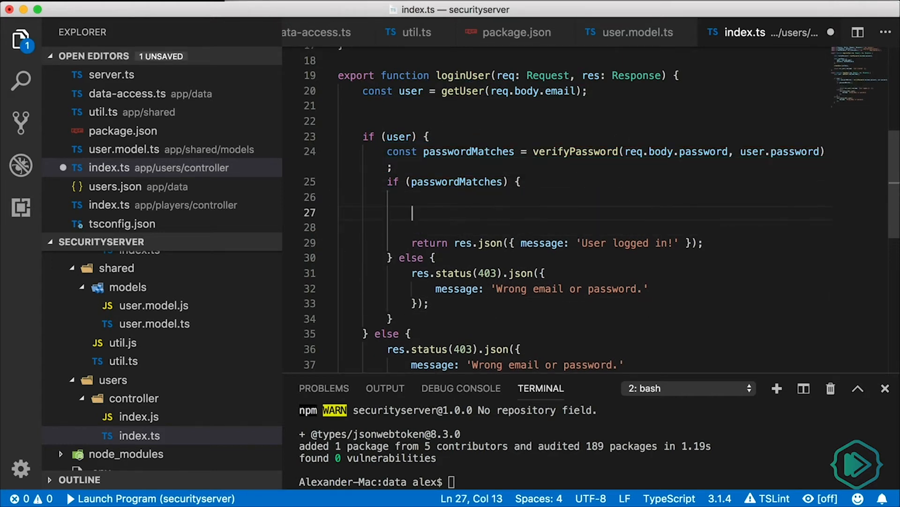
type("const")
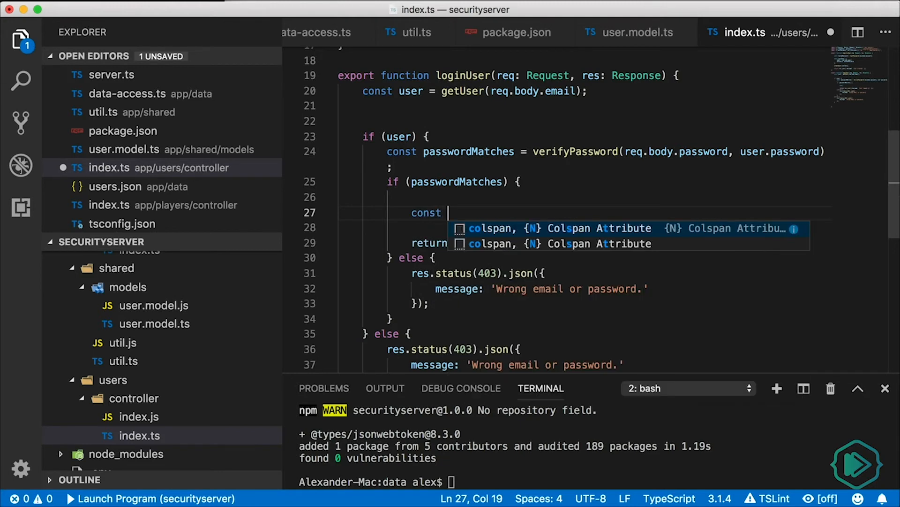
type("jwt =")
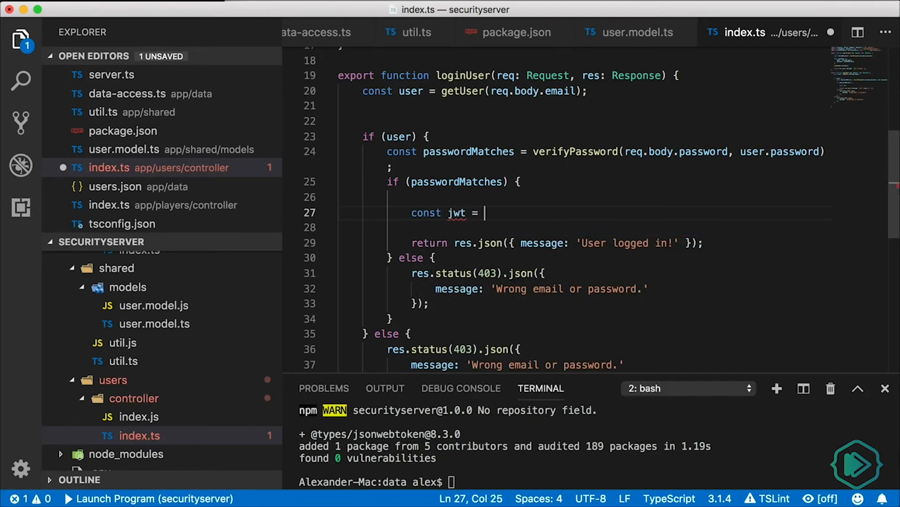
type("createToken()")
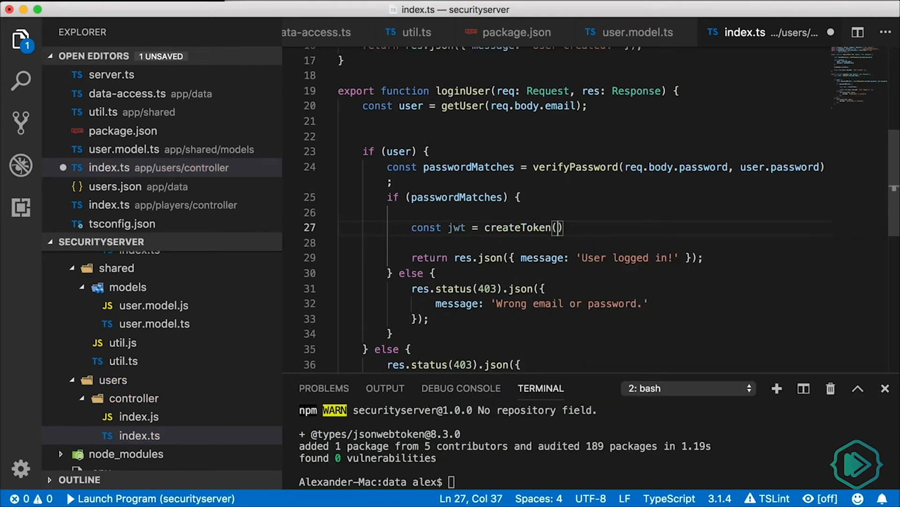
type("user;")
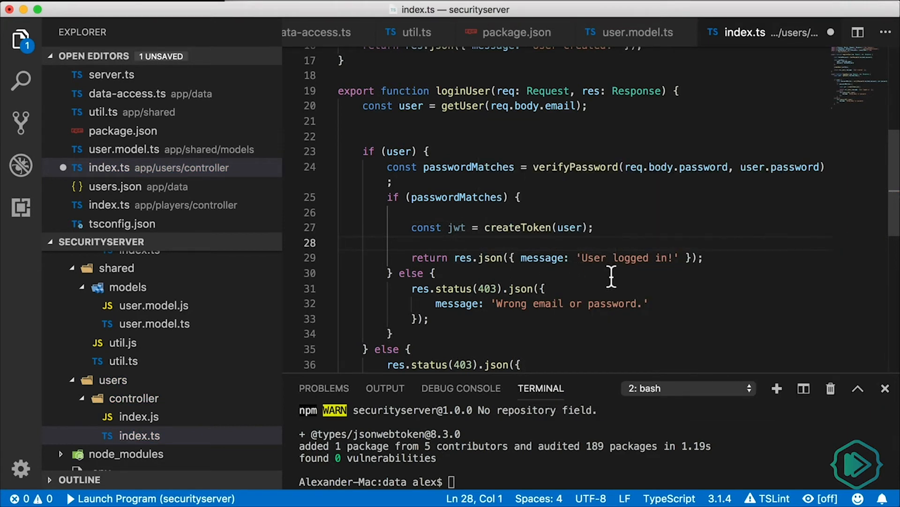
mouse_move(555, 257)
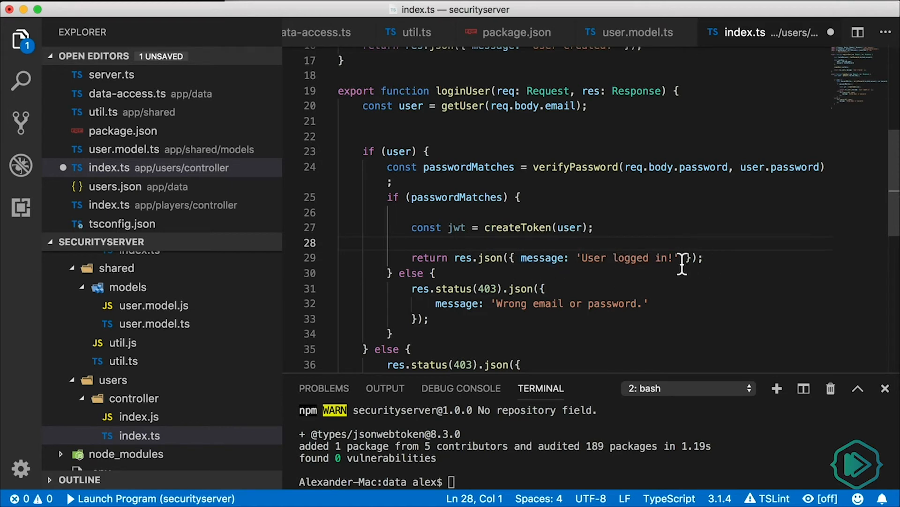
type(", access_token: jw")
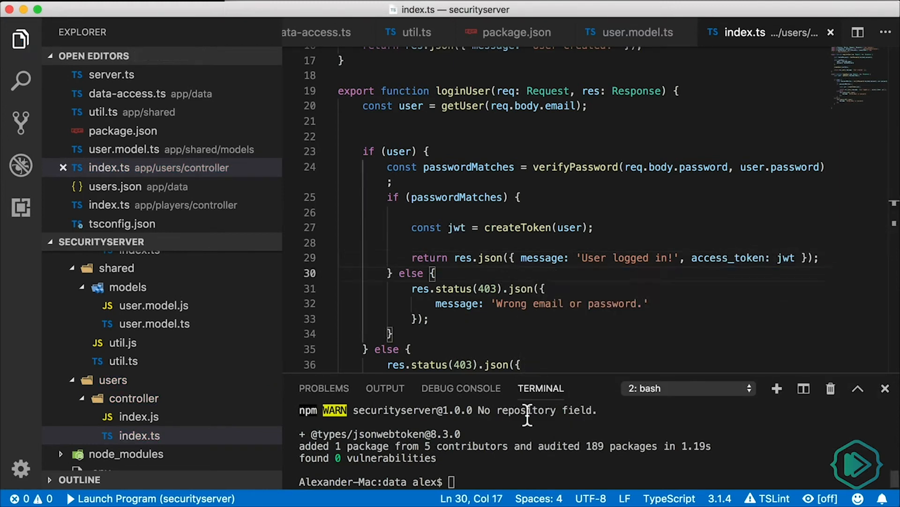
type("tsc")
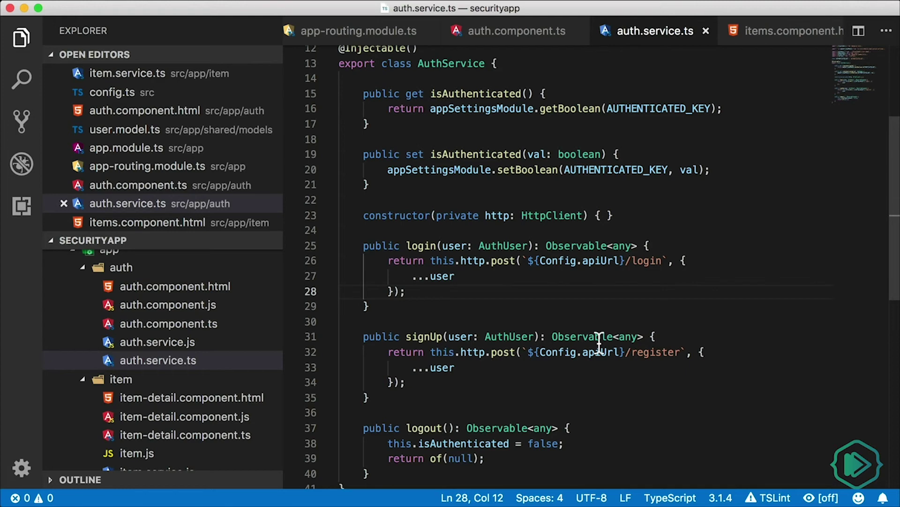
Step: Pipe the login post through tap logging 'token received: ' + result.access_token, importing tap from rxjs/operators
type(".pipe(")
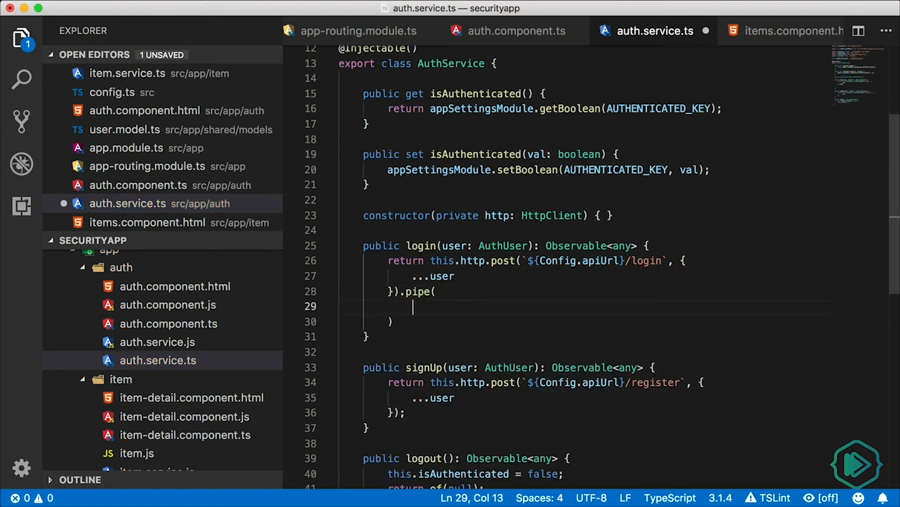
type("tap(")
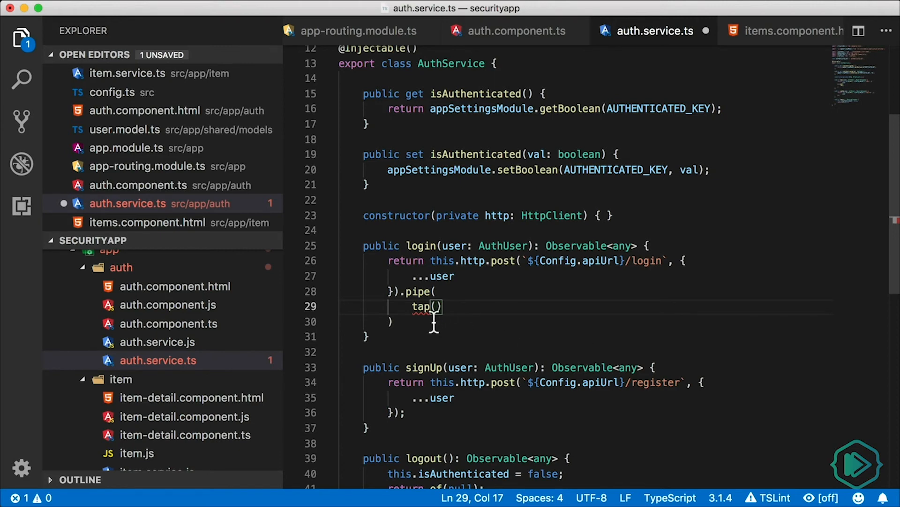
scroll("up", 3)
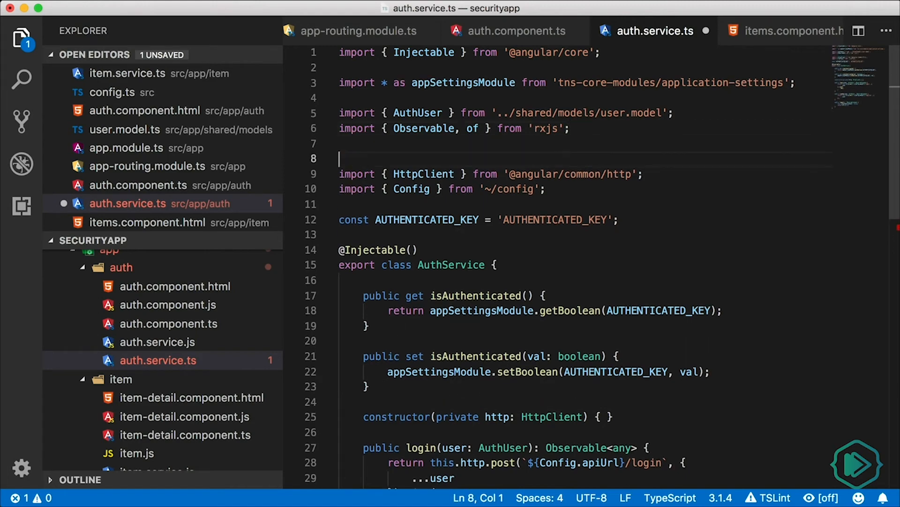
type("import { tap } from 'rxjs/operators';")
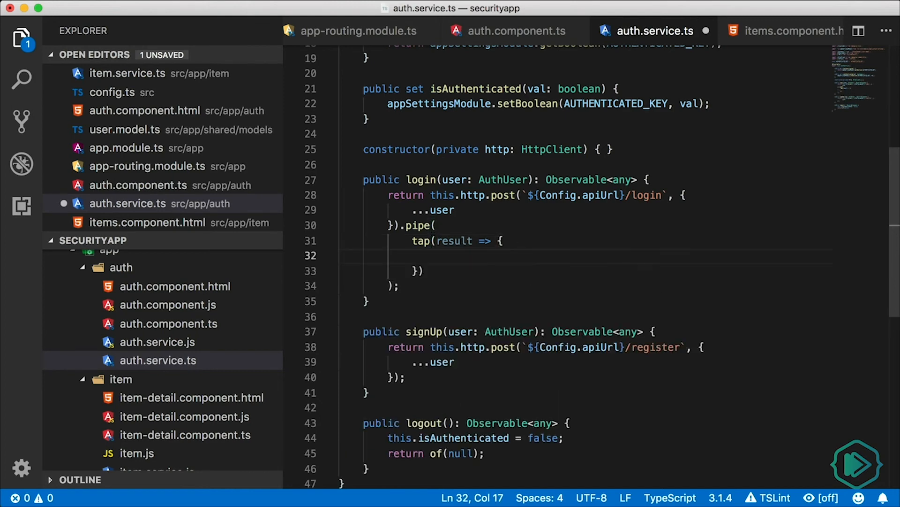
type("console.log('token received: ' )")
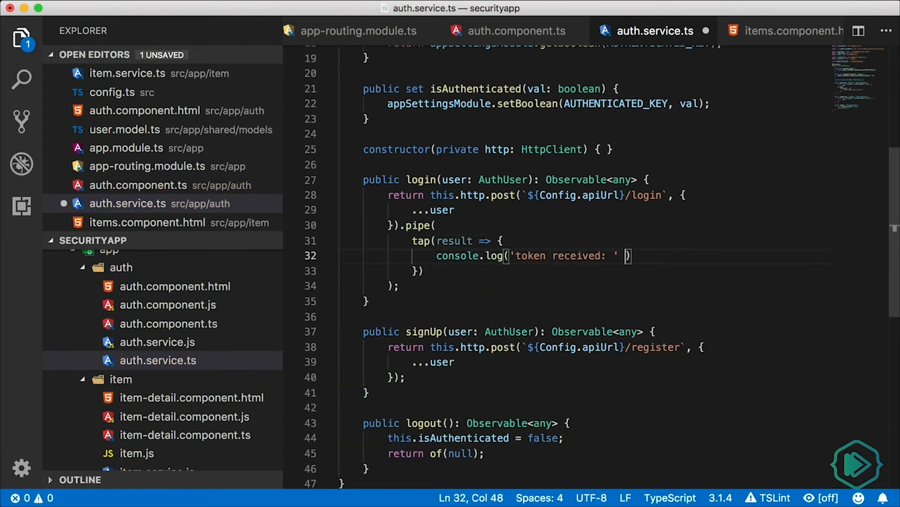
type("+ result.access_token")
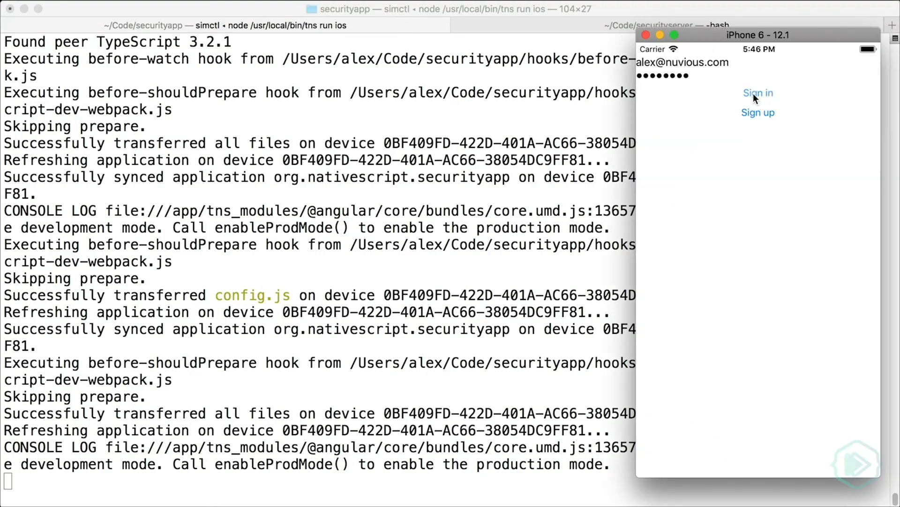
mouse_move(505, 283)
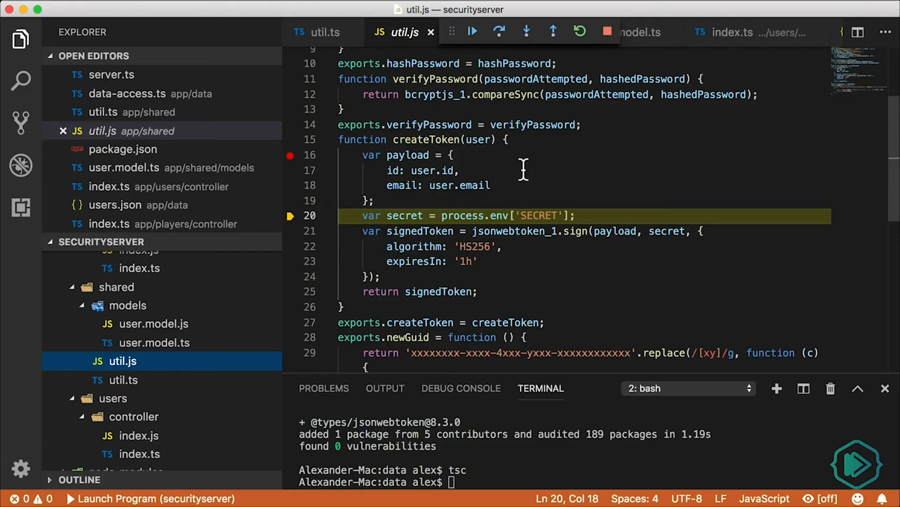
mouse_move(480, 224)
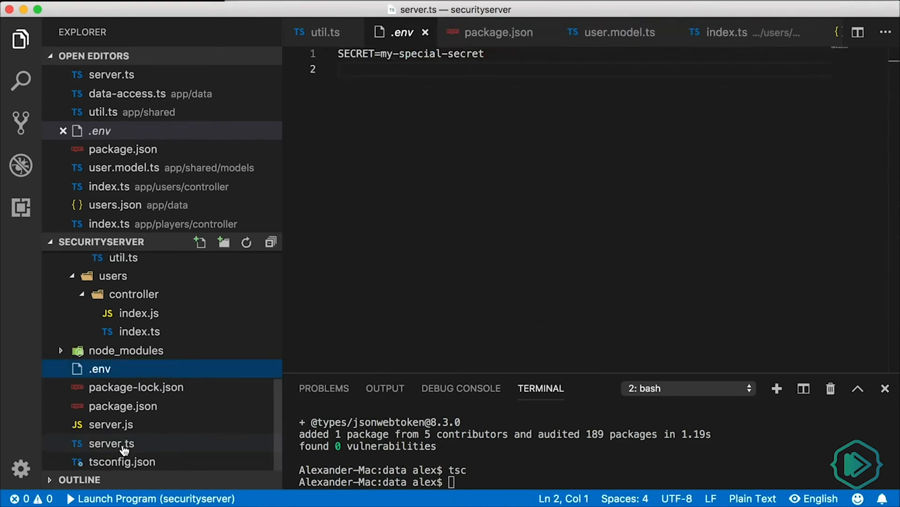
Step: Add require('dotenv').load() at the top of server.ts and start the server under the debugger
left_click(111, 442)
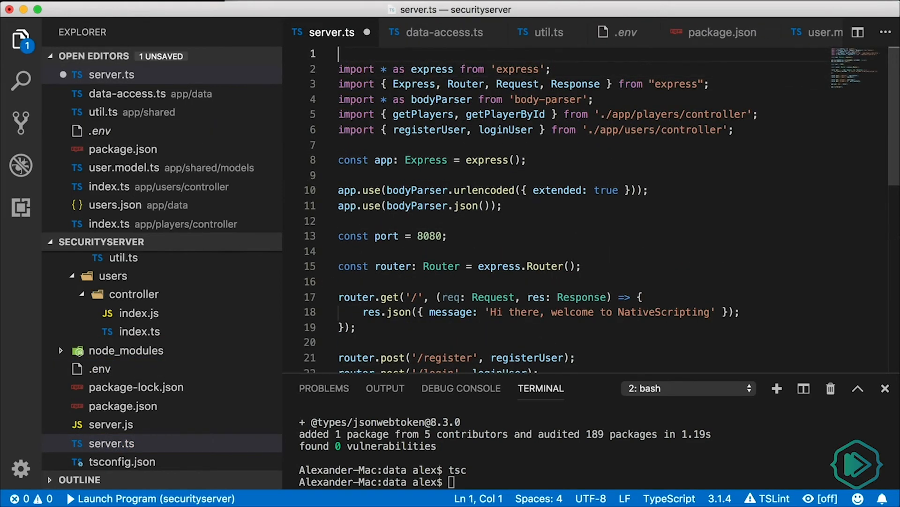
type("require()")
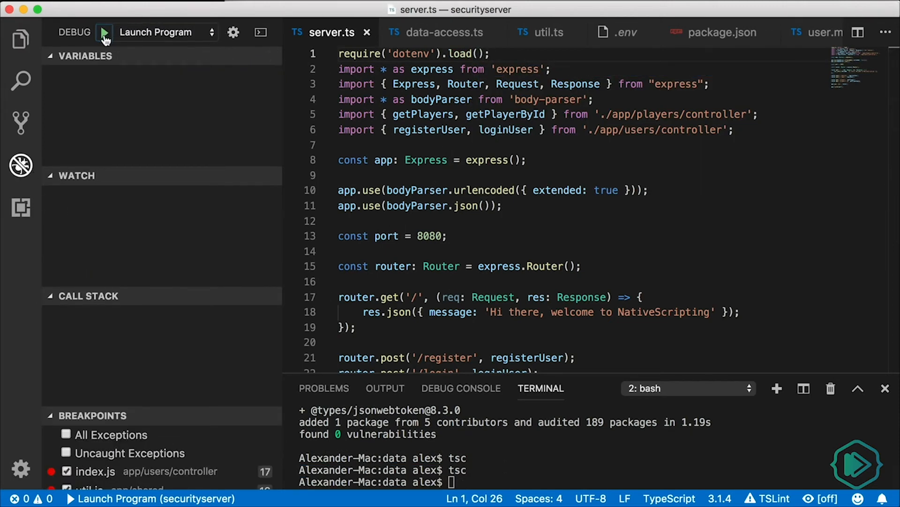
left_click(104, 31)
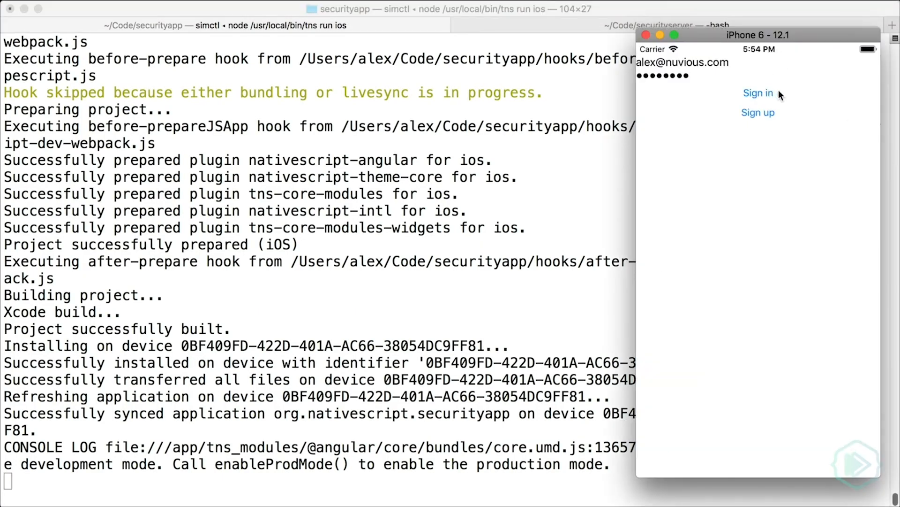
Step: Sign in from the app to request a token from the server
left_click(757, 92)
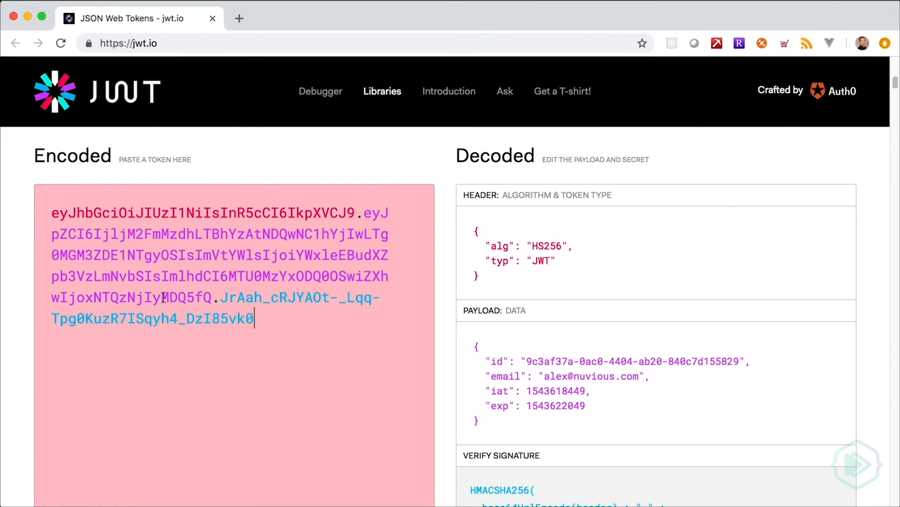
mouse_move(536, 257)
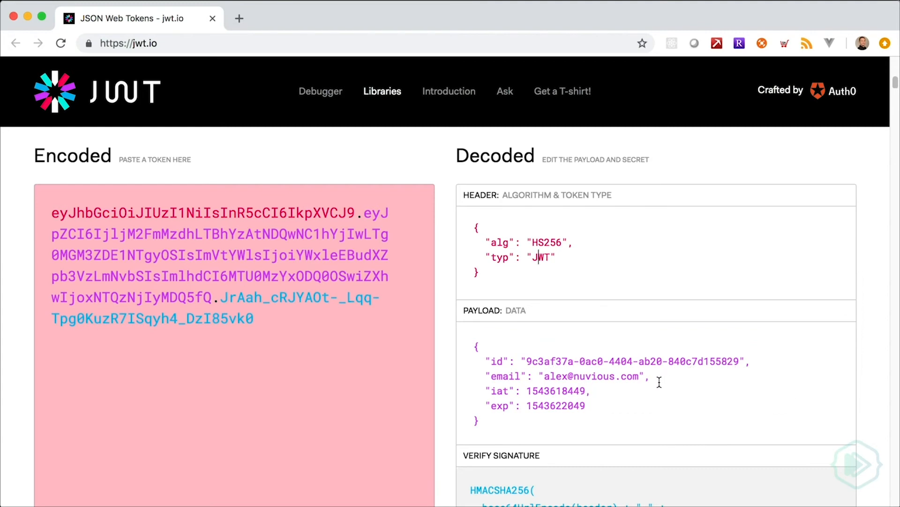
mouse_move(574, 405)
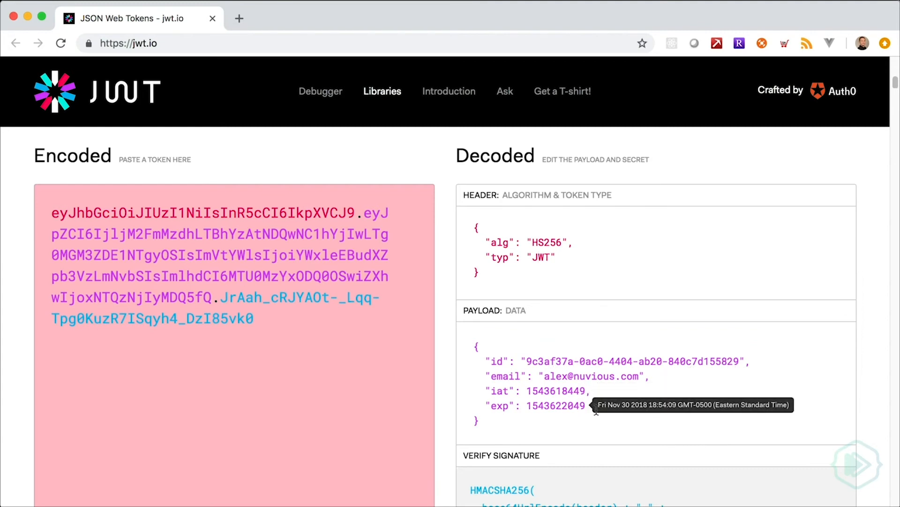
mouse_move(574, 391)
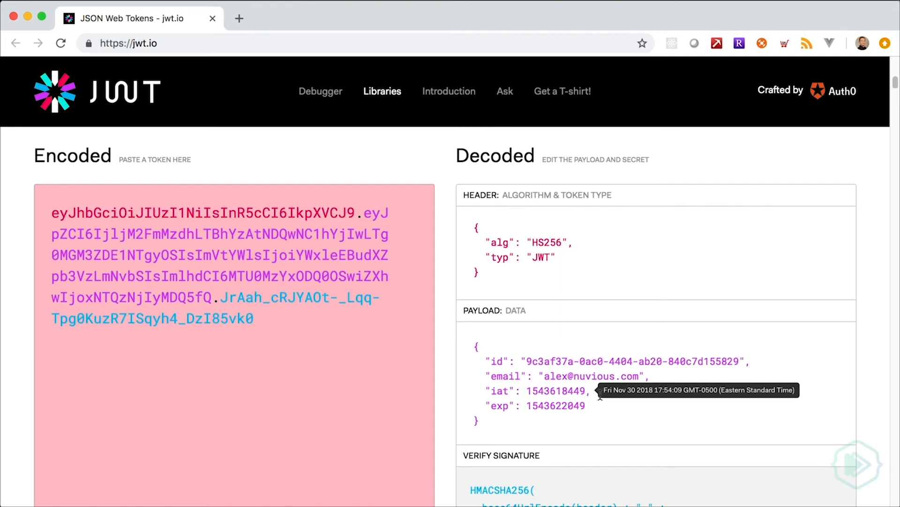
mouse_move(600, 399)
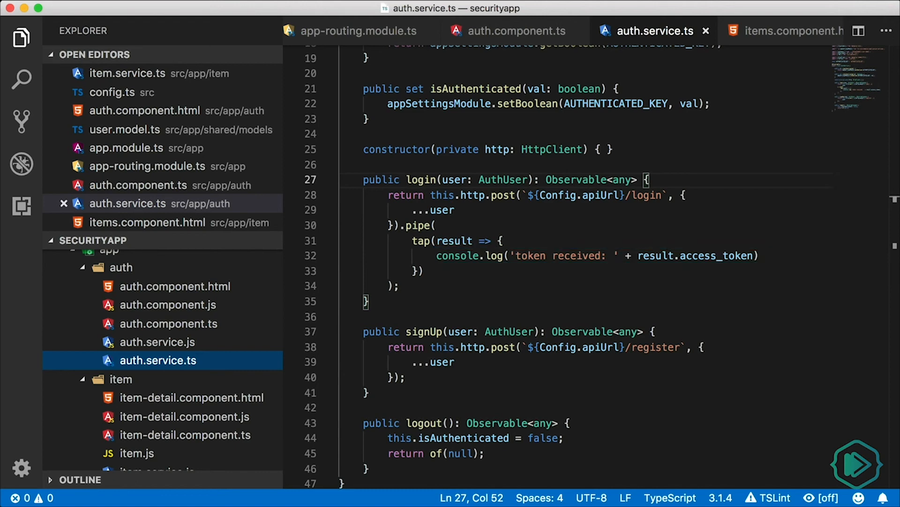
mouse_move(683, 149)
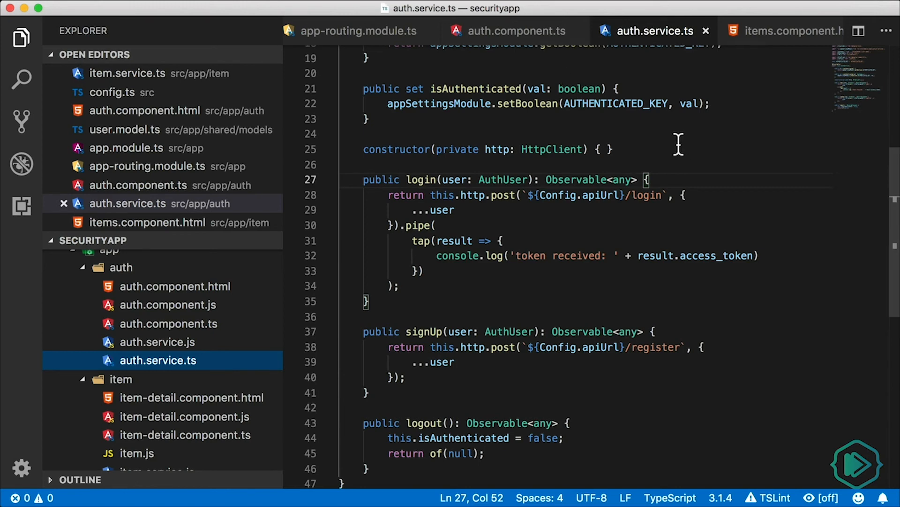
mouse_move(882, 184)
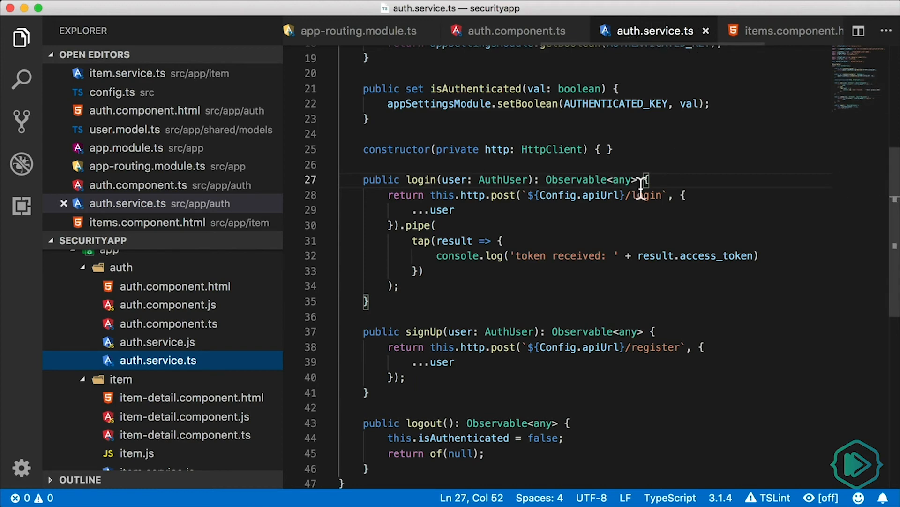
mouse_move(584, 216)
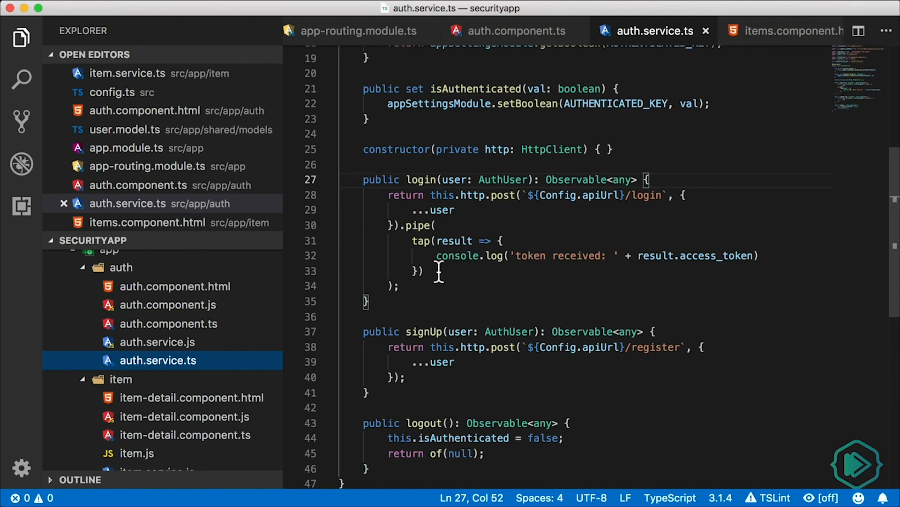
left_click(419, 270)
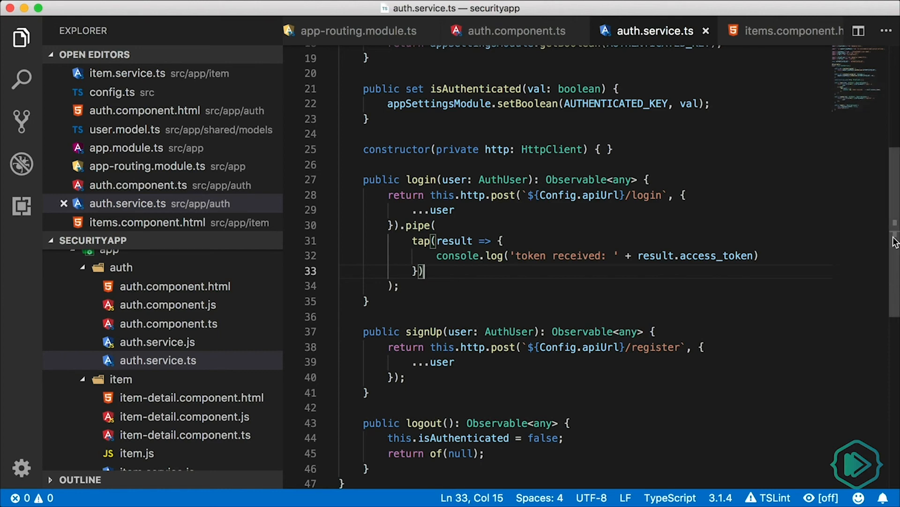
scroll("up", 3)
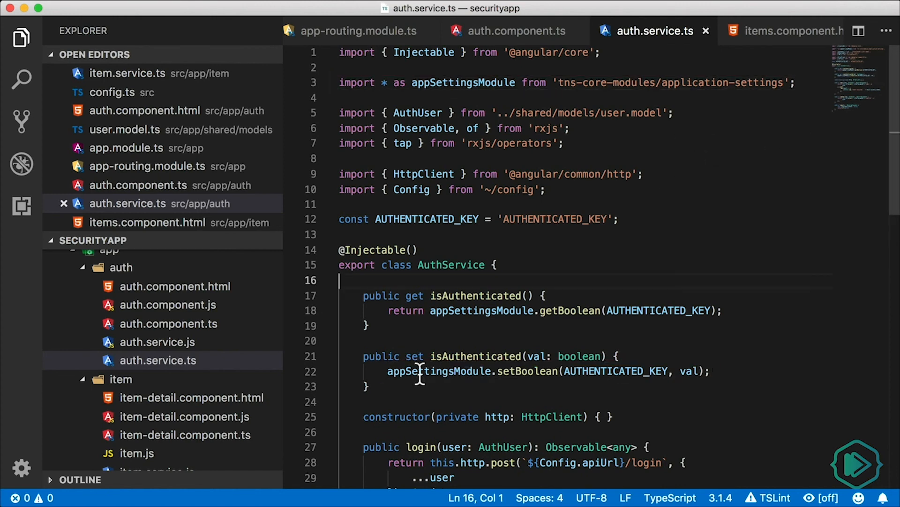
Step: Add public getToken(): string returning appSettingsModule.getString for the token key
scroll("down", 3)
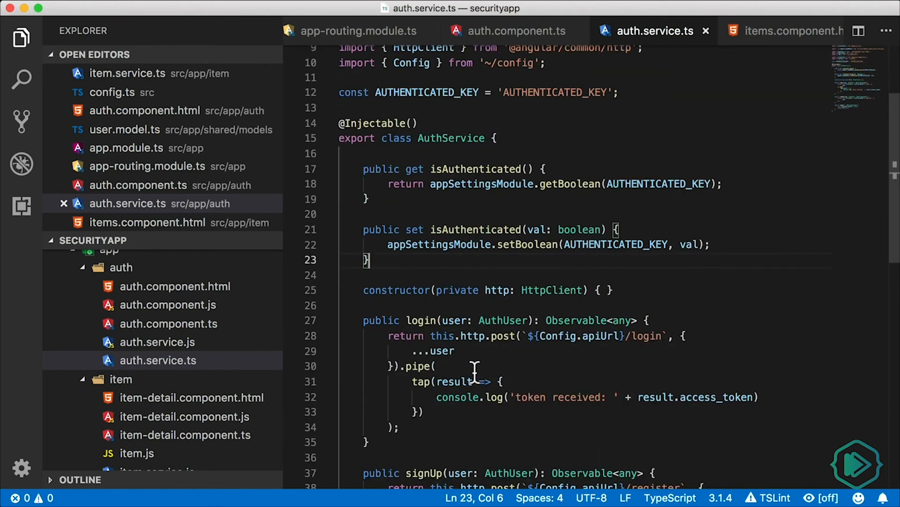
type("public getTok")
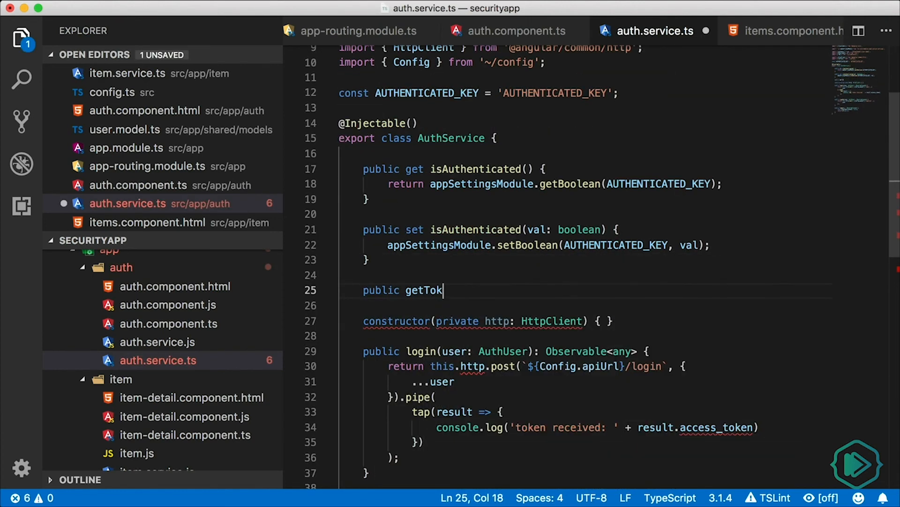
type("en()")
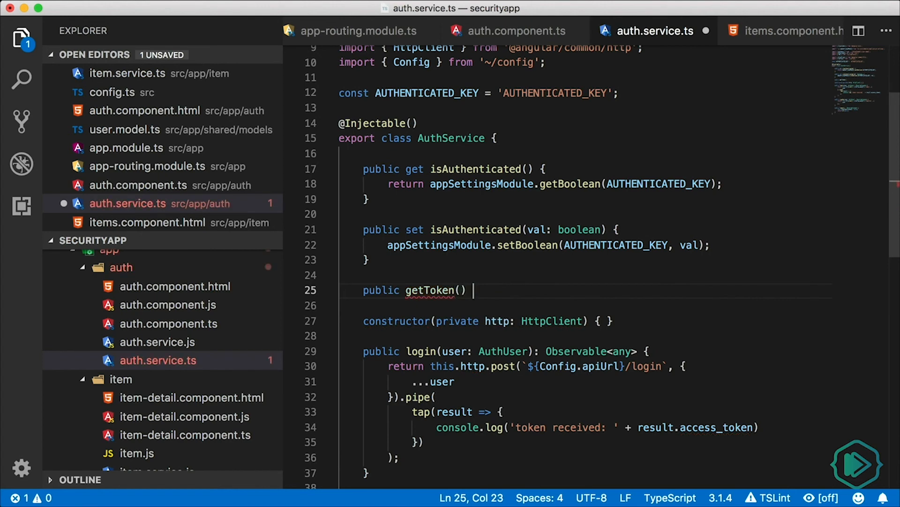
type(": string {")
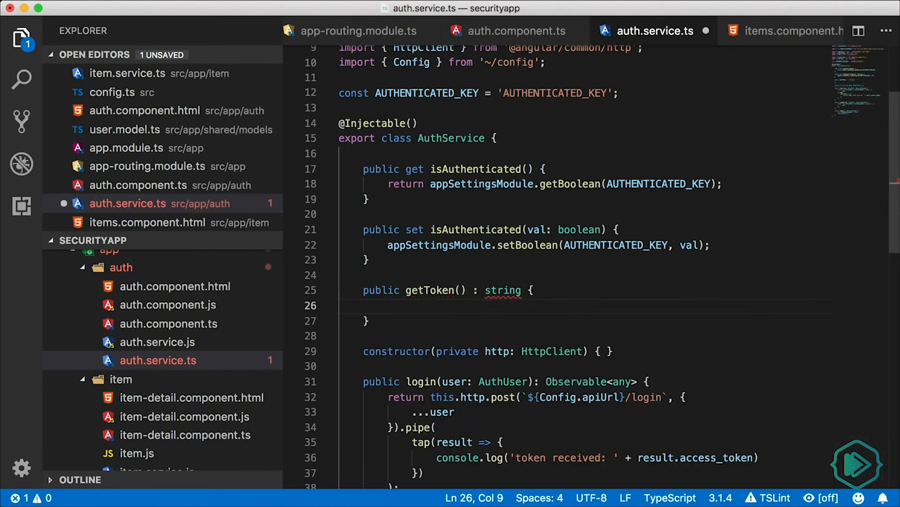
type("return appl")
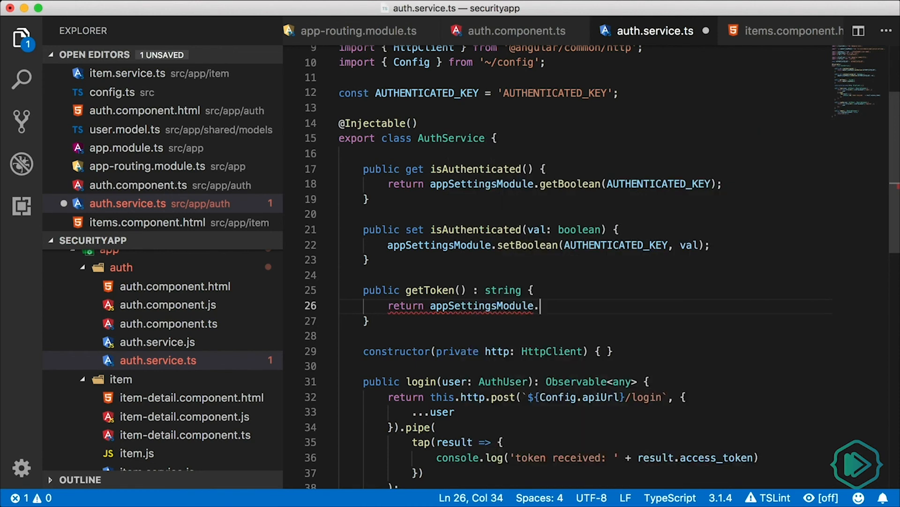
type("getString")
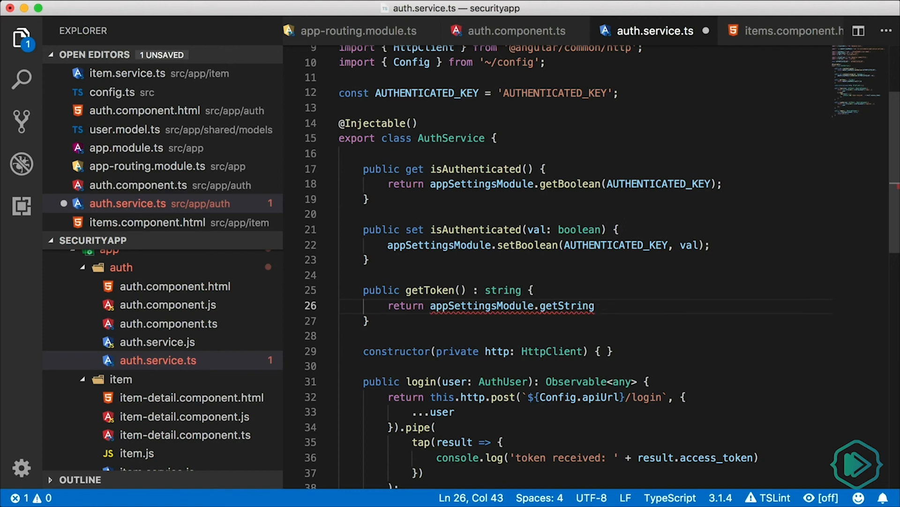
Step: Define const ACCESS_TOKEN_KEY = 'ACCESS_TOKEN_KEY' and pass it to getString
type("const")
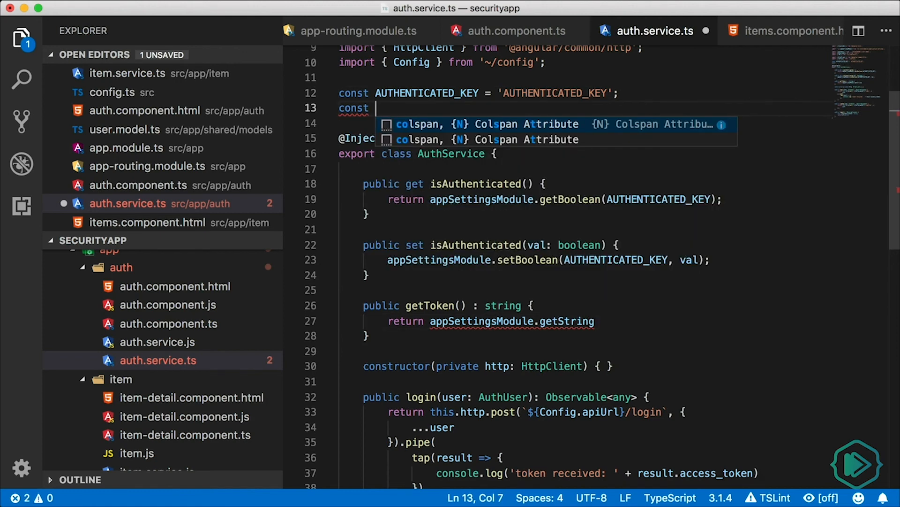
type("ACCESS_TOKEN_KEY = 'ACCESS_TOKEN_KEY';")
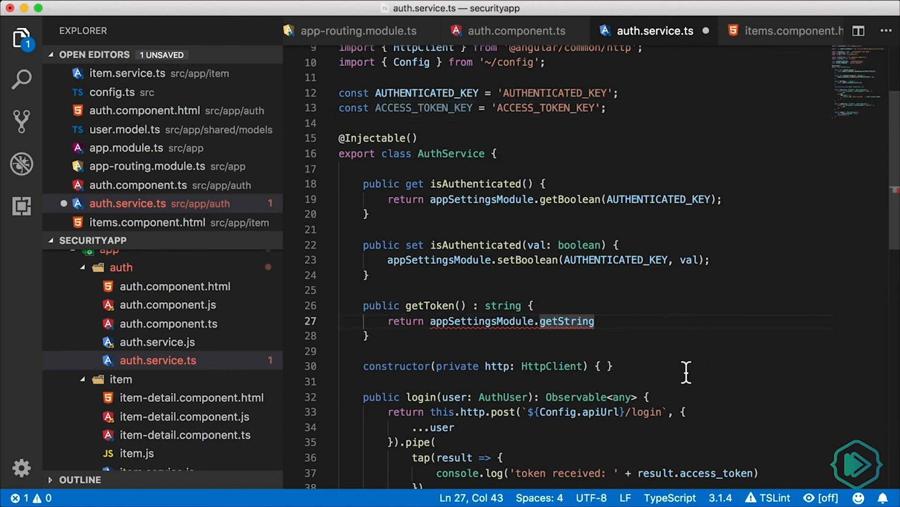
type("(ACCESS_TOKEN_KEY);")
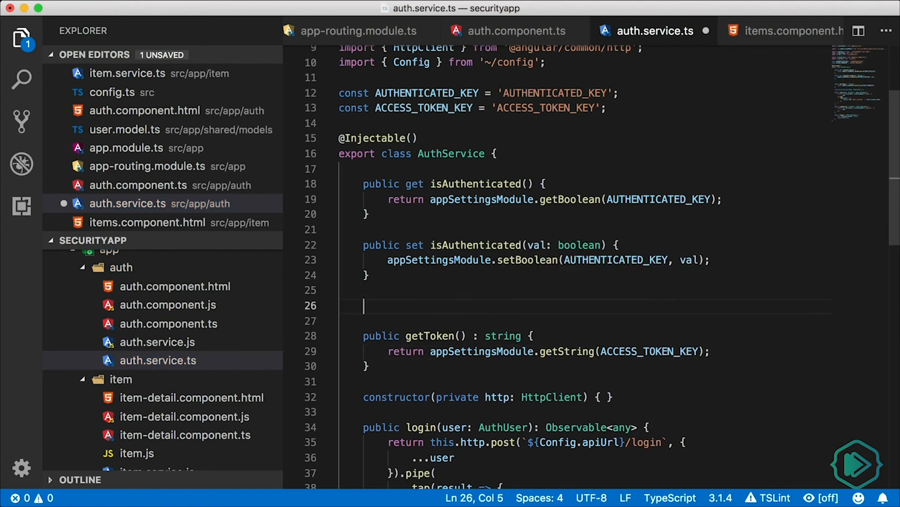
Step: Write private setToken(accessToken: string): void calling appSettingsModule.setString(ACCESS_TOKEN_KEY, accessToken)
type("private")
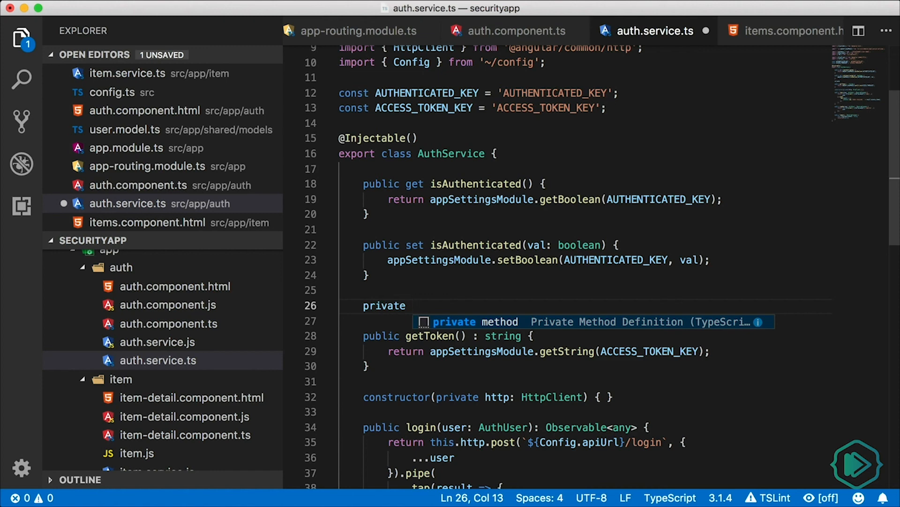
type("setToken(")
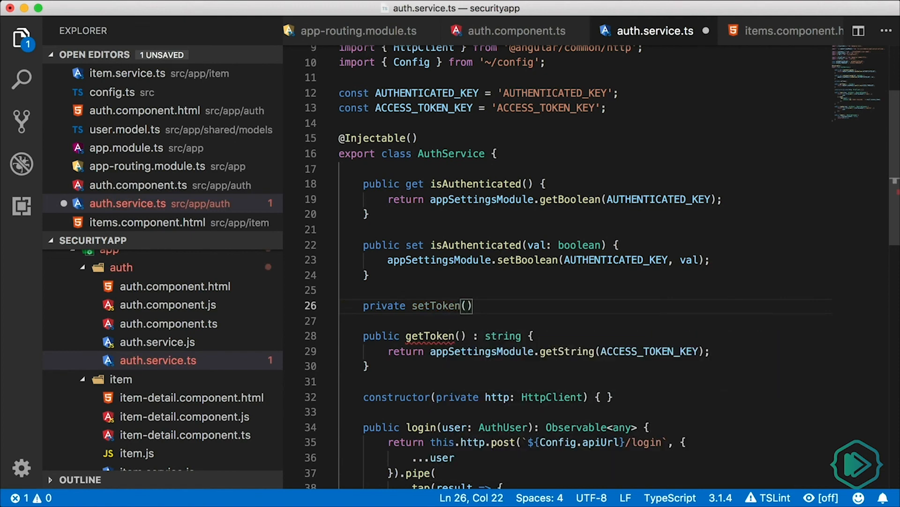
type("accessToken: string")
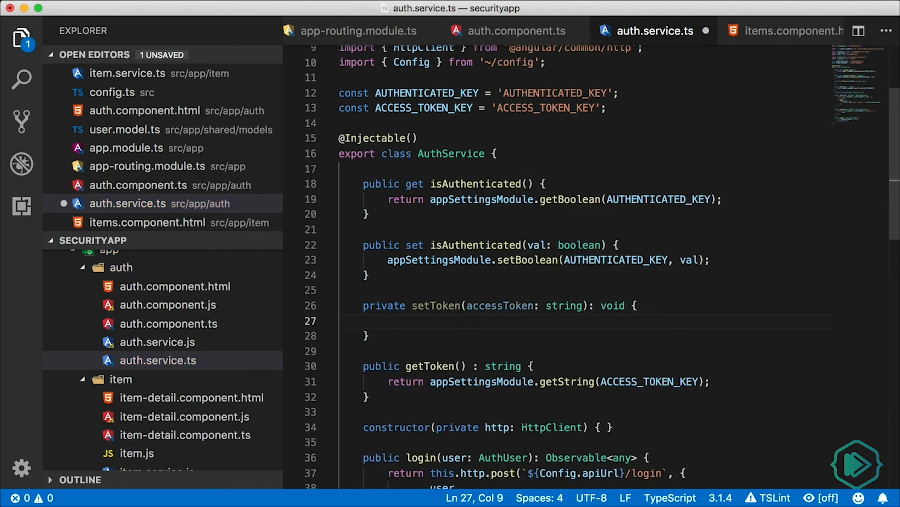
type("appSettingsModule")
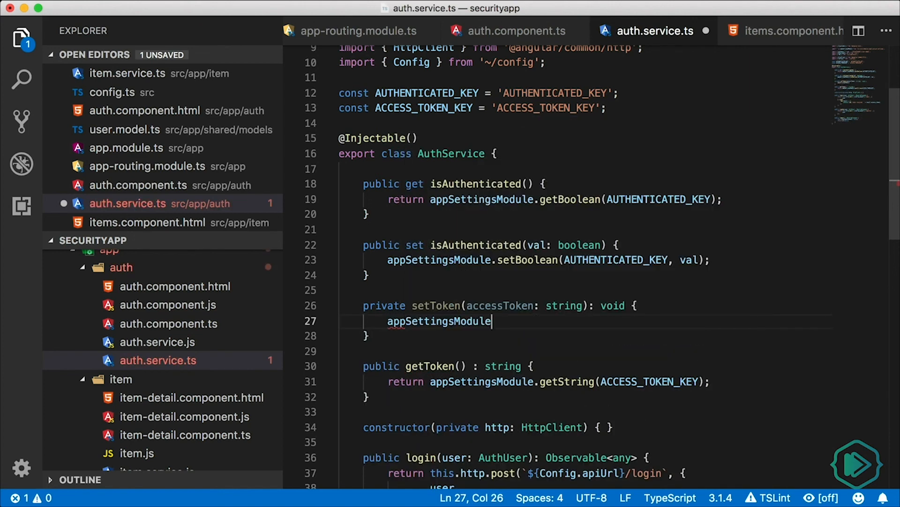
type(".setString()")
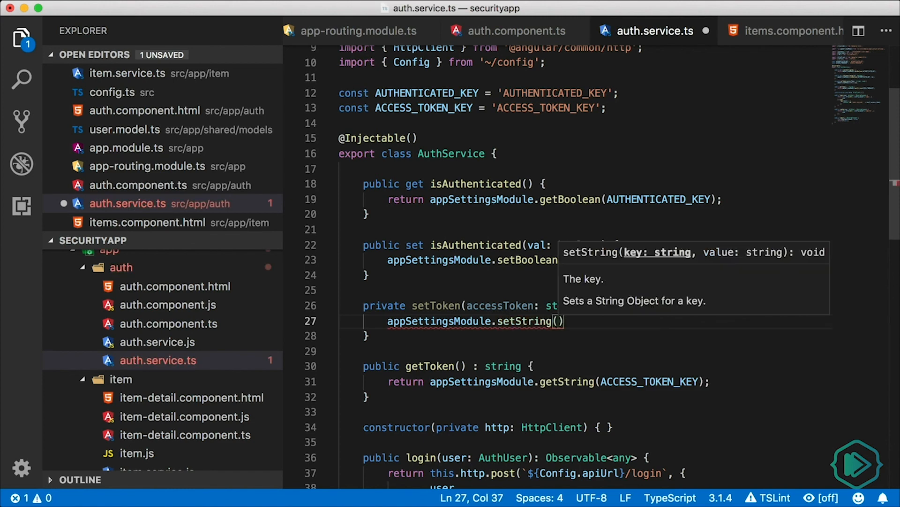
type("ACCESS_TOKEN_KEY,")
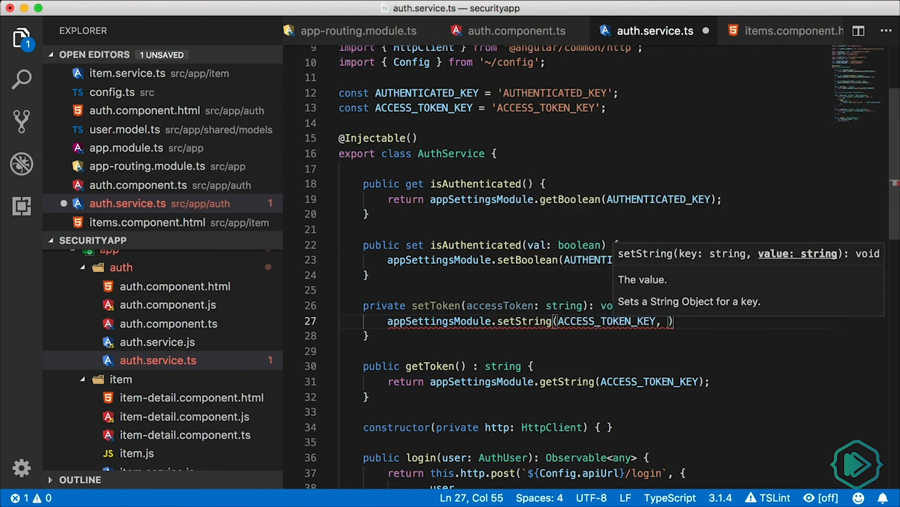
type("accessToken")
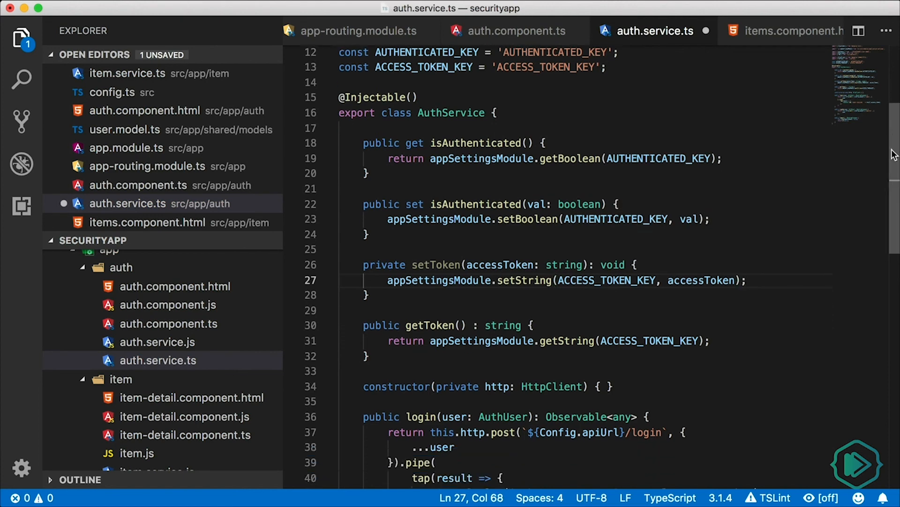
Step: Add this.setToken(result.access_token) in login's tap callback after the console.log
scroll("down", 3)
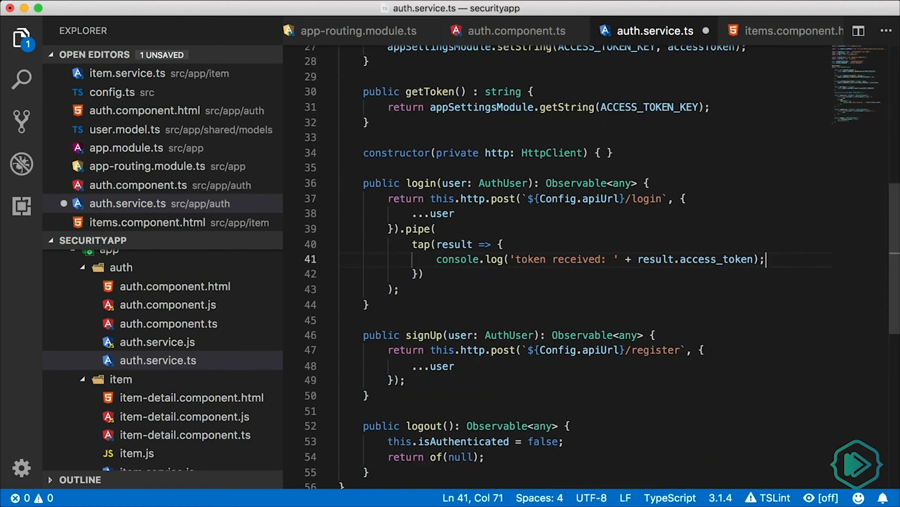
type("this.setToken()")
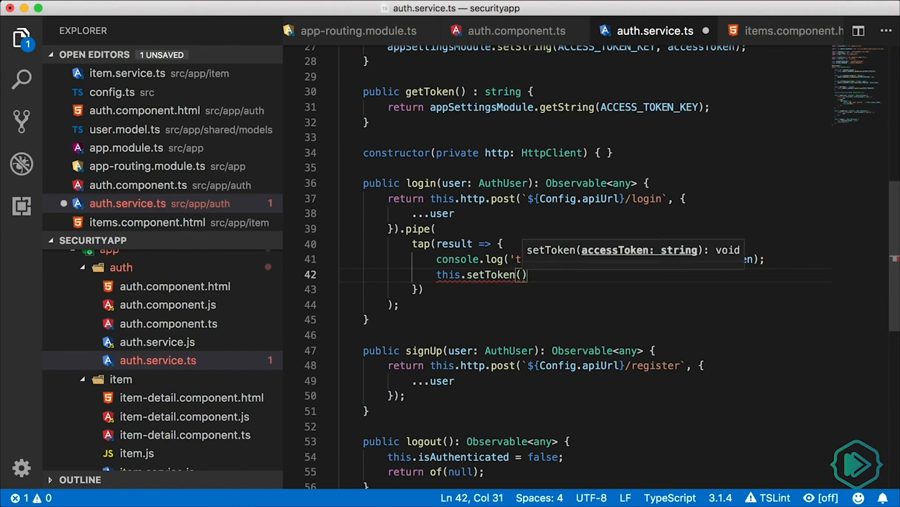
type("result.access_token")
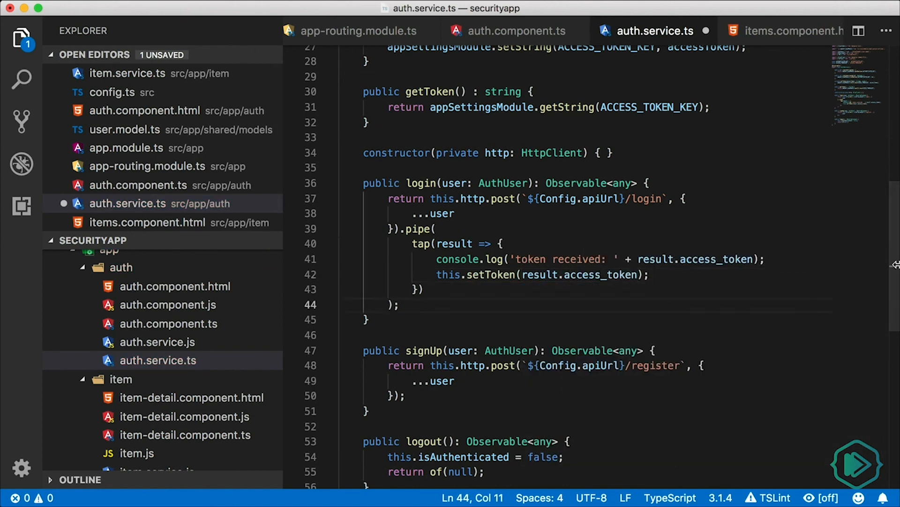
scroll("up", 3)
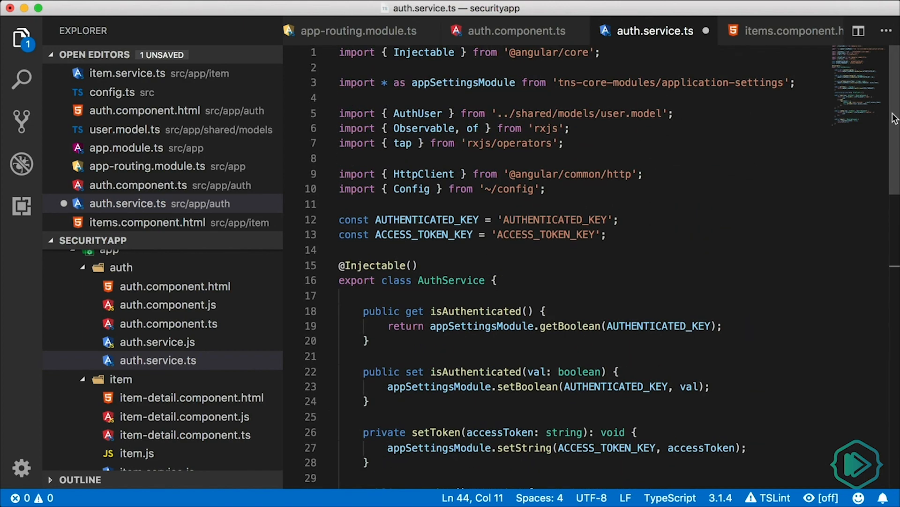
mouse_move(561, 98)
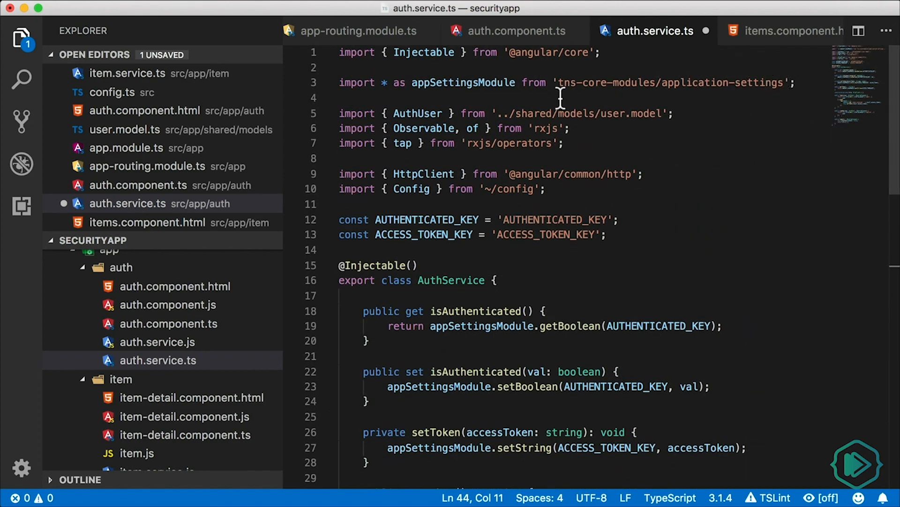
mouse_move(462, 83)
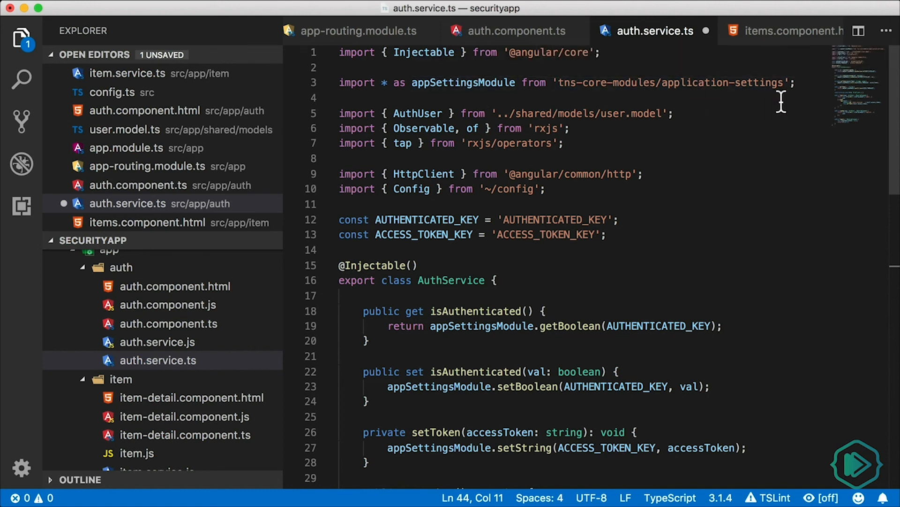
mouse_move(746, 125)
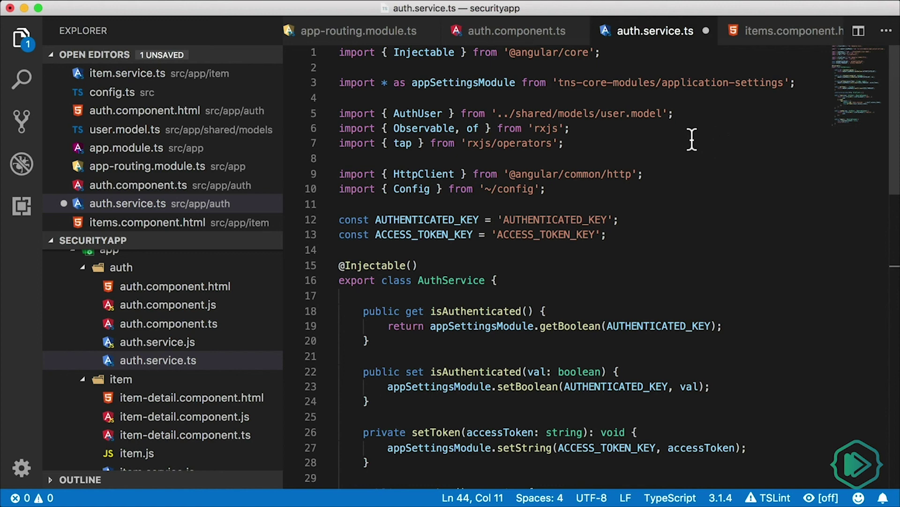
mouse_move(689, 126)
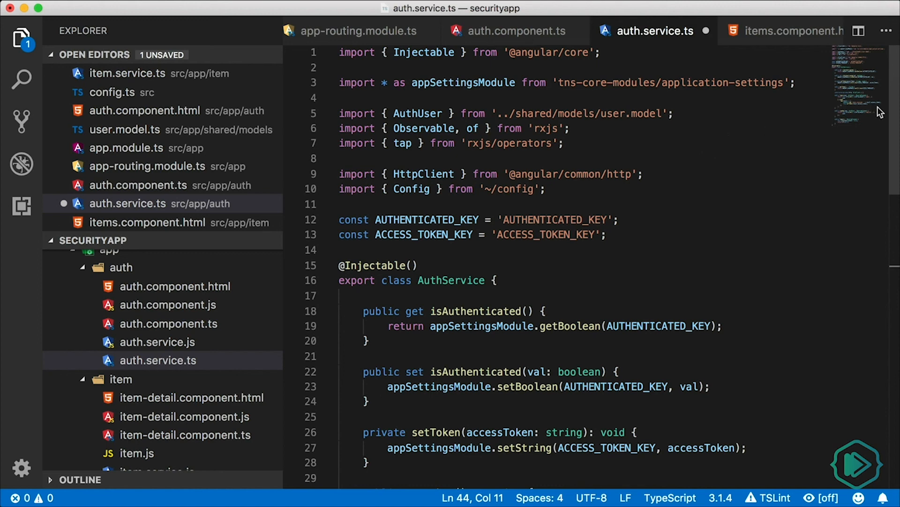
scroll("down", 3)
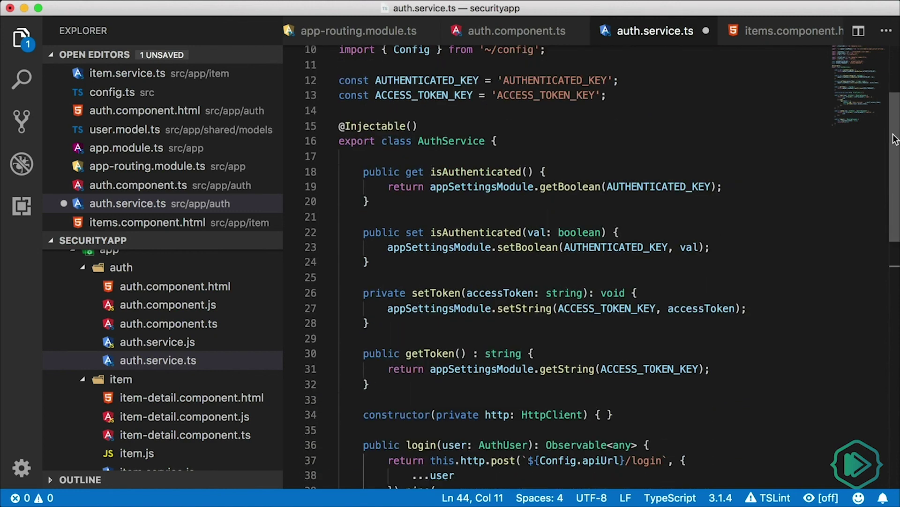
scroll("down", 3)
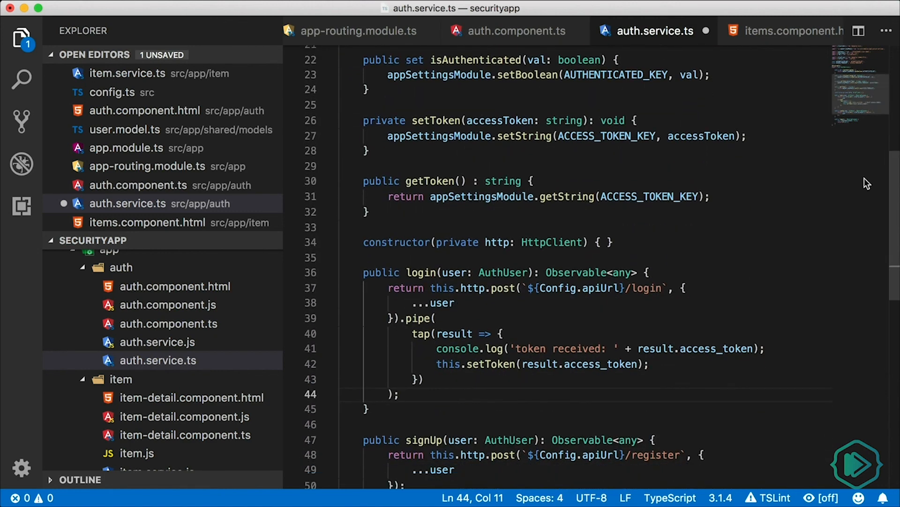